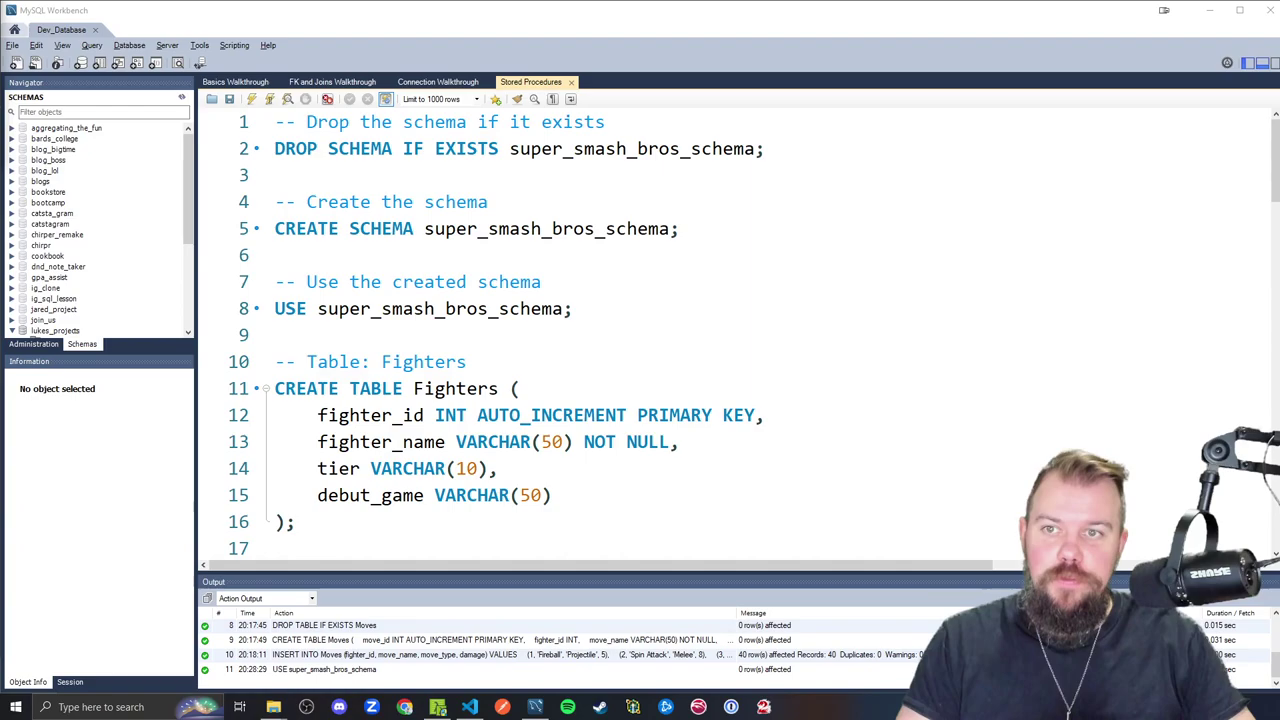
Scroll past the inserts and start a SELECT * FROM fighters query on line 86
{"action": "scroll", "scroll_direction": "down", "scroll_amount": 3}
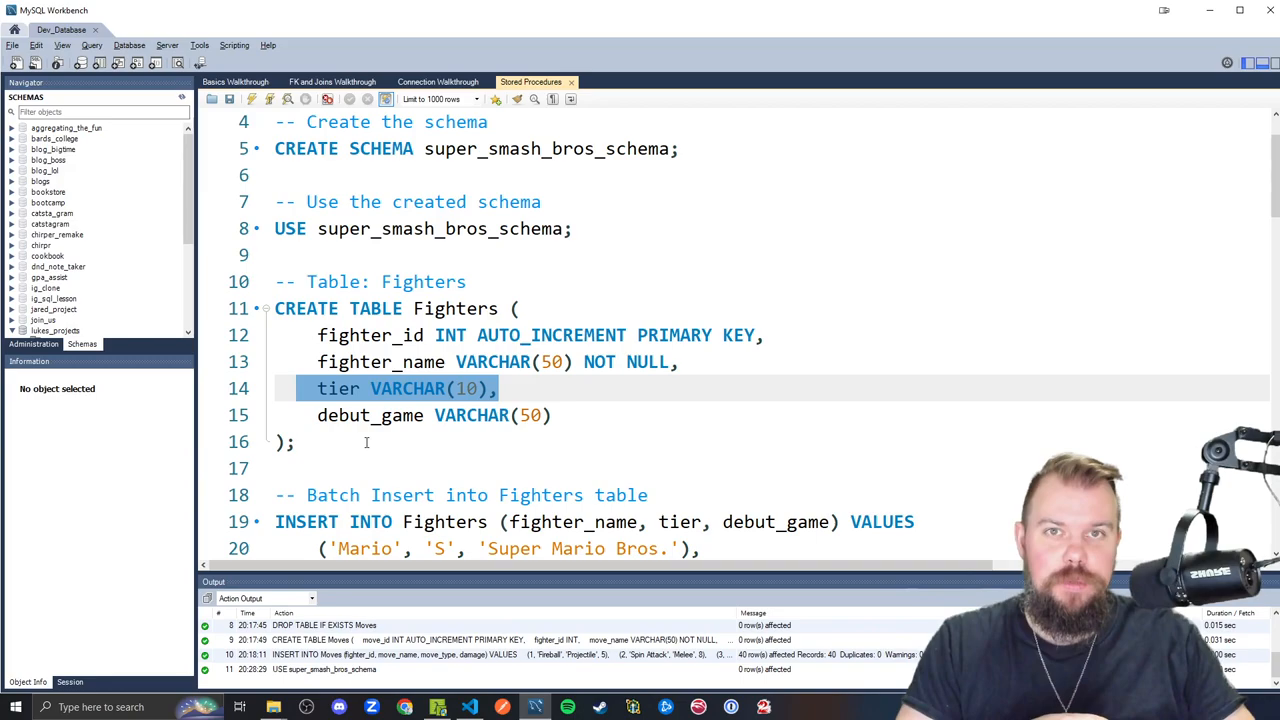
{"action": "scroll", "scroll_direction": "down", "scroll_amount": 3}
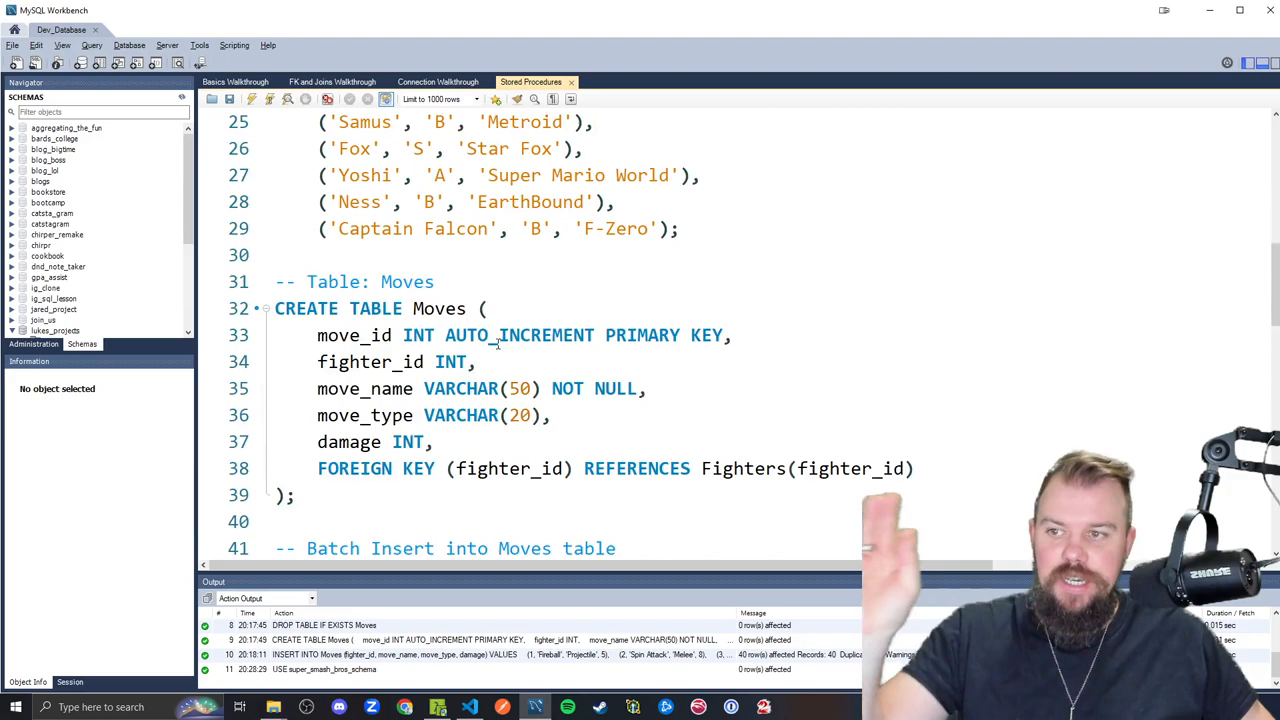
{"action": "scroll", "scroll_direction": "down", "scroll_amount": 3}
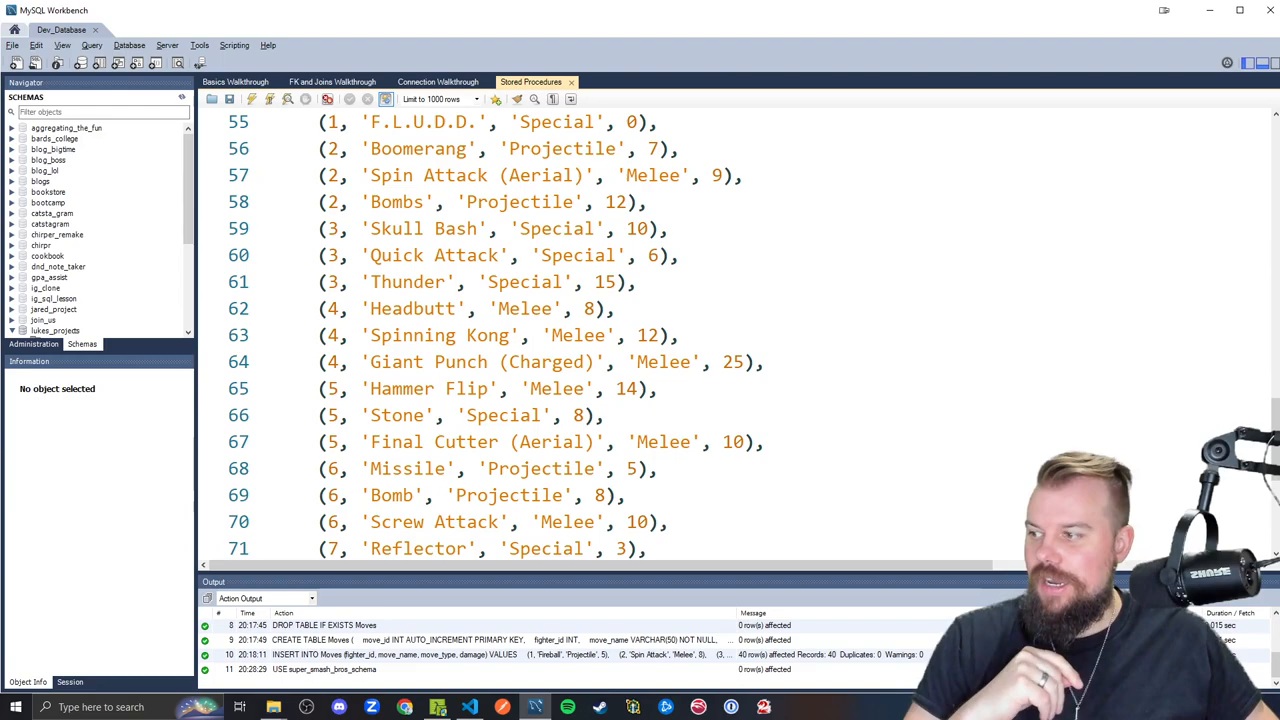
{"action": "scroll", "scroll_direction": "down", "scroll_amount": 3}
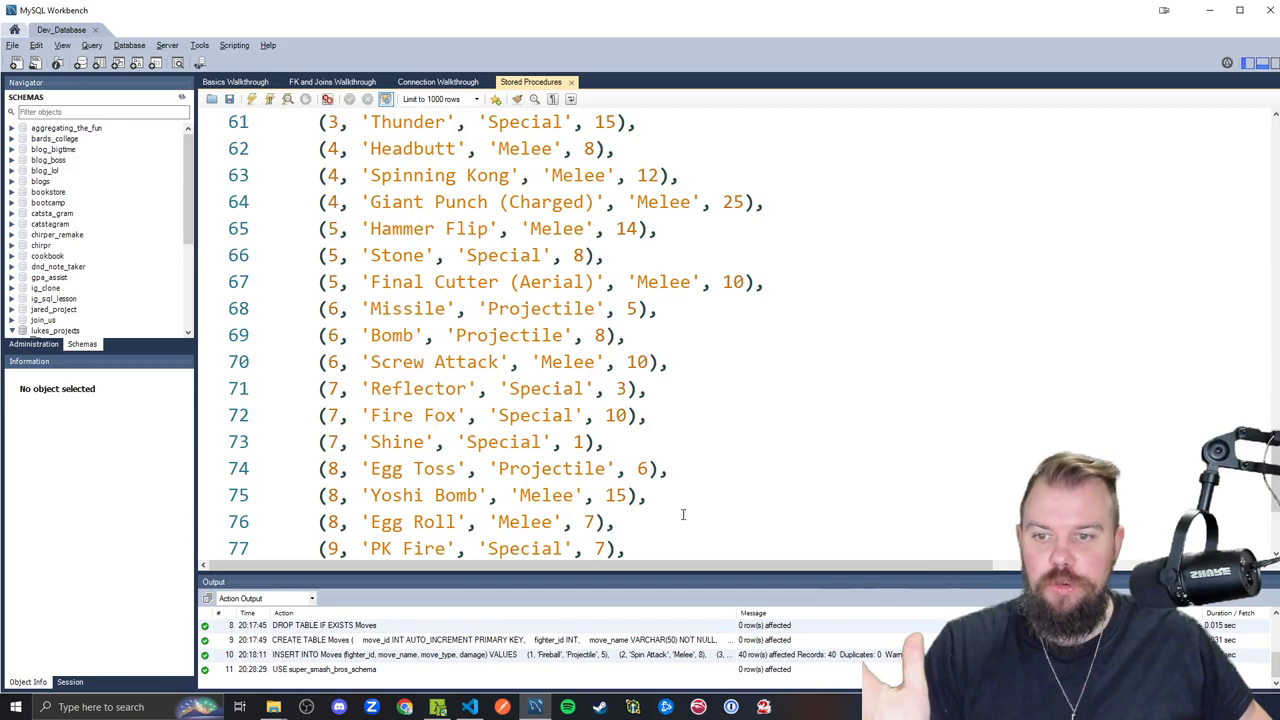
{"action": "scroll", "scroll_direction": "down", "scroll_amount": 3}
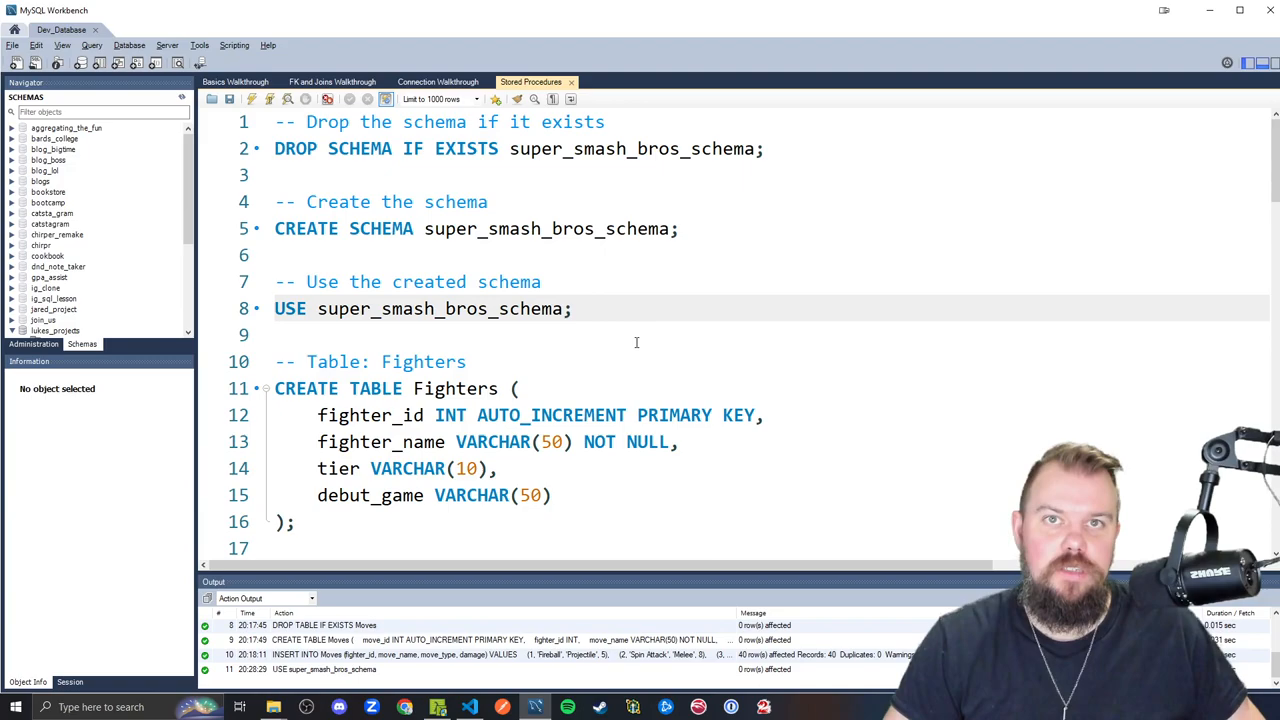
{"action": "mouse_move", "coordinate": [743, 338]}
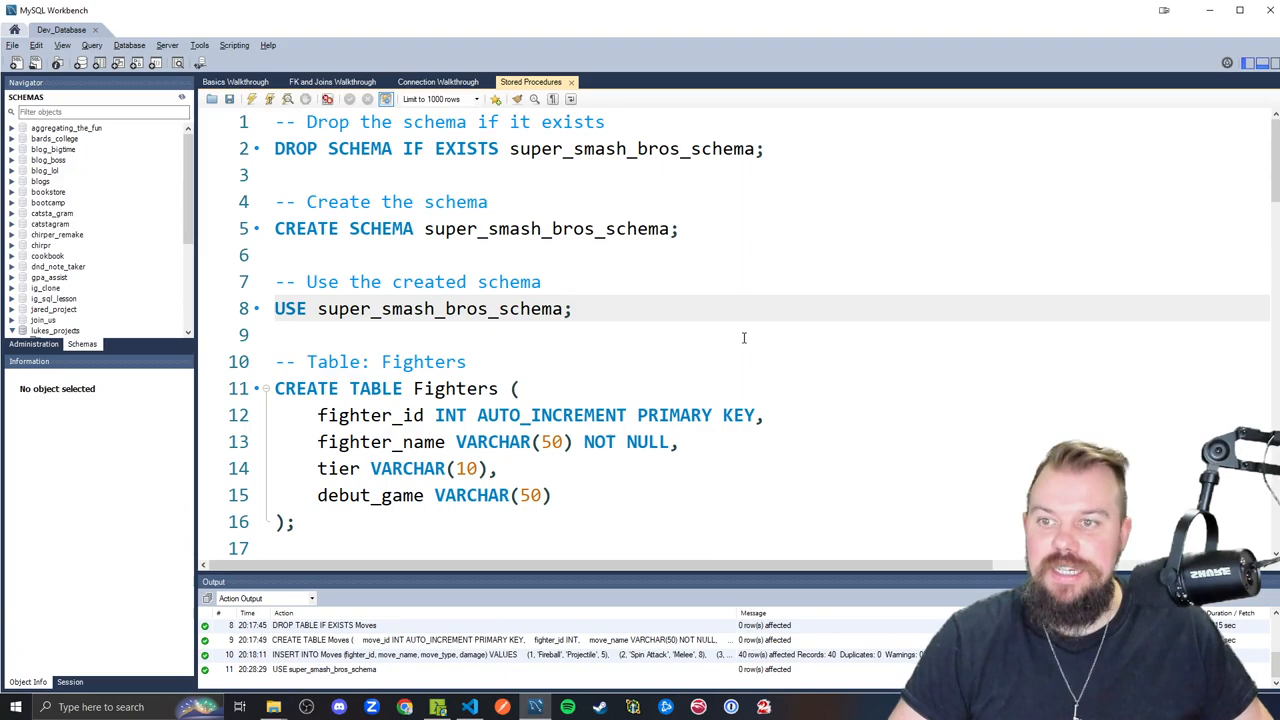
{"action": "scroll", "scroll_direction": "down", "scroll_amount": 3}
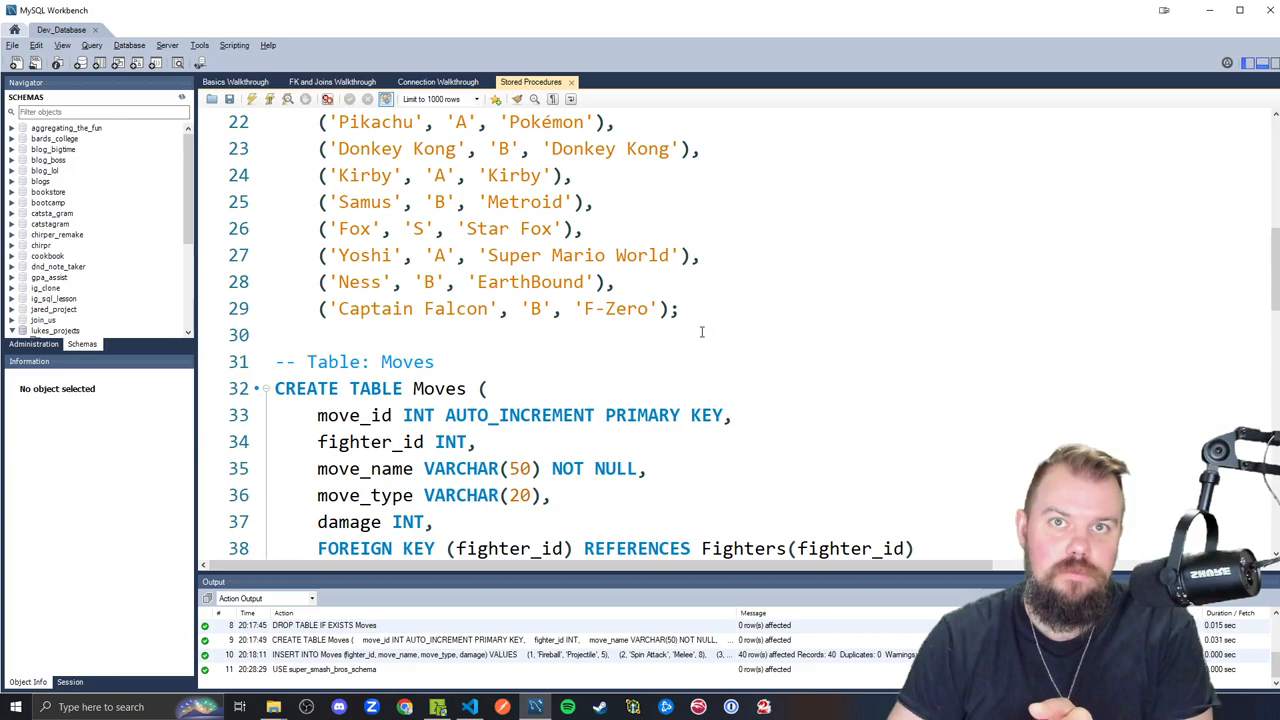
{"action": "scroll", "scroll_direction": "down", "scroll_amount": 3}
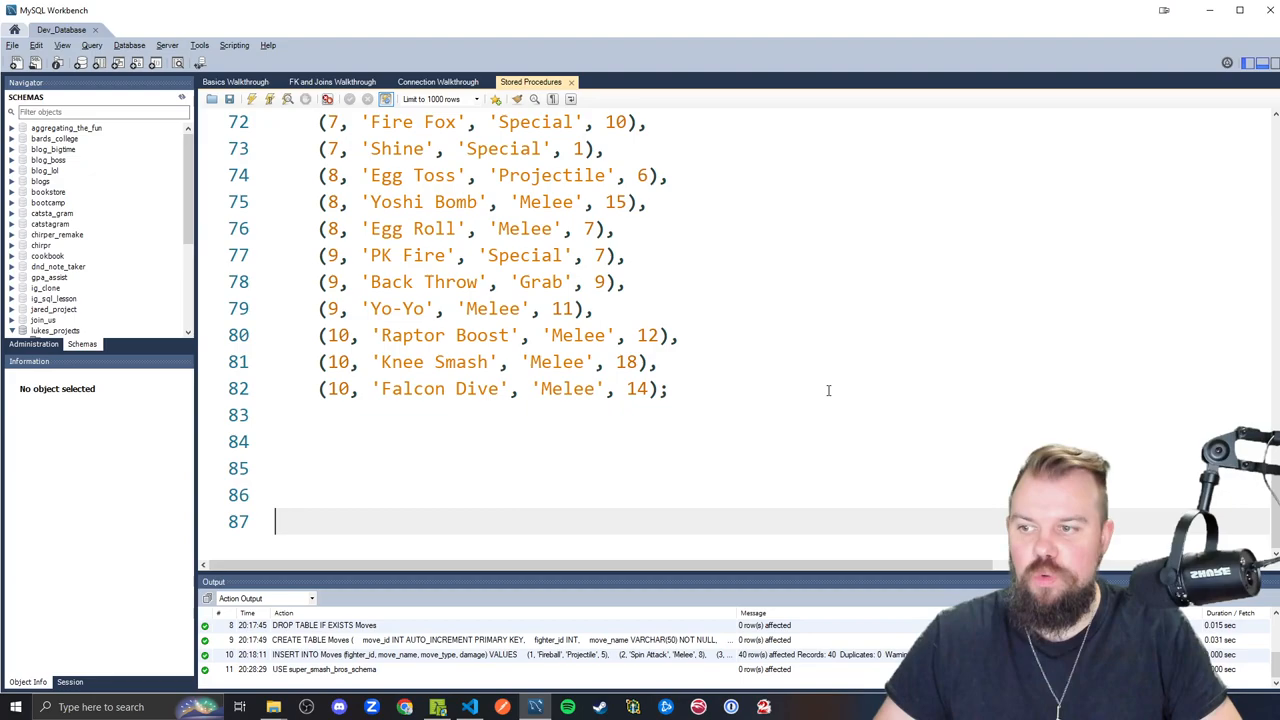
{"action": "type", "text": "SELECT * FROM fighters;"}
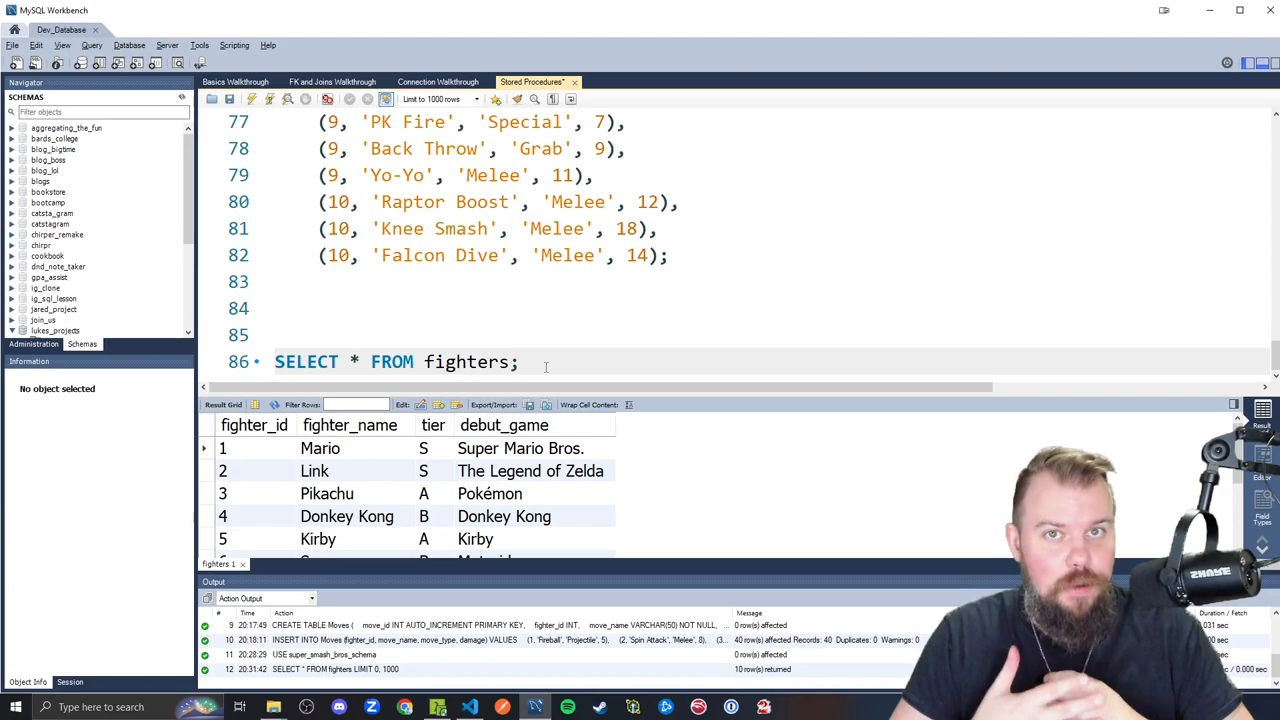
Add DELIMITER $$ and CREATE PROCEDURE select_all_fighters() above the fighters query
{"action": "type", "text": "DE"}
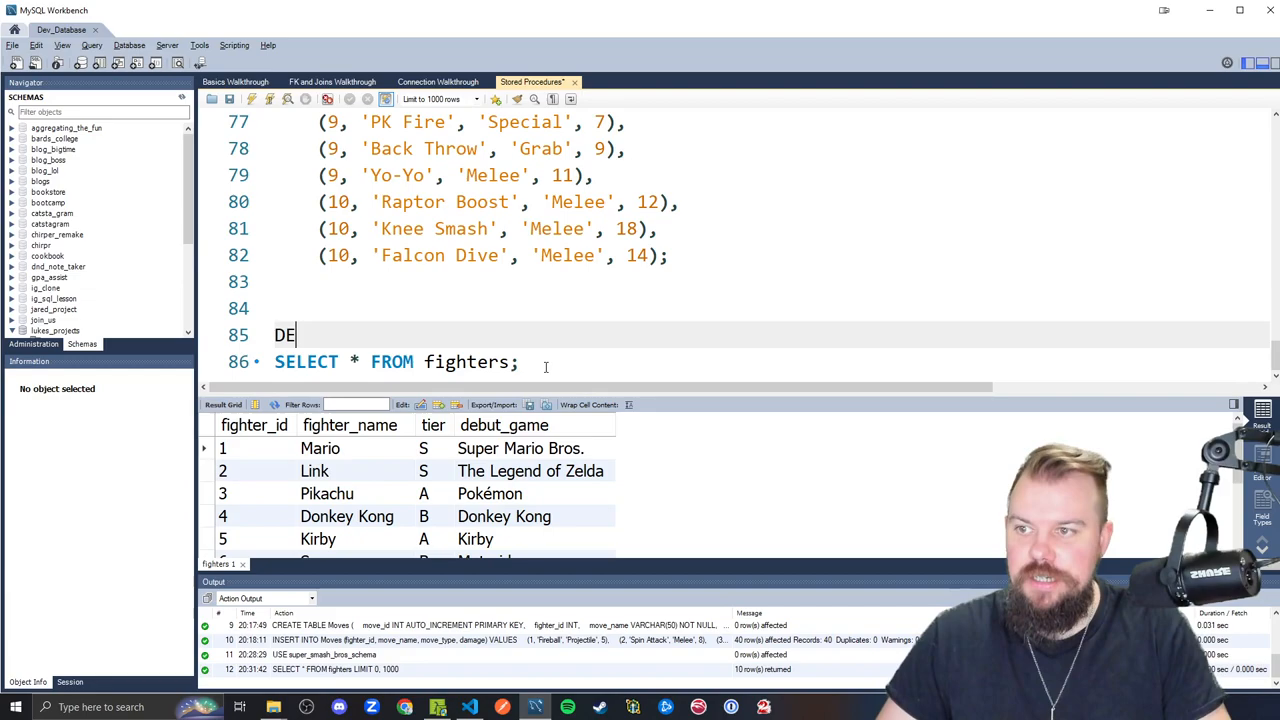
{"action": "type", "text": "LIMITER $$"}
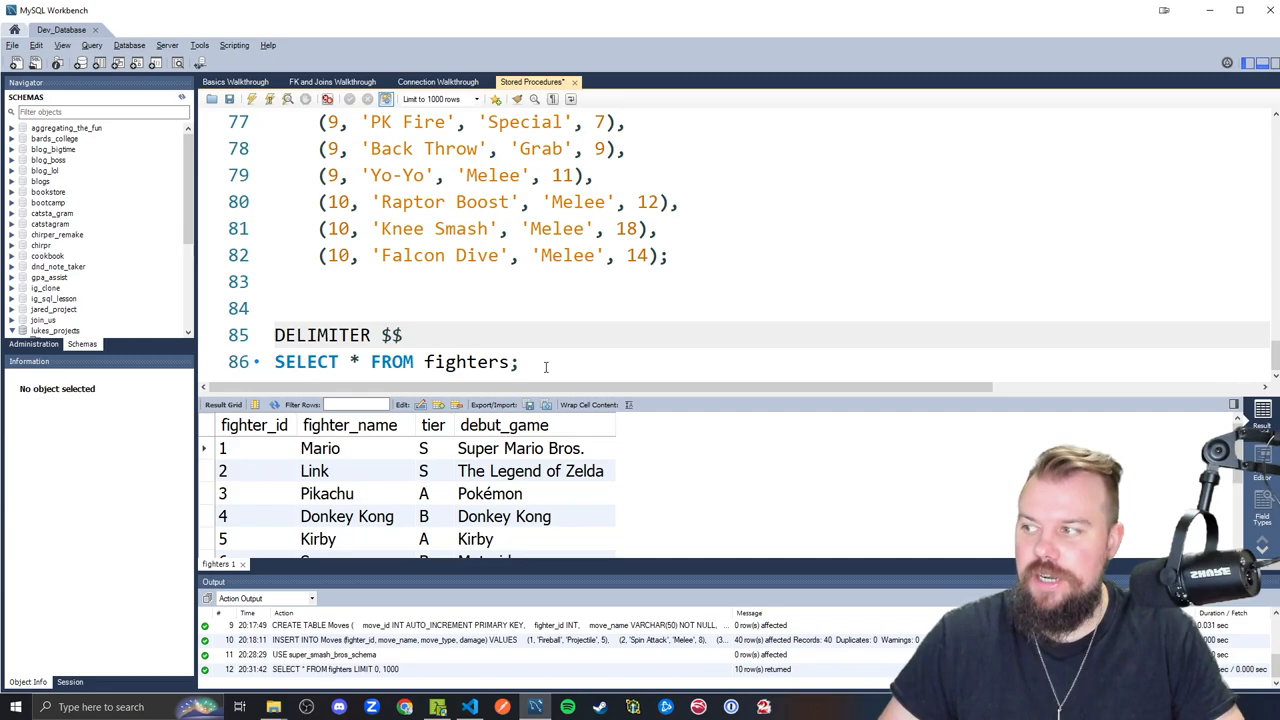
{"action": "type", "text": "CREATE PROCEDURE"}
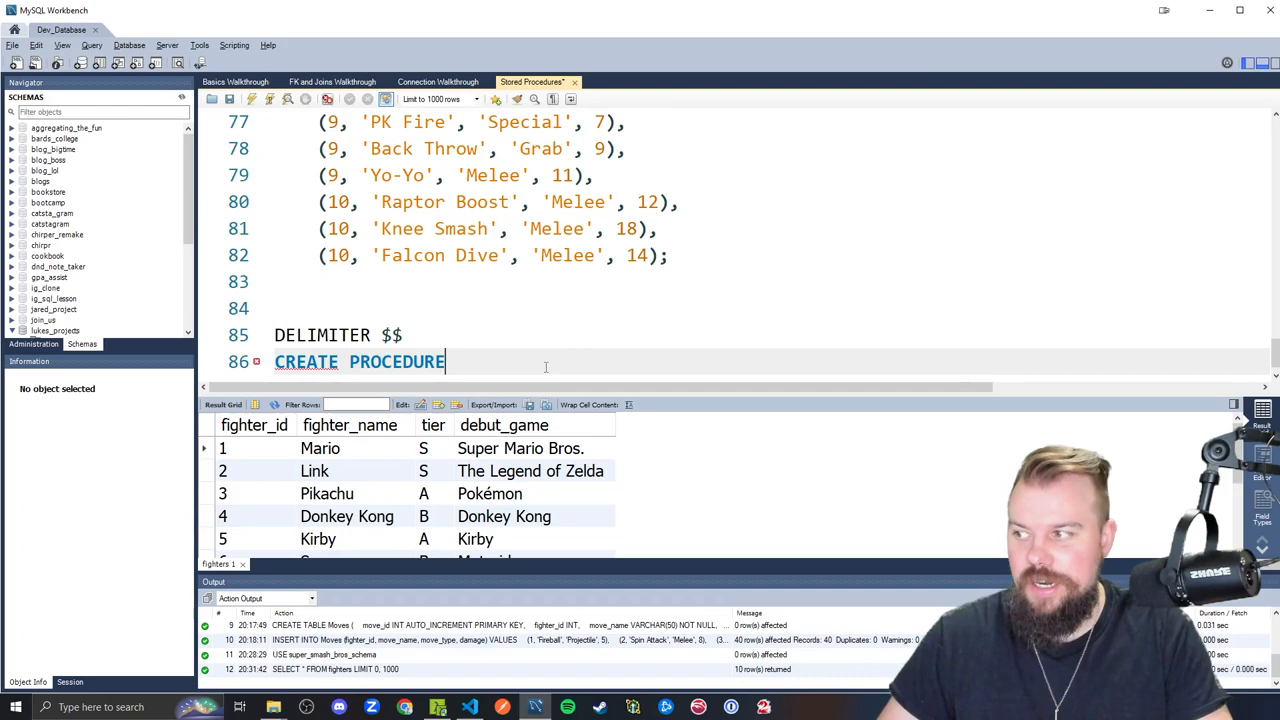
{"action": "type", "text": "select_all_"}
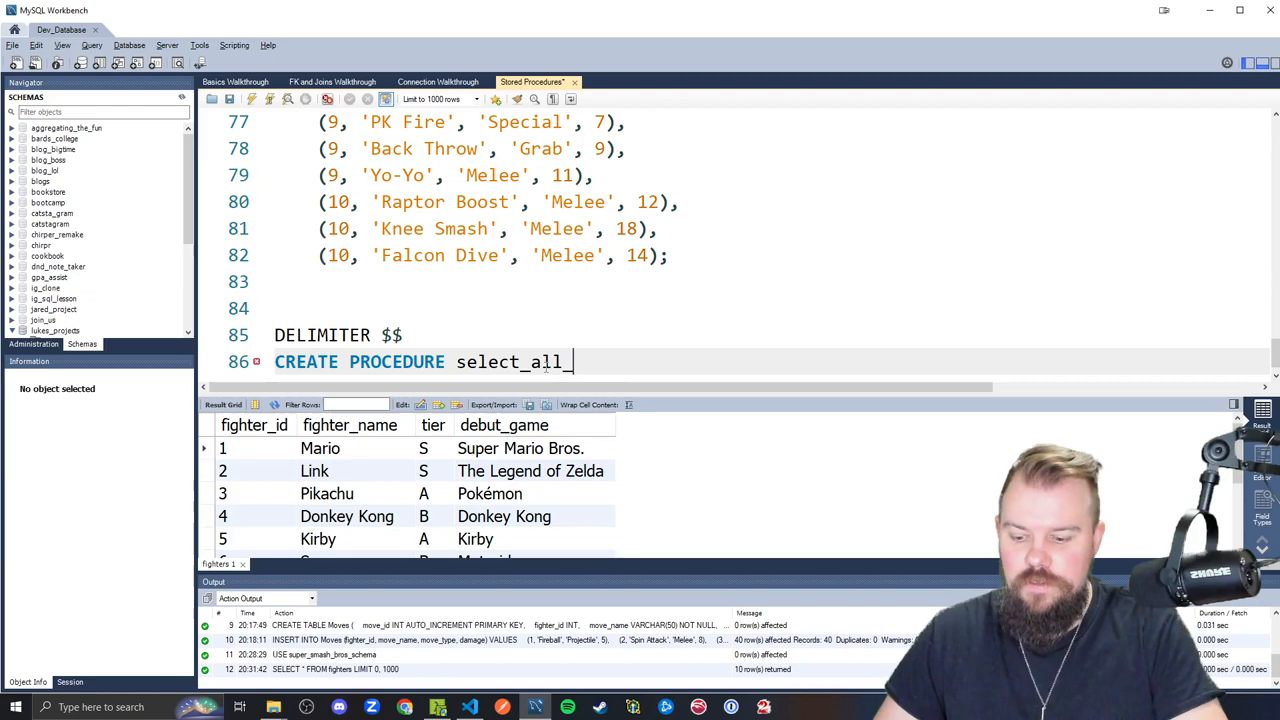
{"action": "type", "text": "fighters()"}
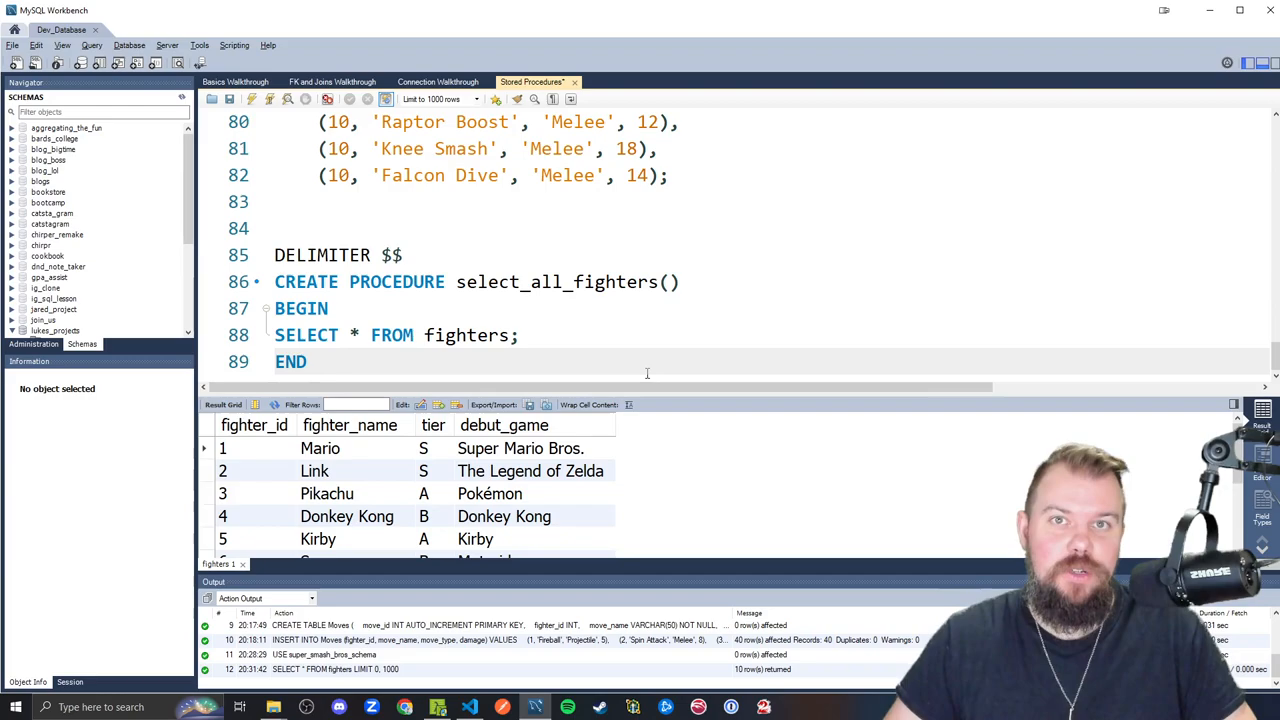
Close the procedure with END $$ and restore DELIMITER ; on the next line
{"action": "type", "text": "$$"}
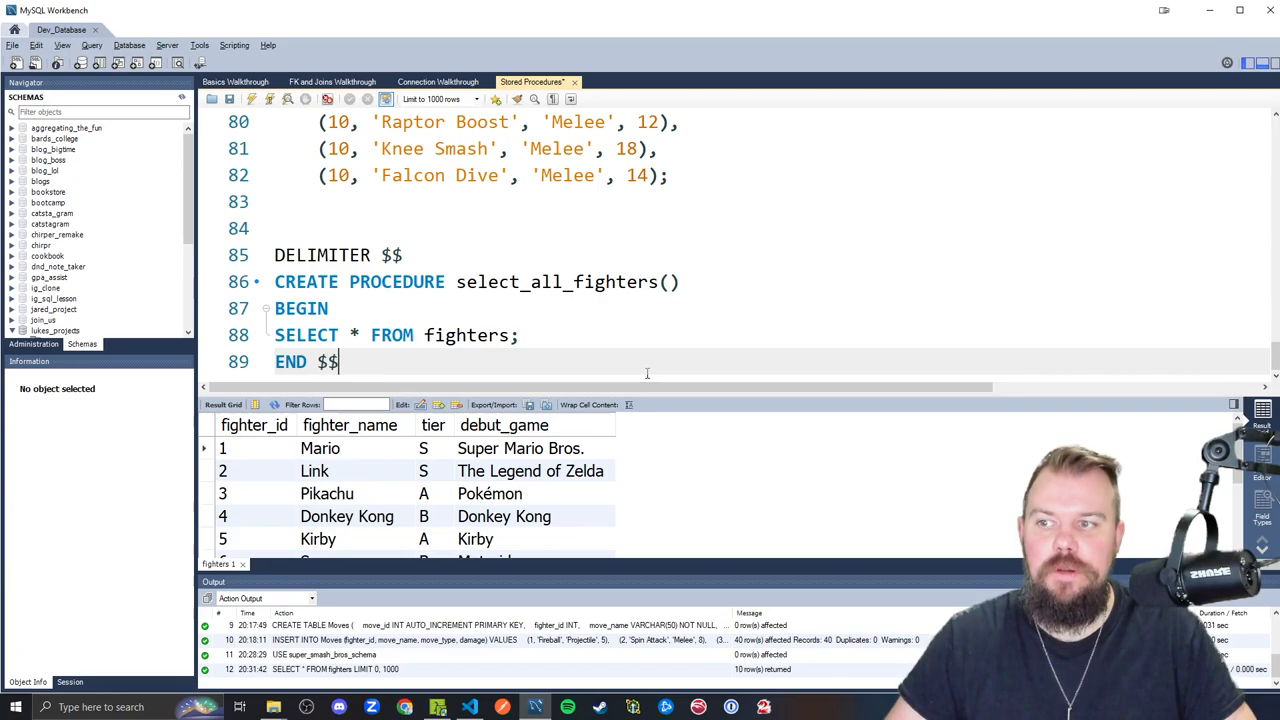
{"action": "type", "text": "DELIMITER ;"}
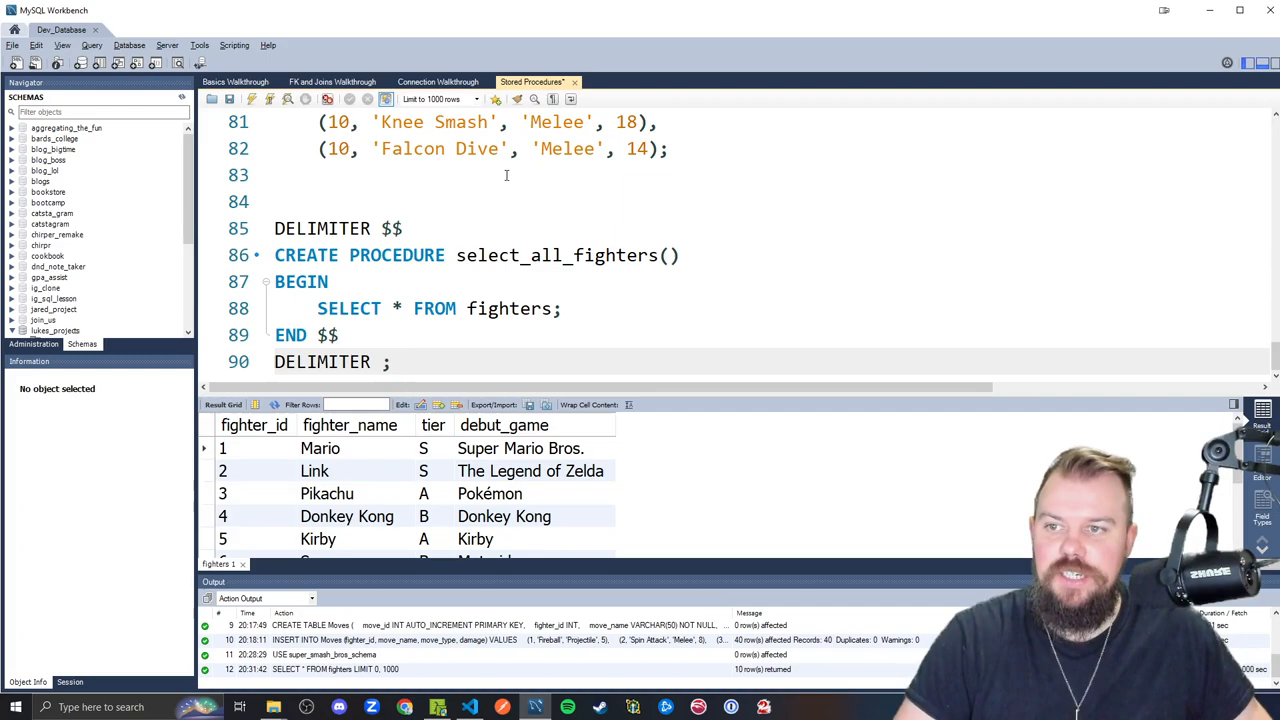
Select the procedure definition on lines 85–90 and execute it
{"action": "left_click_drag", "start_coordinate": [274, 228], "coordinate": [390, 361]}
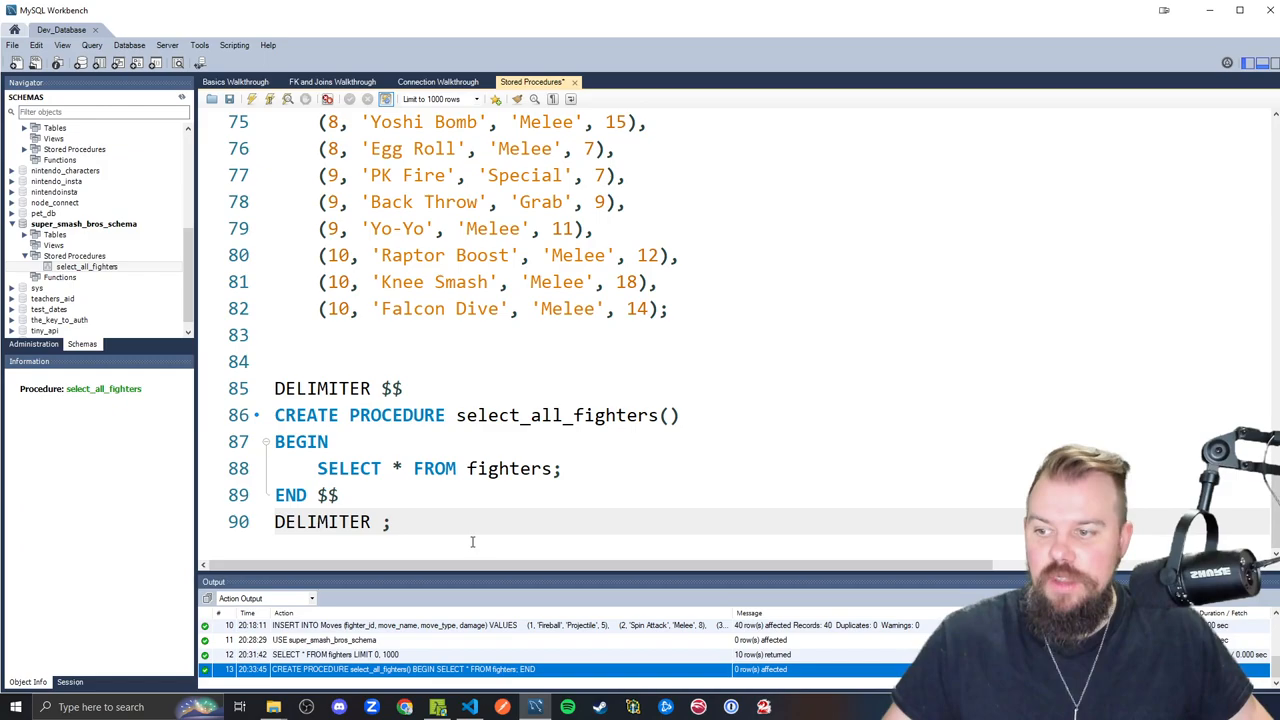
Add the '-- Creation of Procedure' comment and begin a CALL select_all_fighters statement
{"action": "type", "text": "--"}
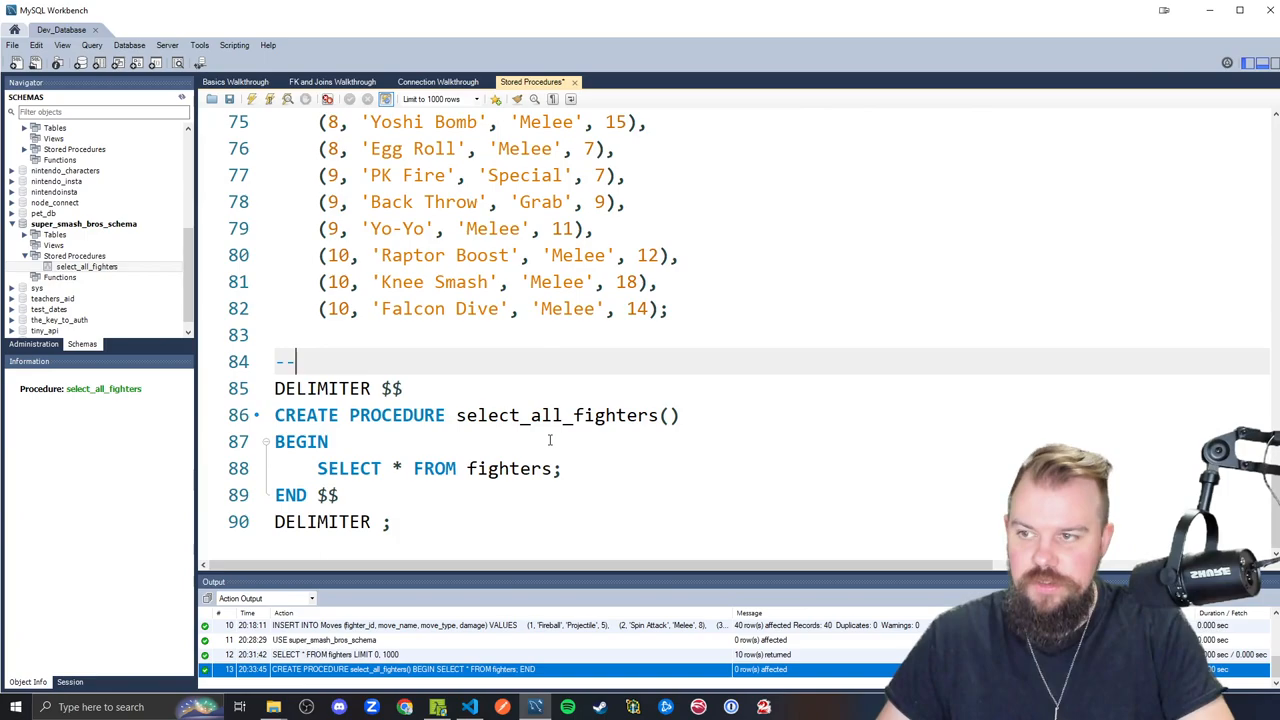
{"action": "type", "text": "Creation of Procedure"}
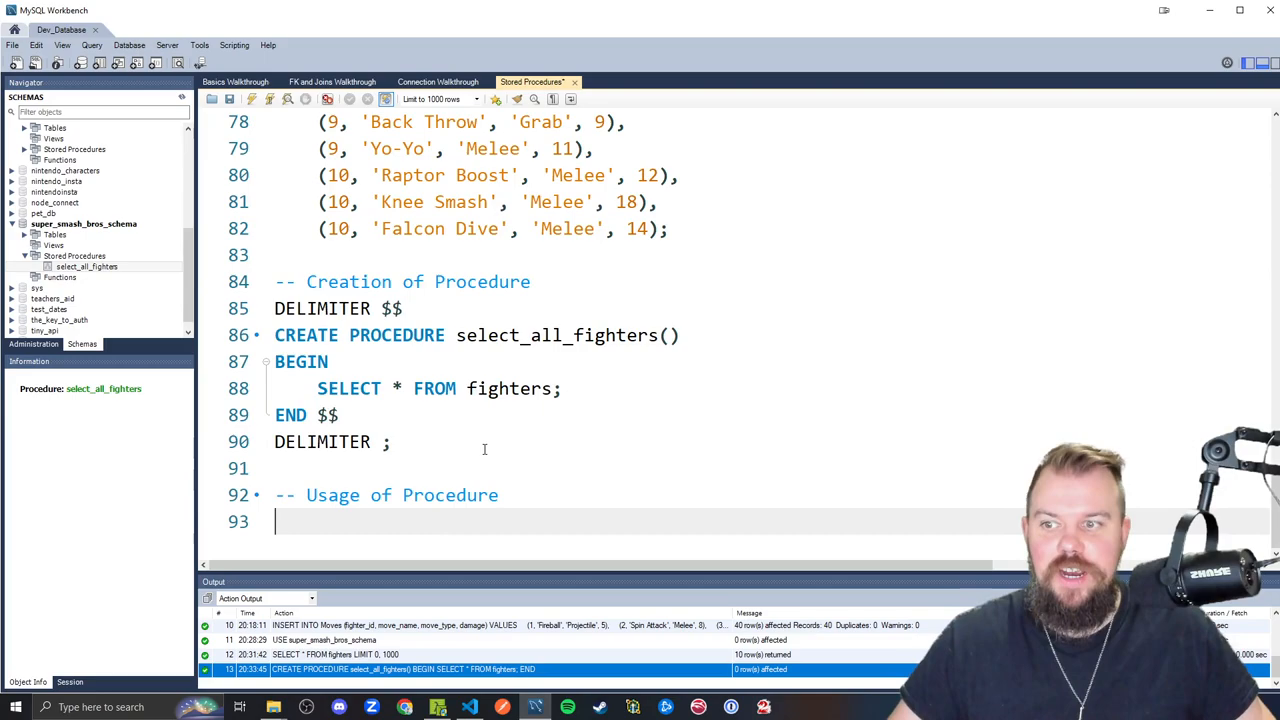
{"action": "type", "text": "CALL select_all_f"}
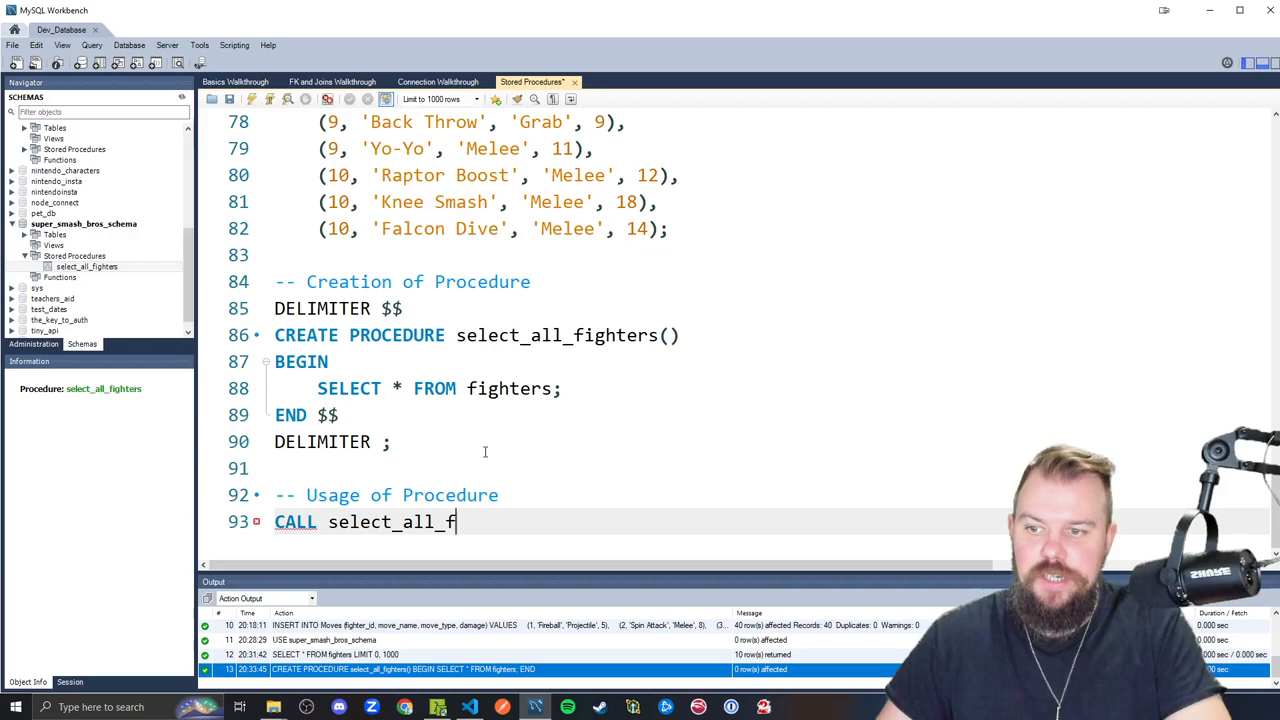
Complete CALL select_all_fighters(); on line 93 and run it to list 10 fighters
{"action": "type", "text": "ighters();"}
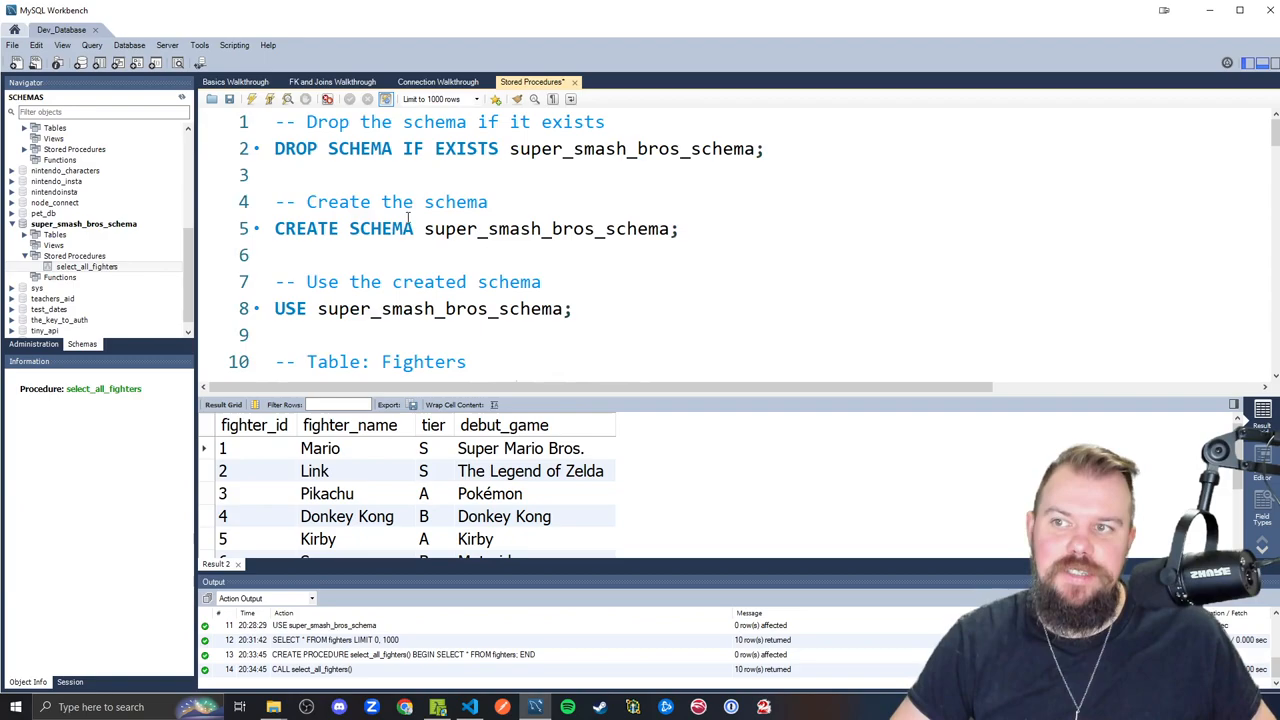
{"action": "scroll", "scroll_direction": "down", "scroll_amount": 3}
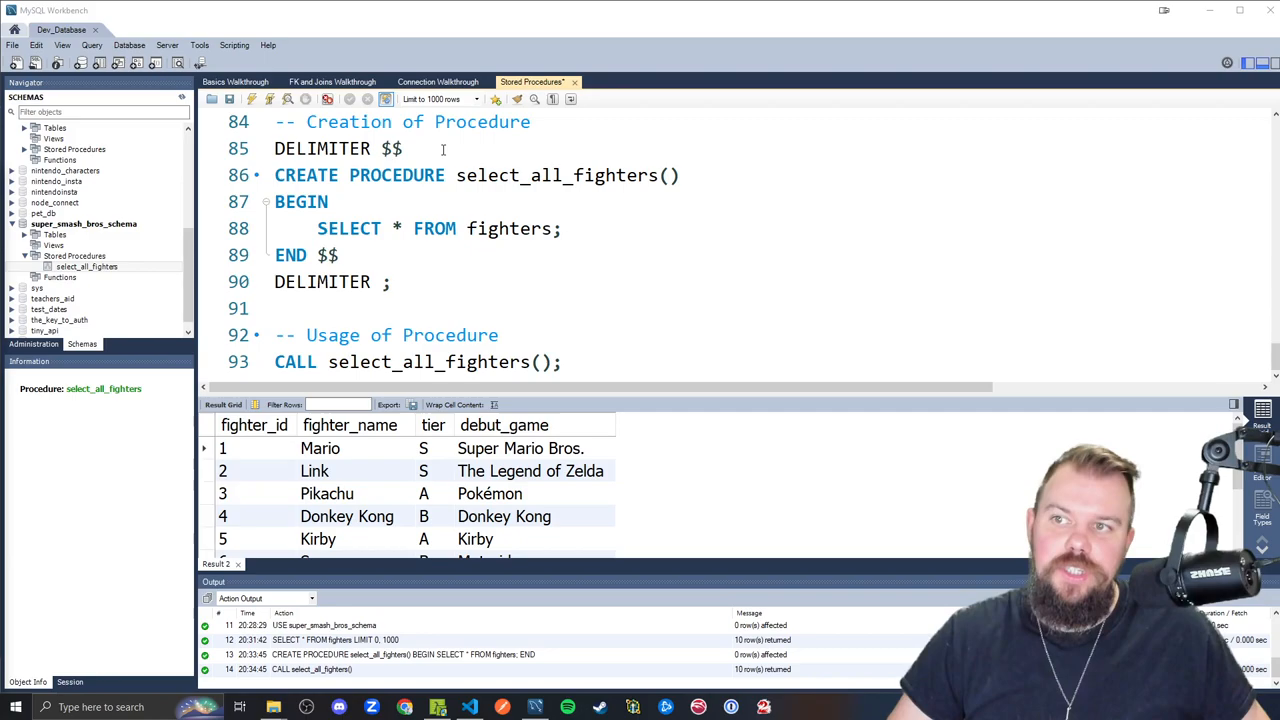
Add DROP PROCEDURE IF EXISTS select_all_fighters; and change the SELECT to fighter_name
{"action": "type", "text": "DROP PROCEDURE"}
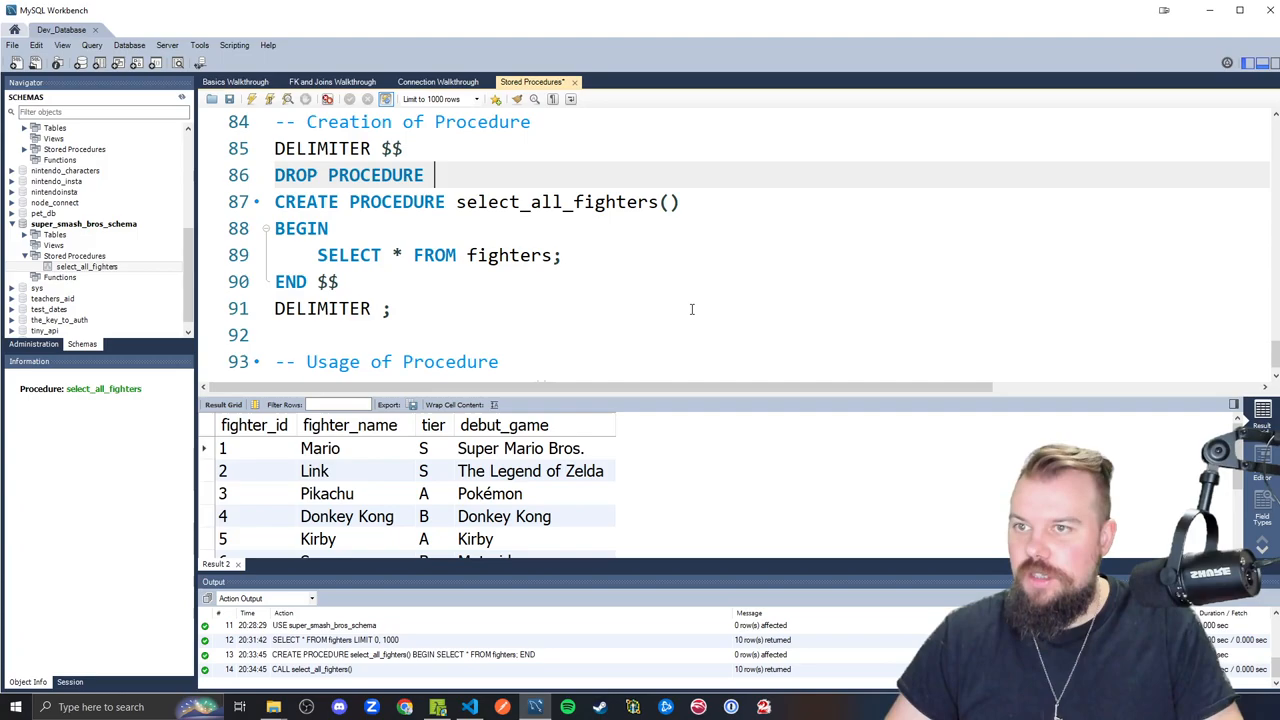
{"action": "type", "text": "IF EXISTS select_all"}
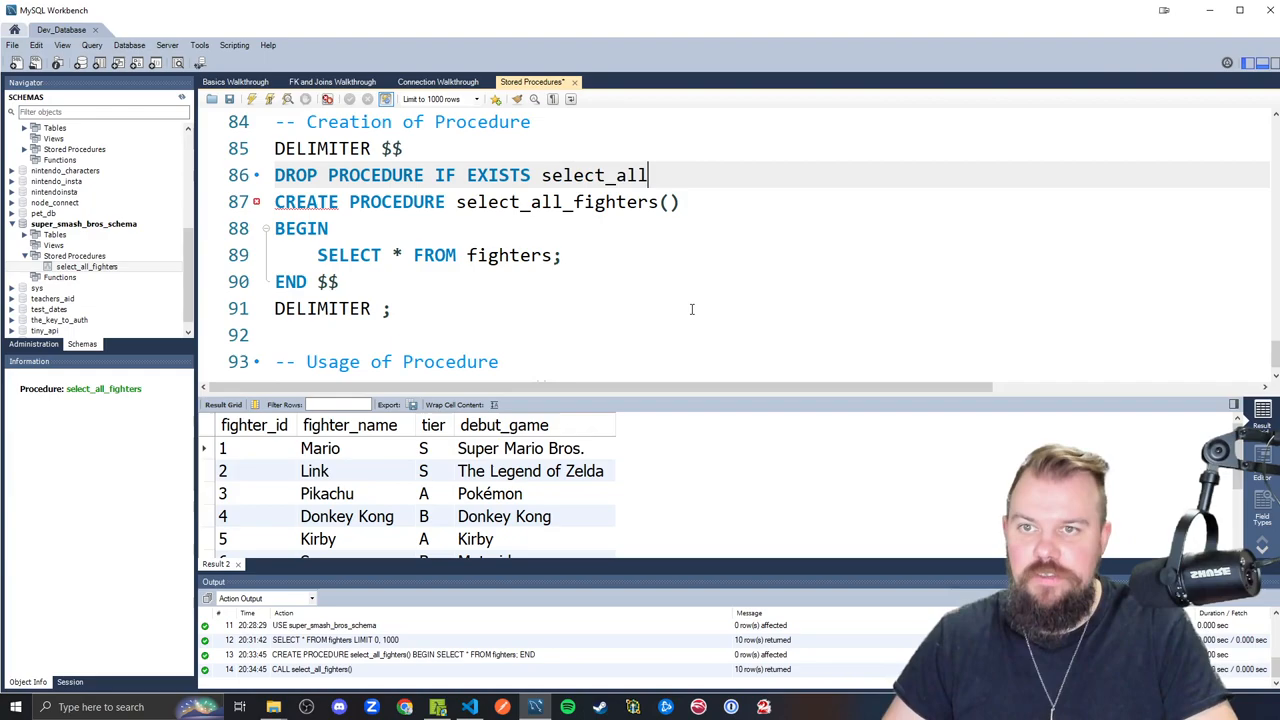
{"action": "type", "text": "_fighters;"}
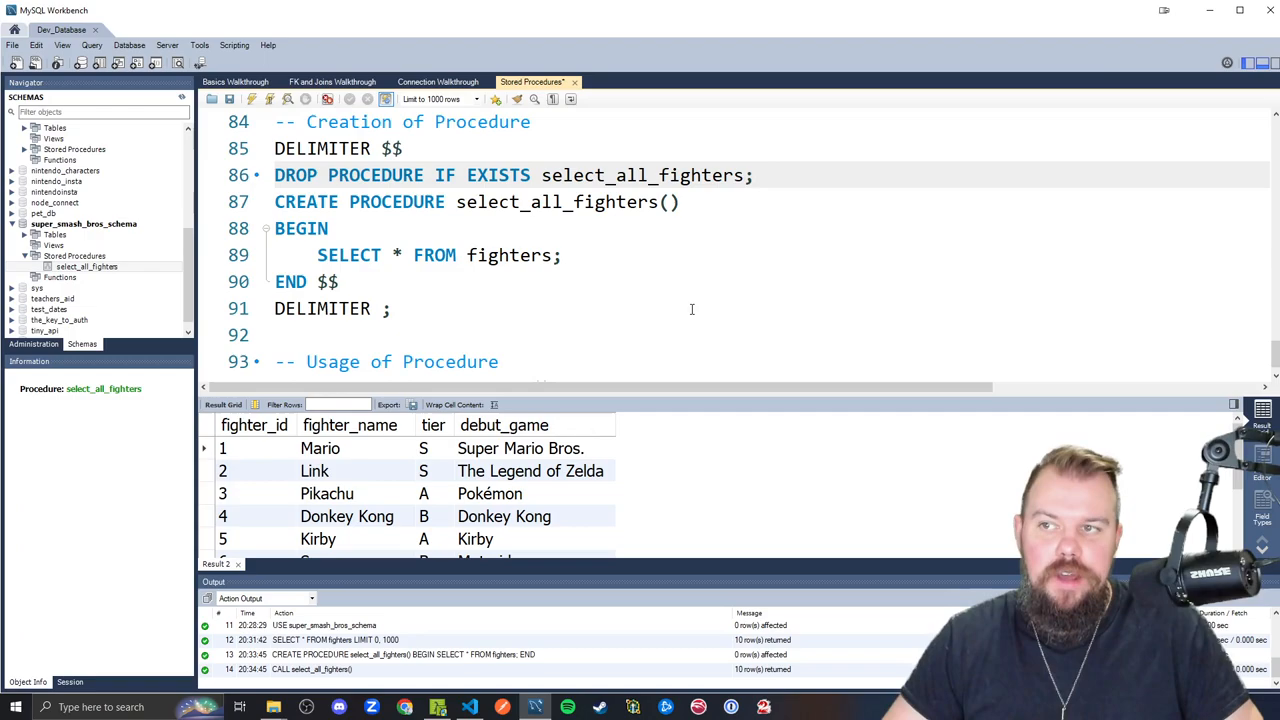
{"action": "type", "text": "fighter_name"}
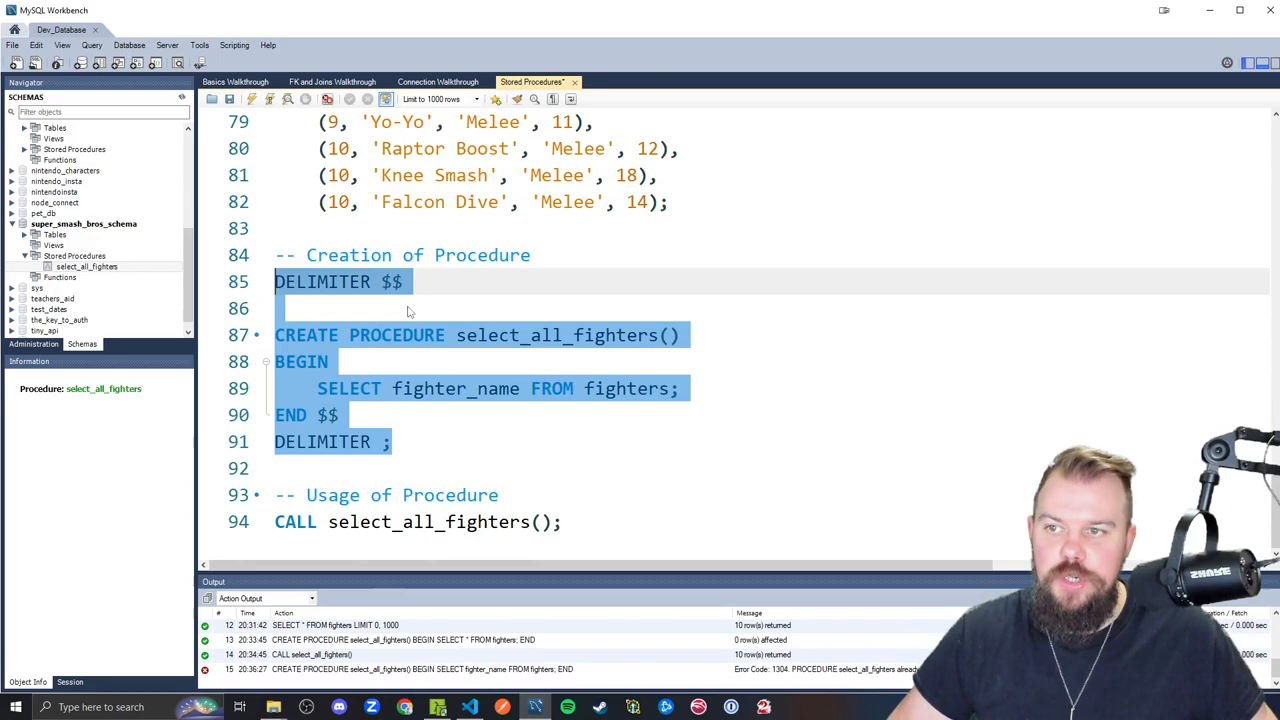
Place DROP PROCEDURE IF EXISTS select_all_fighters; before CREATE, ending the block with $$
{"action": "type", "text": "DROP PROCEDURE IF EXISTS select_all_fighters;"}
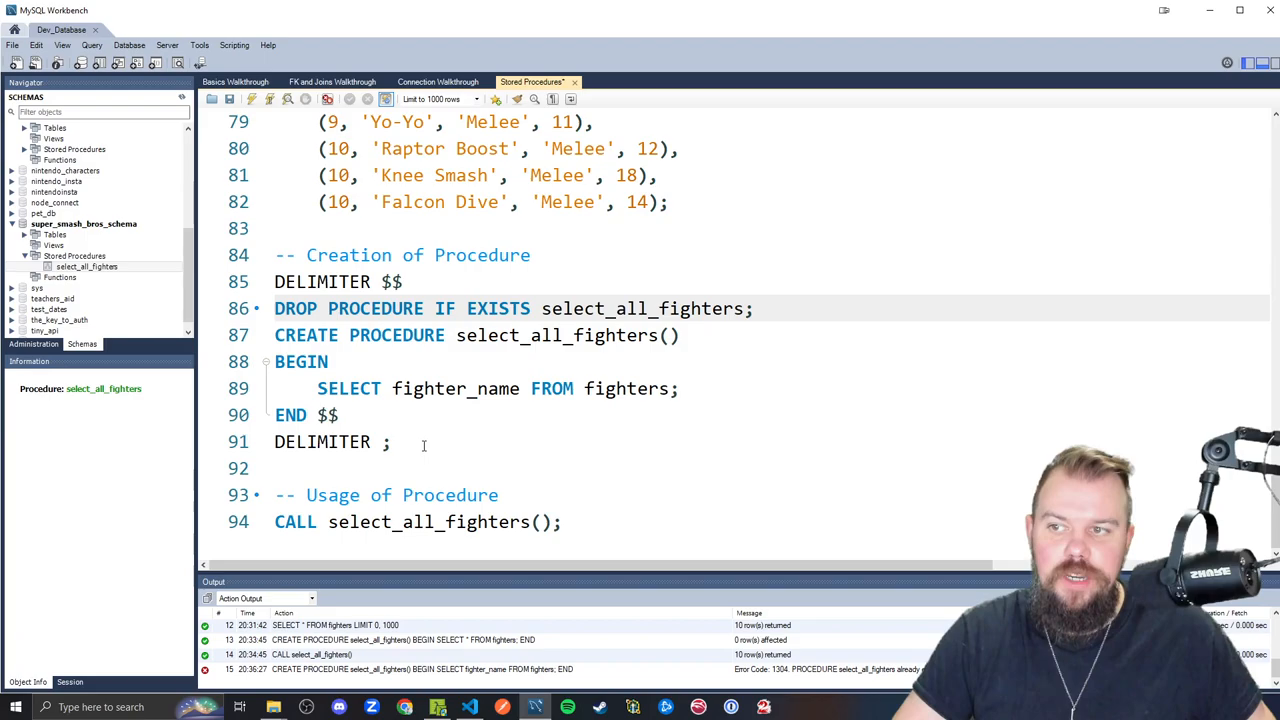
{"action": "type", "text": "$$"}
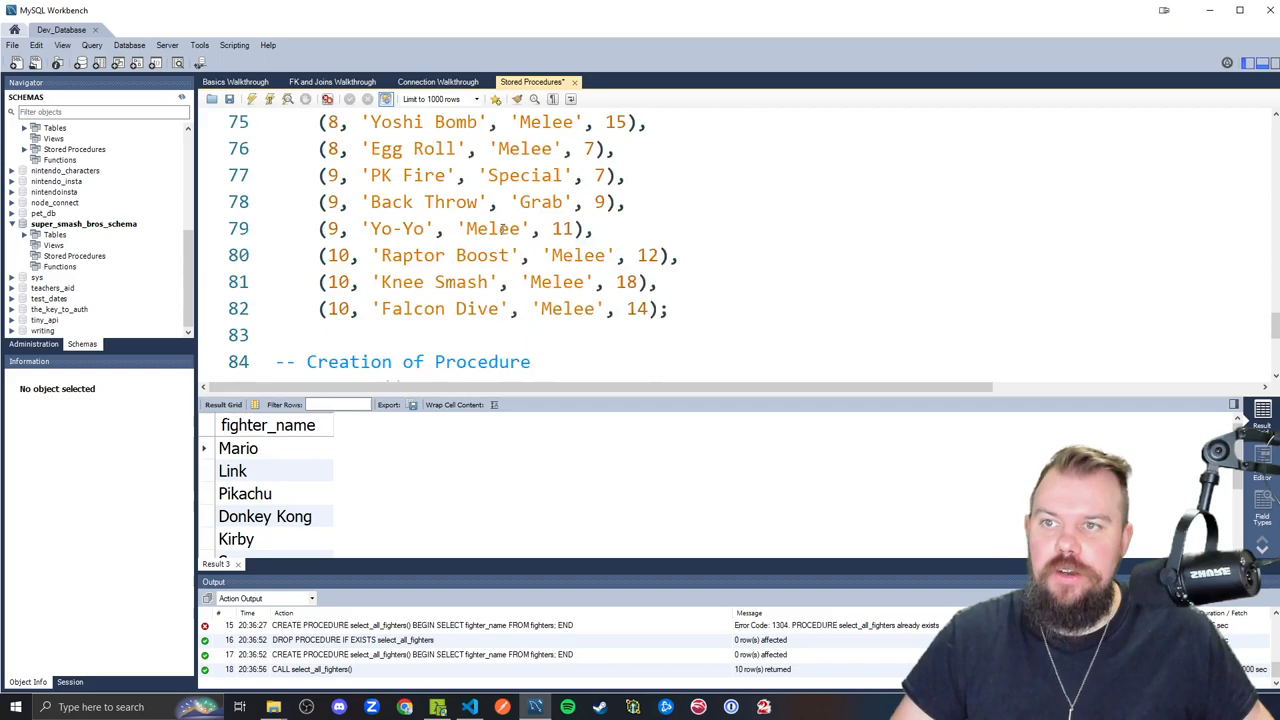
Below the CALL line, write DELIMITER $$, DROP PROCEDURE IF EXISTS add_fighter $$ and CREATE PROCEDURE
{"action": "scroll", "scroll_direction": "down", "scroll_amount": 3}
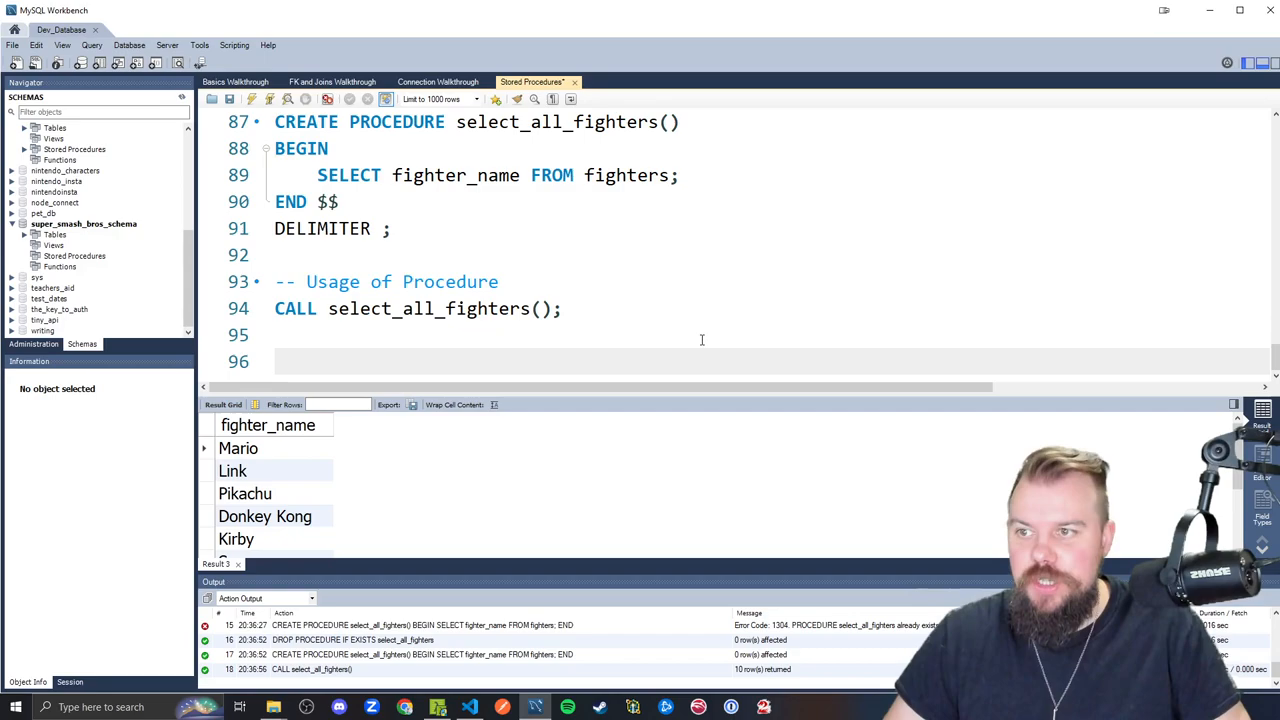
{"action": "type", "text": "DELIMITER $$"}
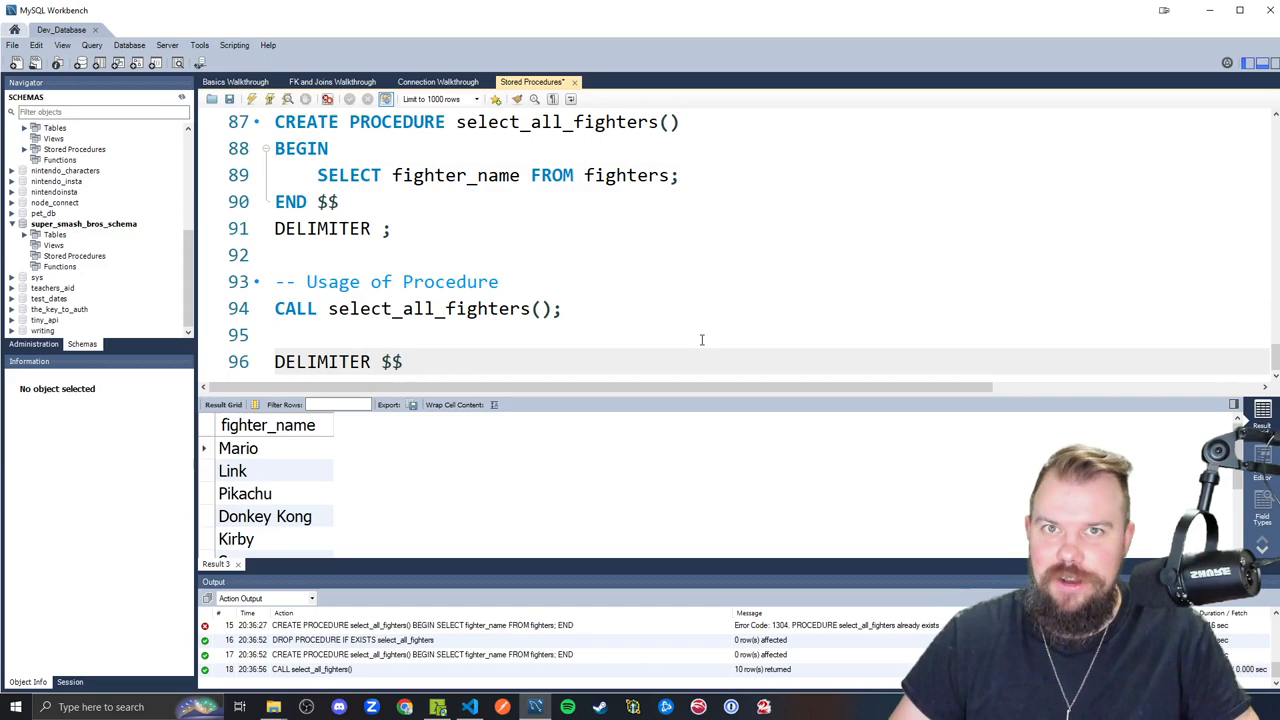
{"action": "type", "text": "DROP PROCEDURE IF EXISTS"}
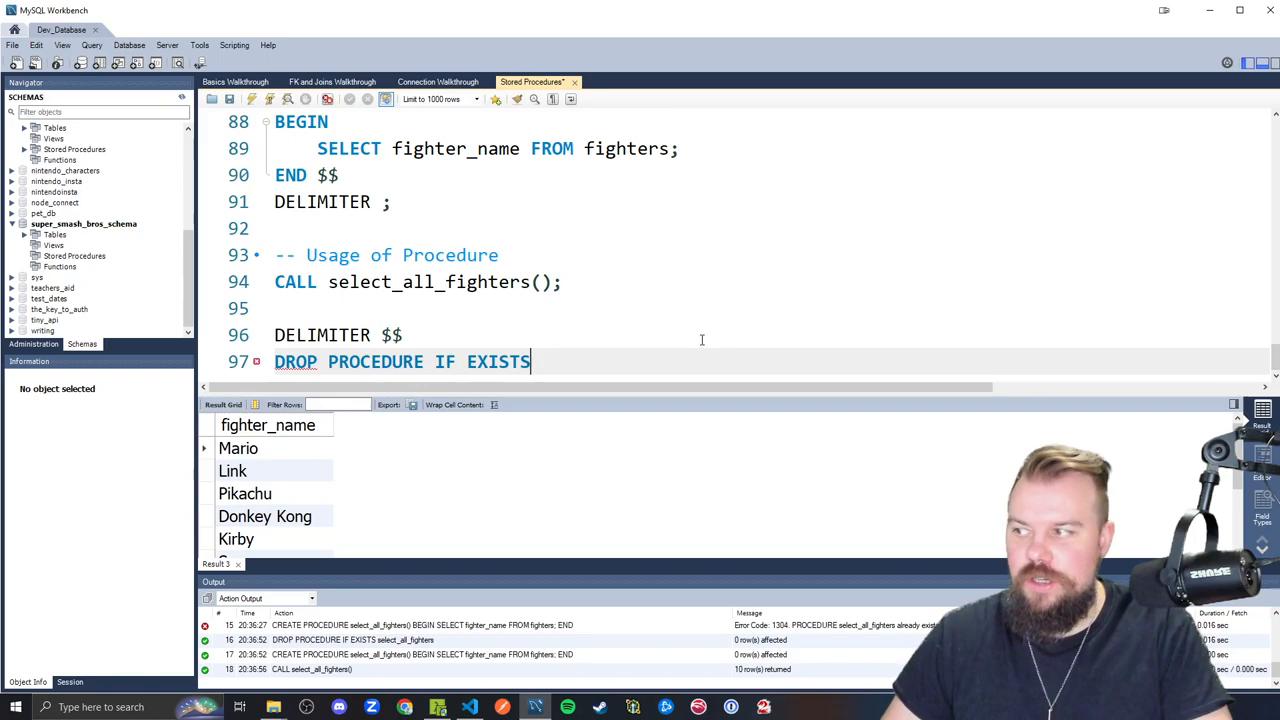
{"action": "type", "text": "add_fighter $$"}
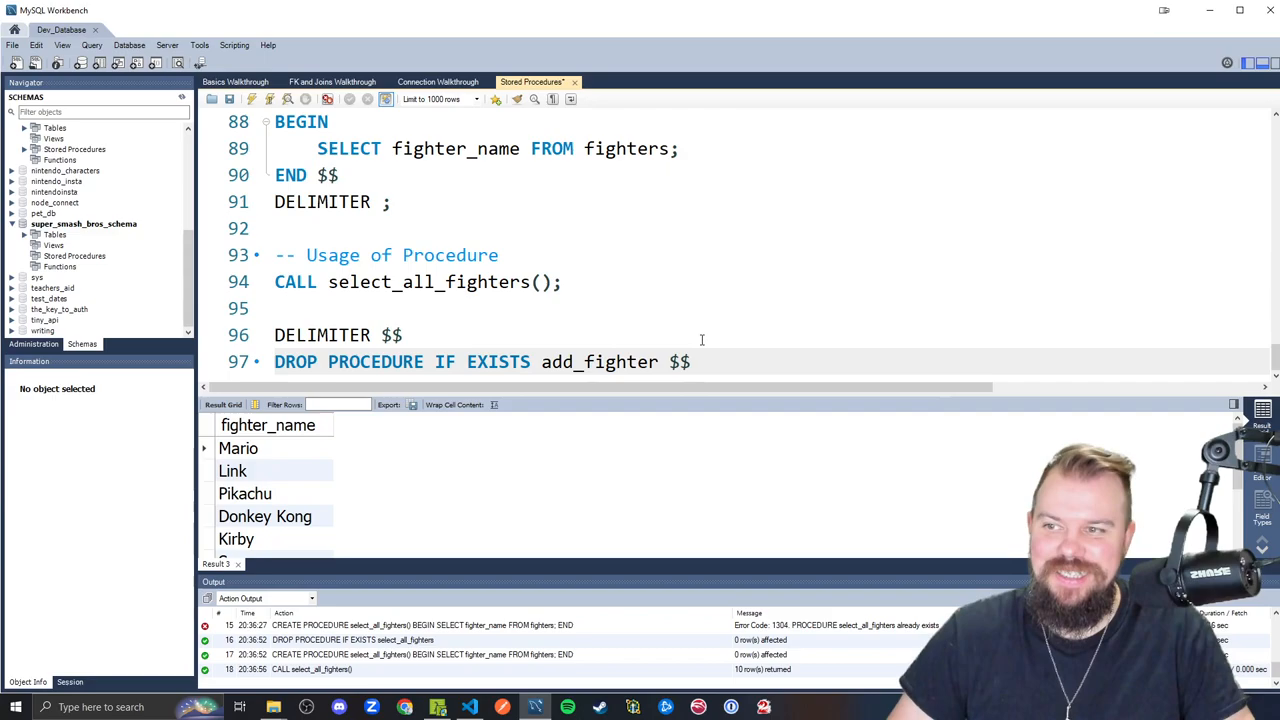
{"action": "type", "text": "CREATE PROCEDURE A"}
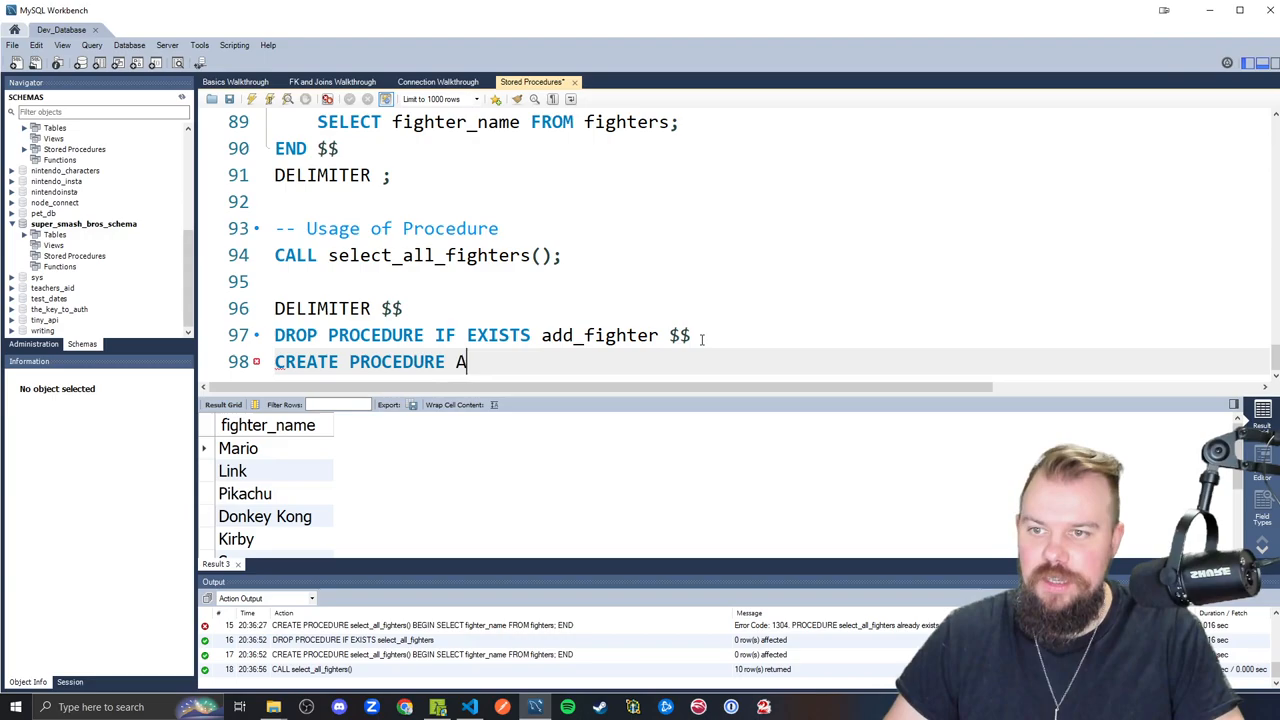
Finish add_fighter() with an IN name parameter, checking fighter_name's VARCHAR(50) definition
{"action": "type", "text": "dd_fighter()"}
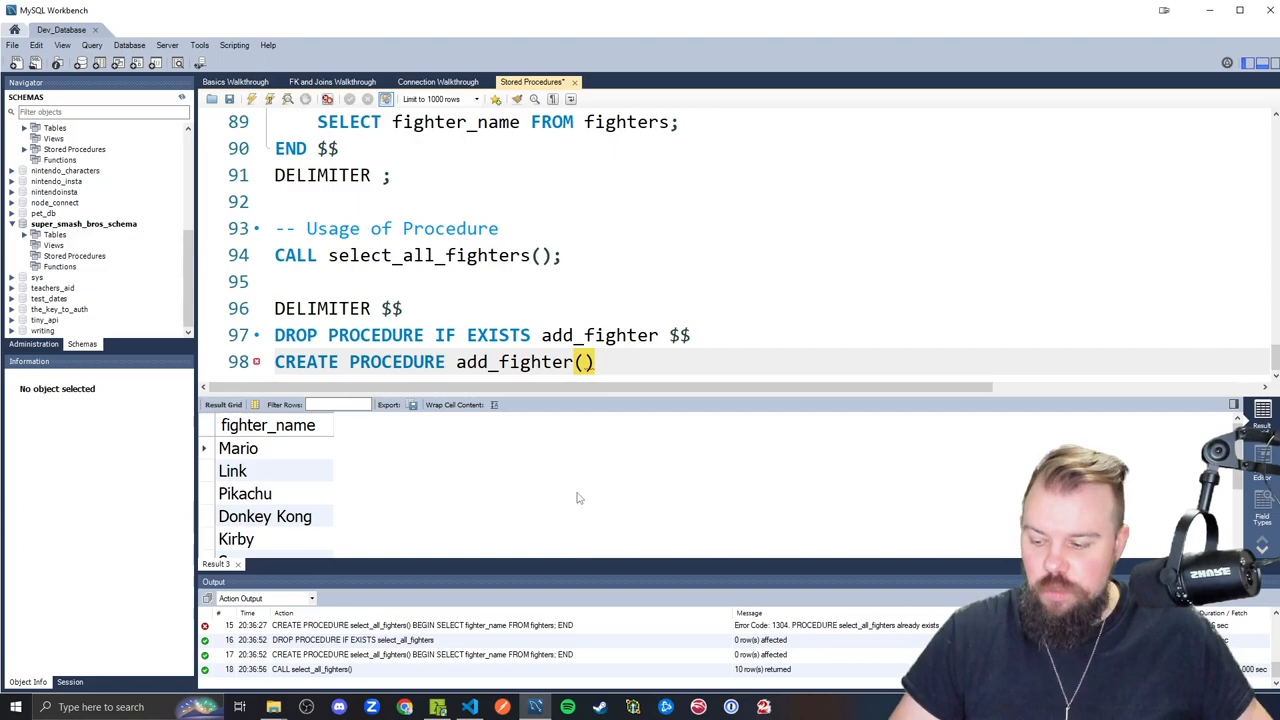
{"action": "type", "text": "IN"}
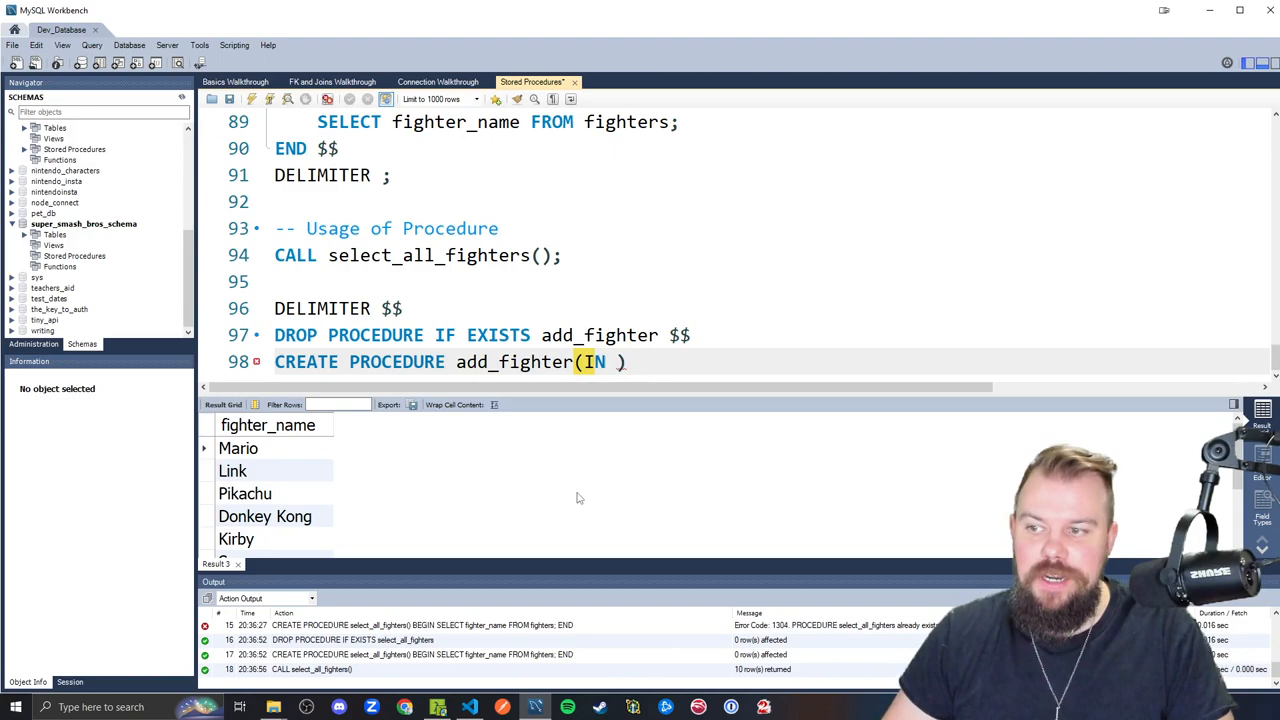
{"action": "type", "text": "name"}
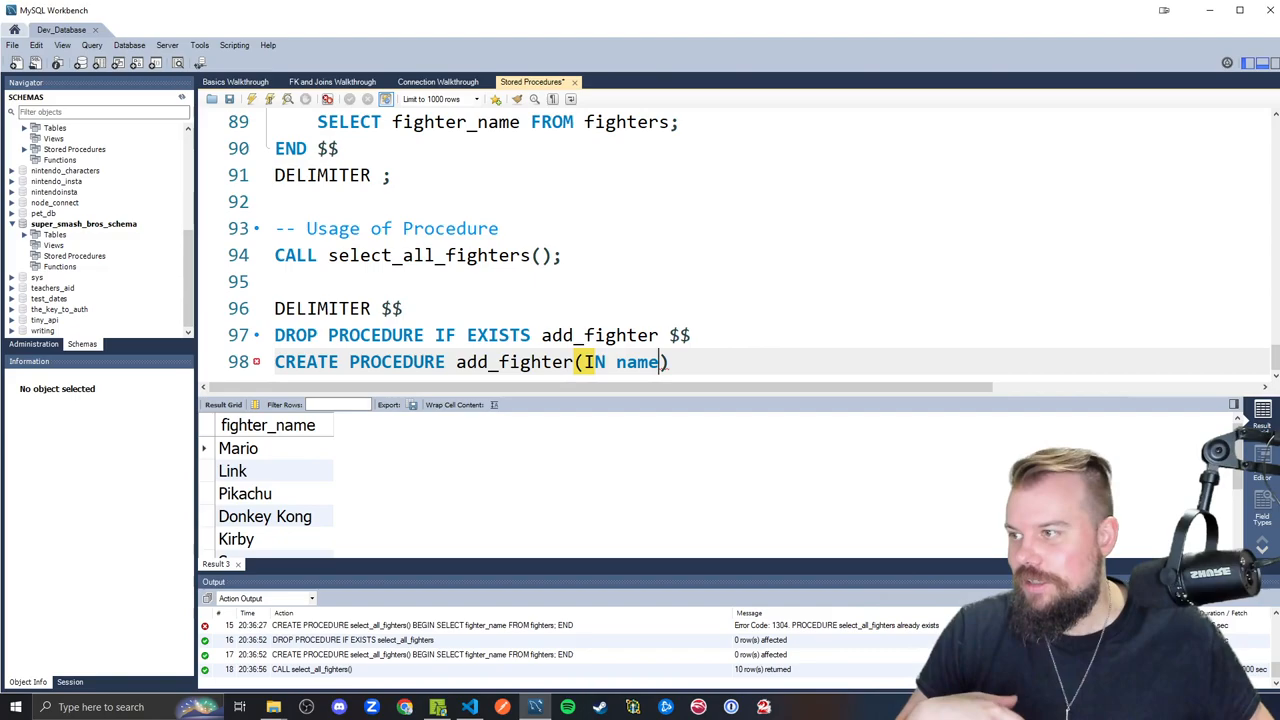
{"action": "type", "text": "_name,"}
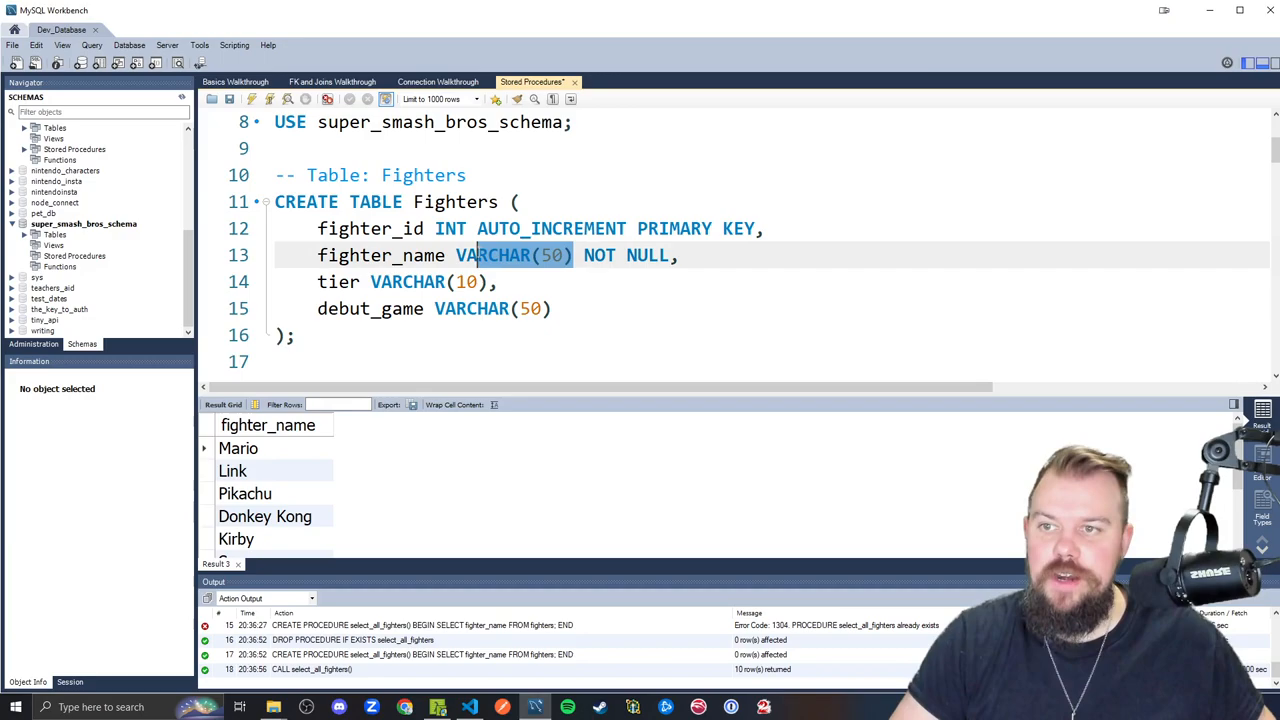
Add IN _tier VARCHAR(10) and _debut_game parameters to add_fighter and begin its body
{"action": "scroll", "scroll_direction": "down", "scroll_amount": 3}
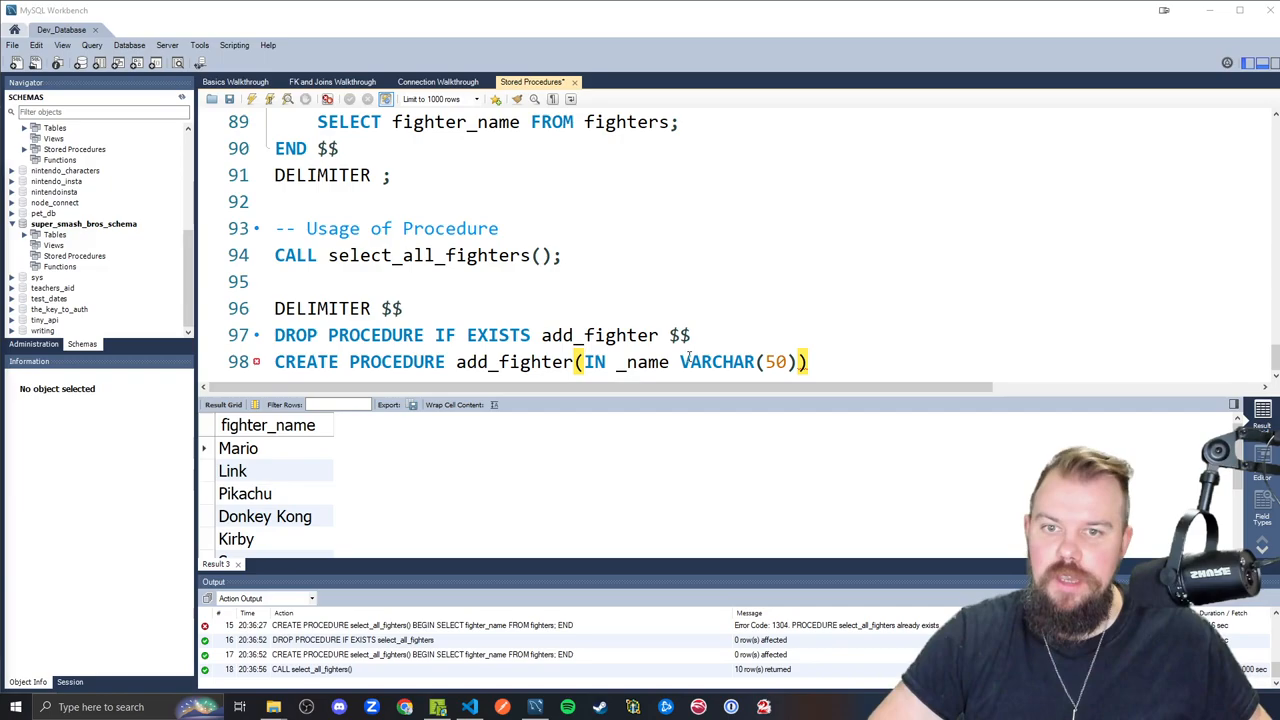
{"action": "type", "text": ", IN _tier"}
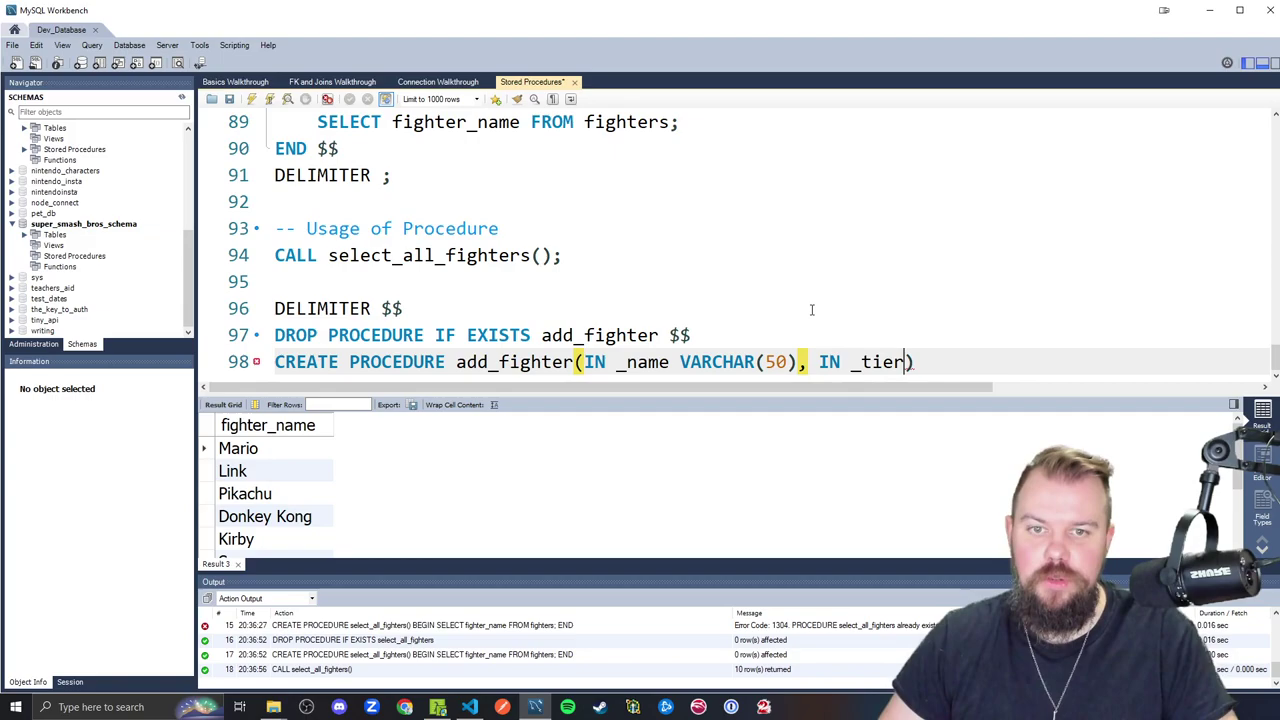
{"action": "type", "text": "VARCHAR(10)"}
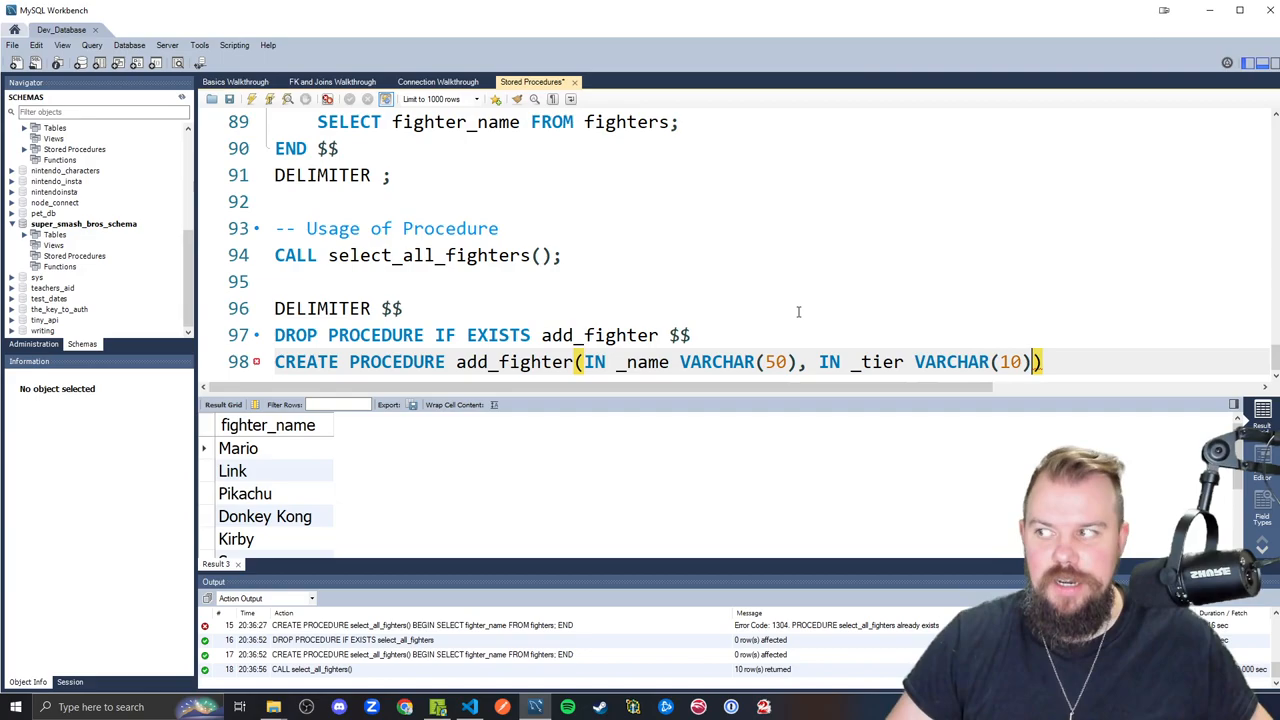
{"action": "type", "text": ", IN"}
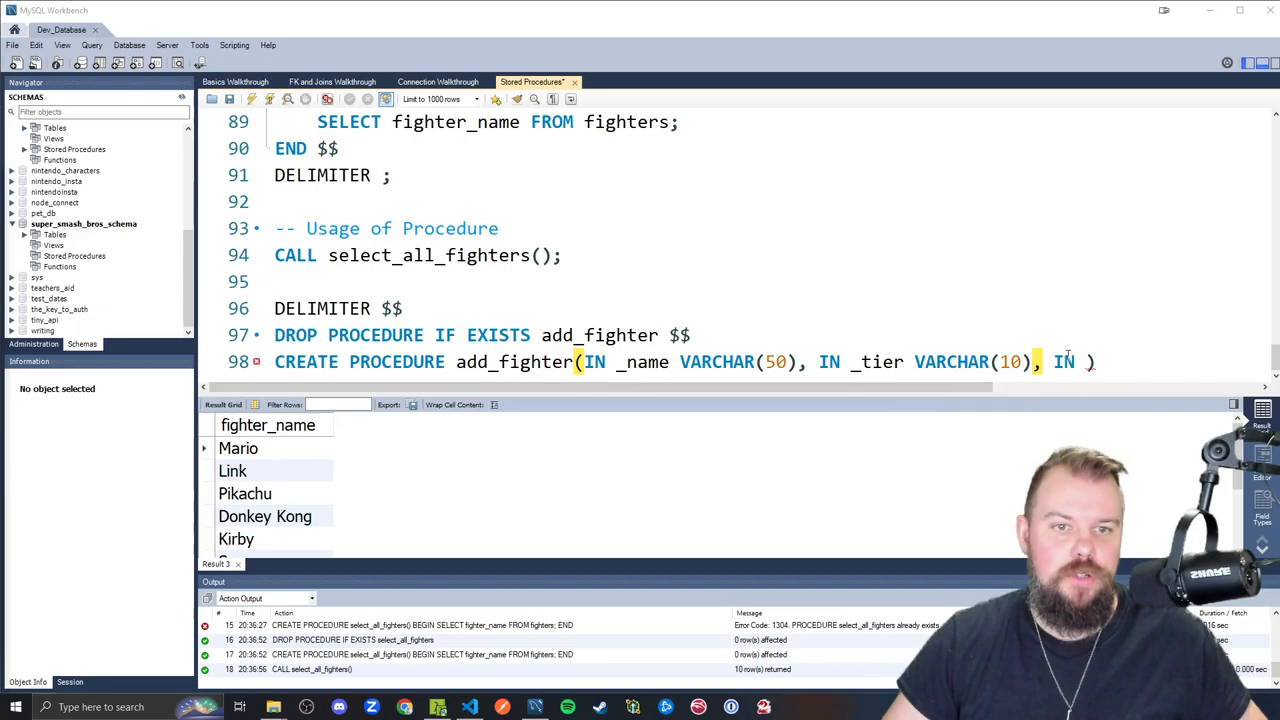
{"action": "type", "text": "_debut_game VARCHA"}
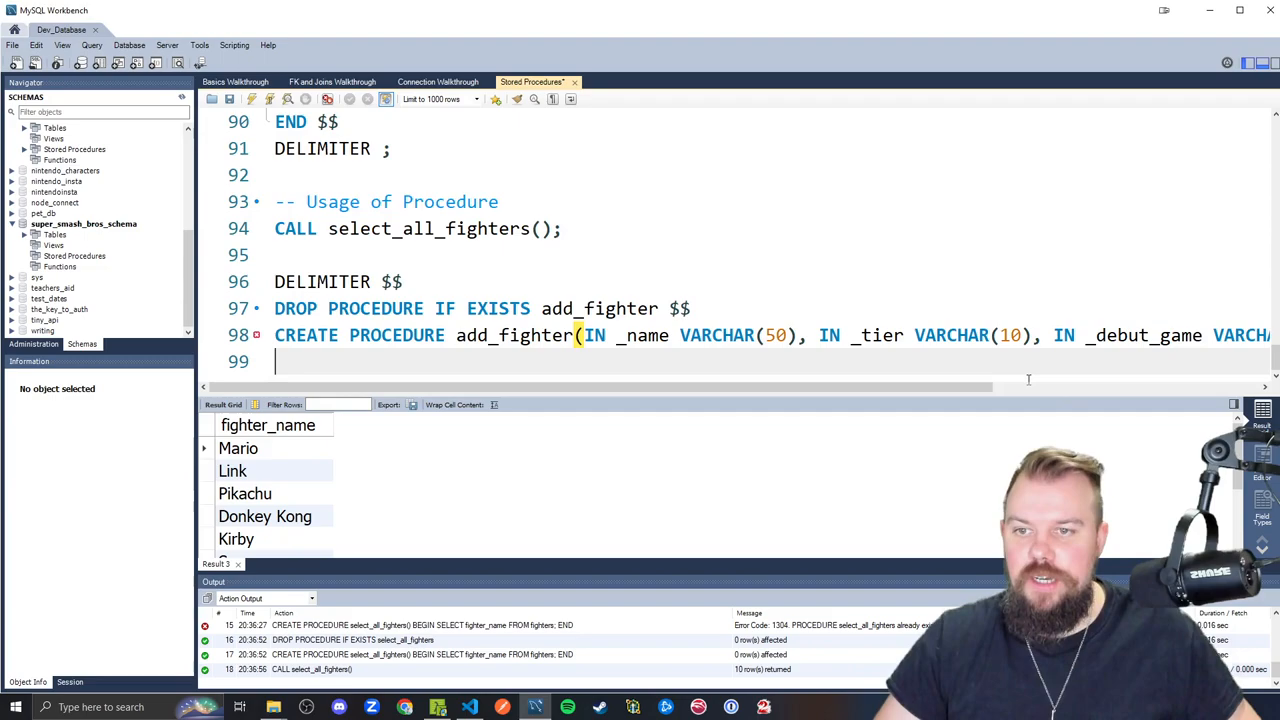
{"action": "type", "text": "BEGIN"}
{"action": "type", "text": "END $$"}
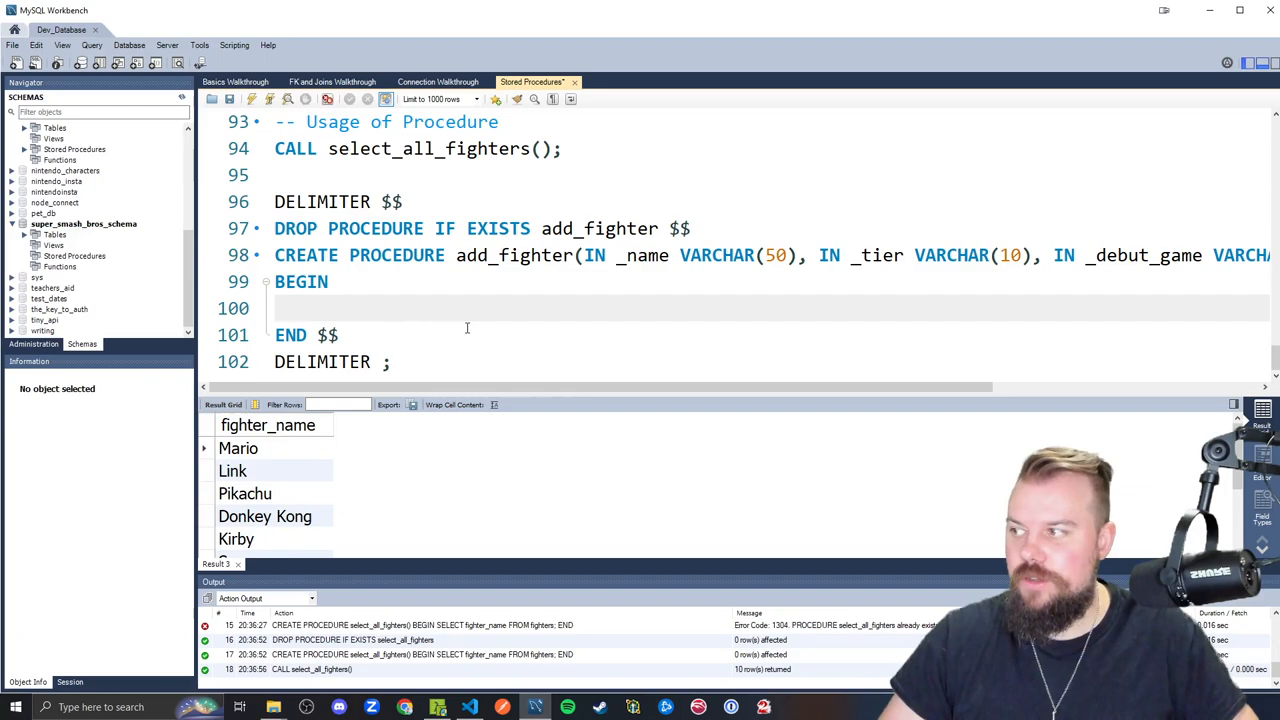
Write INSERT INTO fighters (fighter_name, tier, debut_game) inside the add_fighter body
{"action": "type", "text": "INSERT INTO fighters ()"}
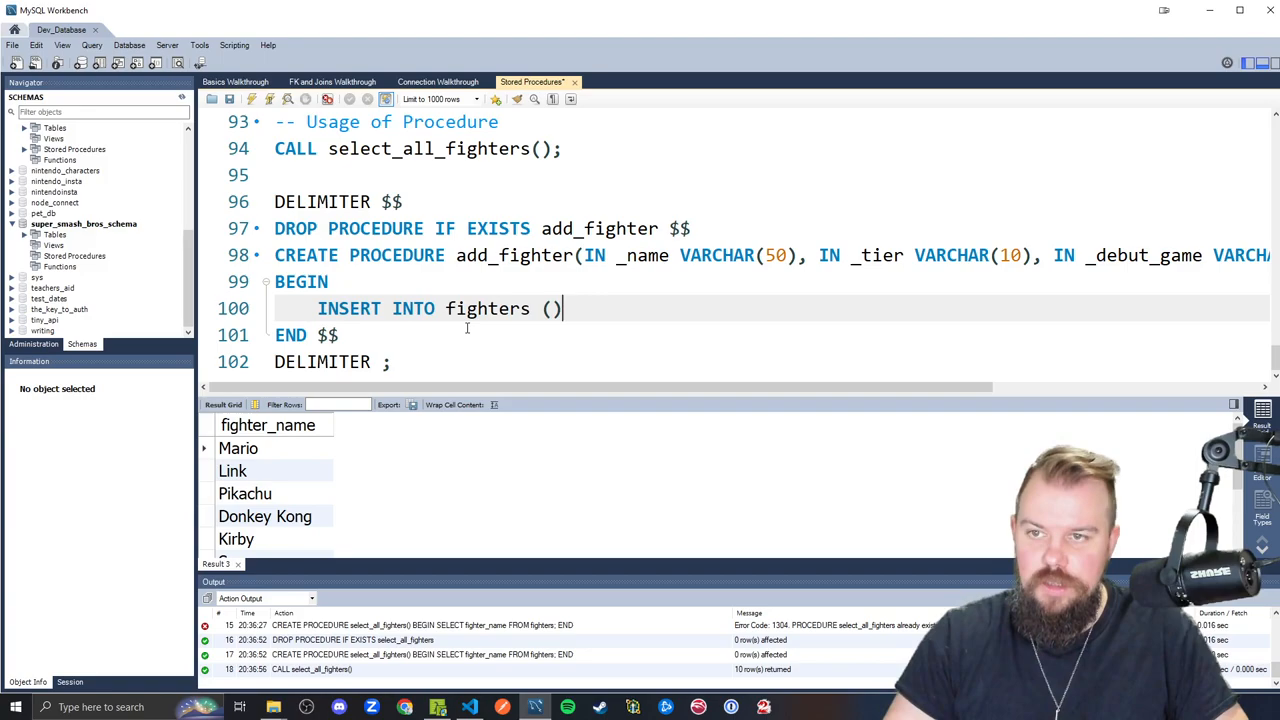
{"action": "type", "text": "fighter_name, tier, debut_game"}
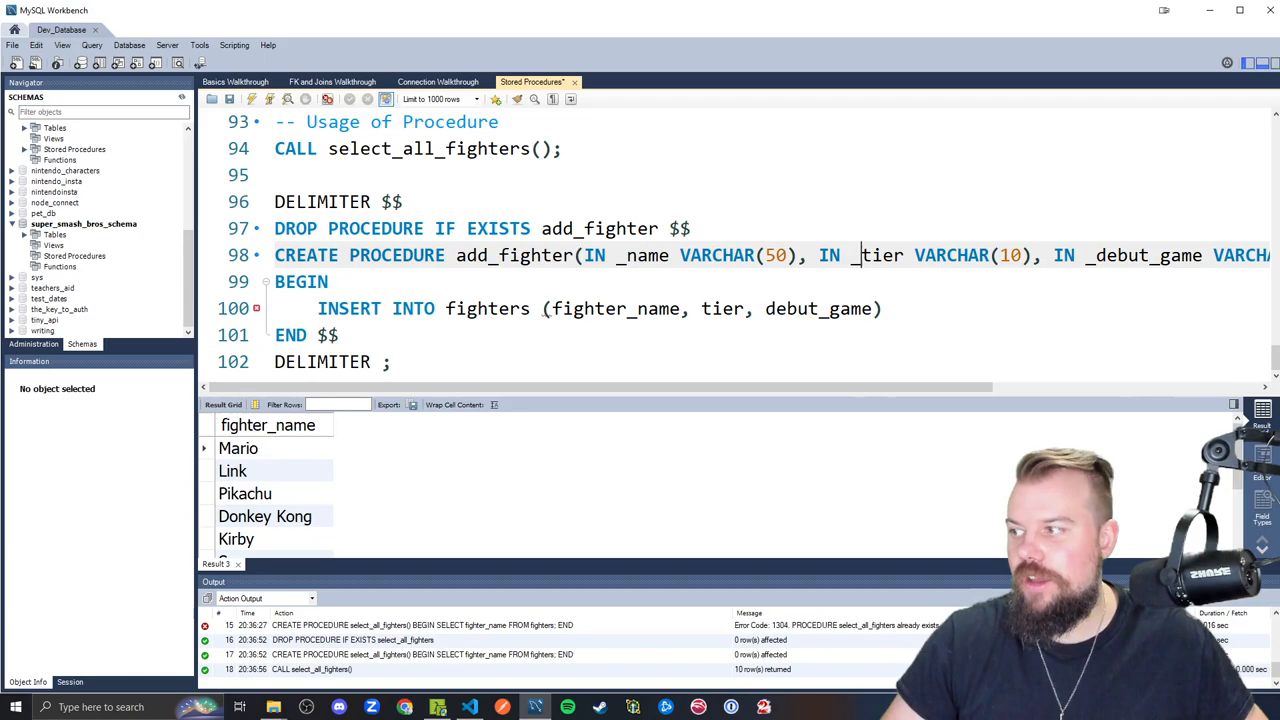
{"action": "type", "text": "VA"}
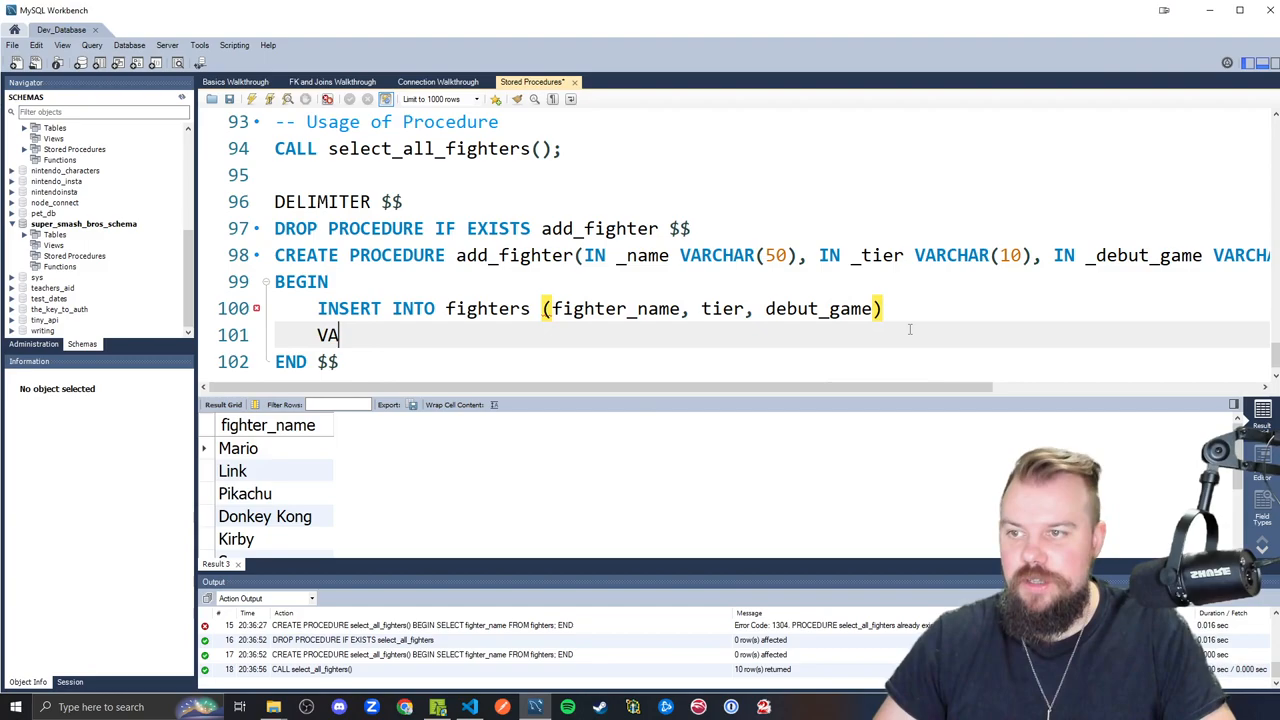
Finish the insert with VALUE (_name, _tier, _debut_game);
{"action": "type", "text": "LUE (_namn"}
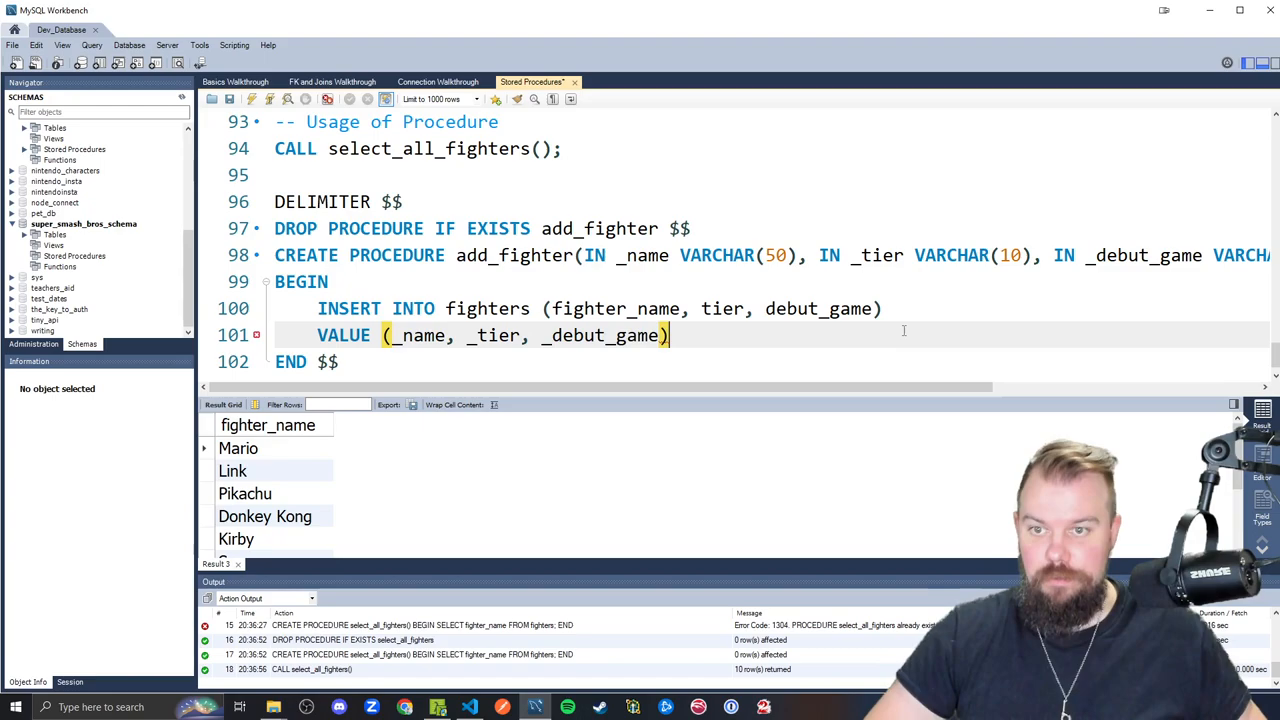
{"action": "type", "text": ";"}
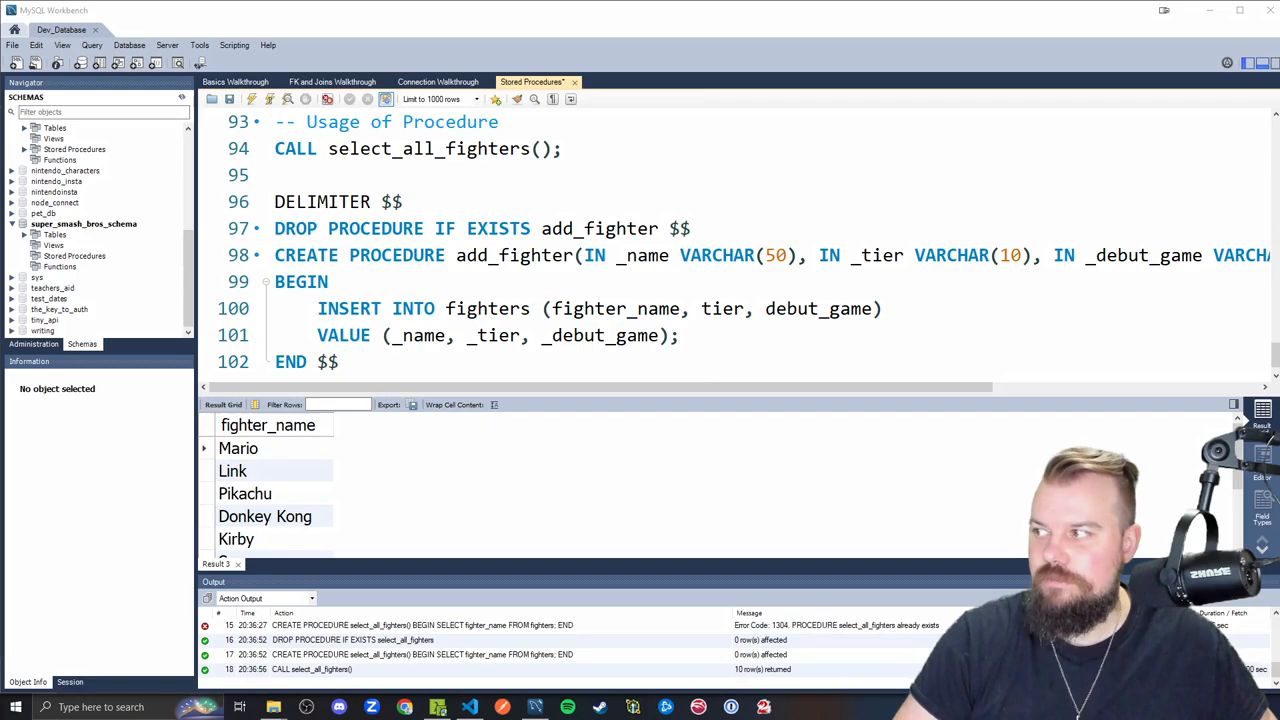
{"action": "mouse_move", "coordinate": [432, 318]}
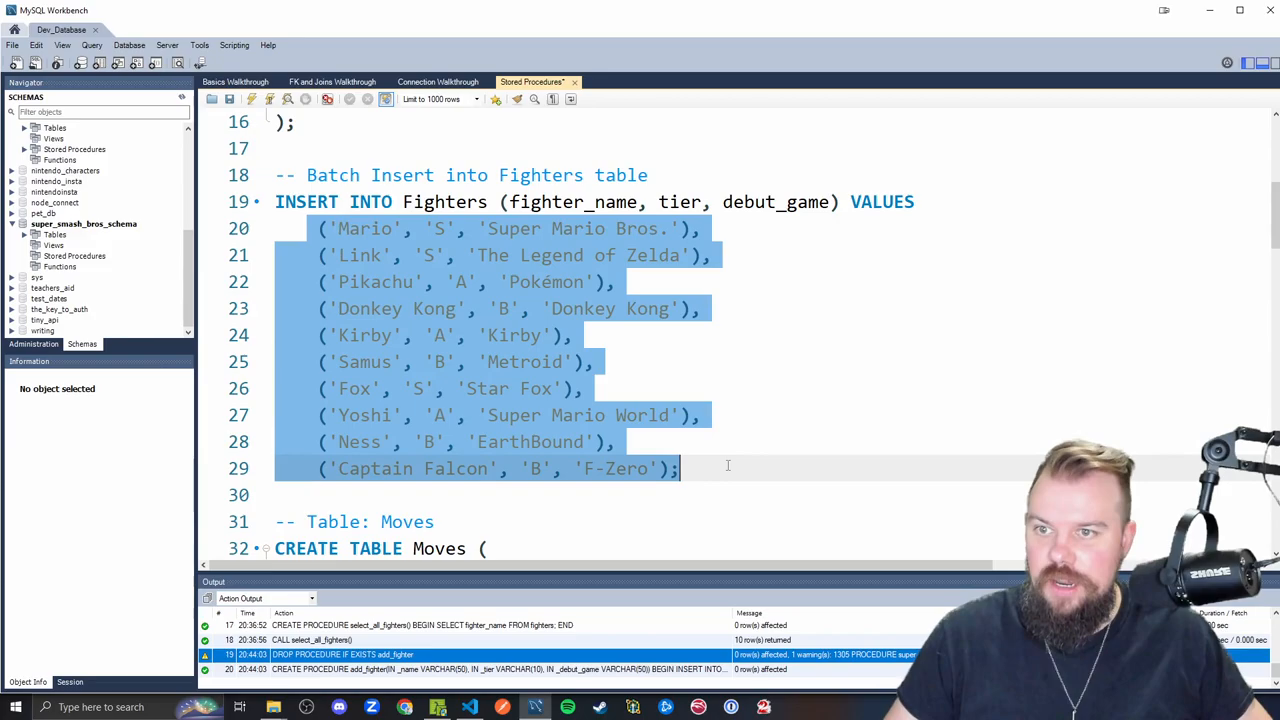
Add a CALL add_fighter(); line below the procedure definition
{"action": "scroll", "scroll_direction": "down", "scroll_amount": 3}
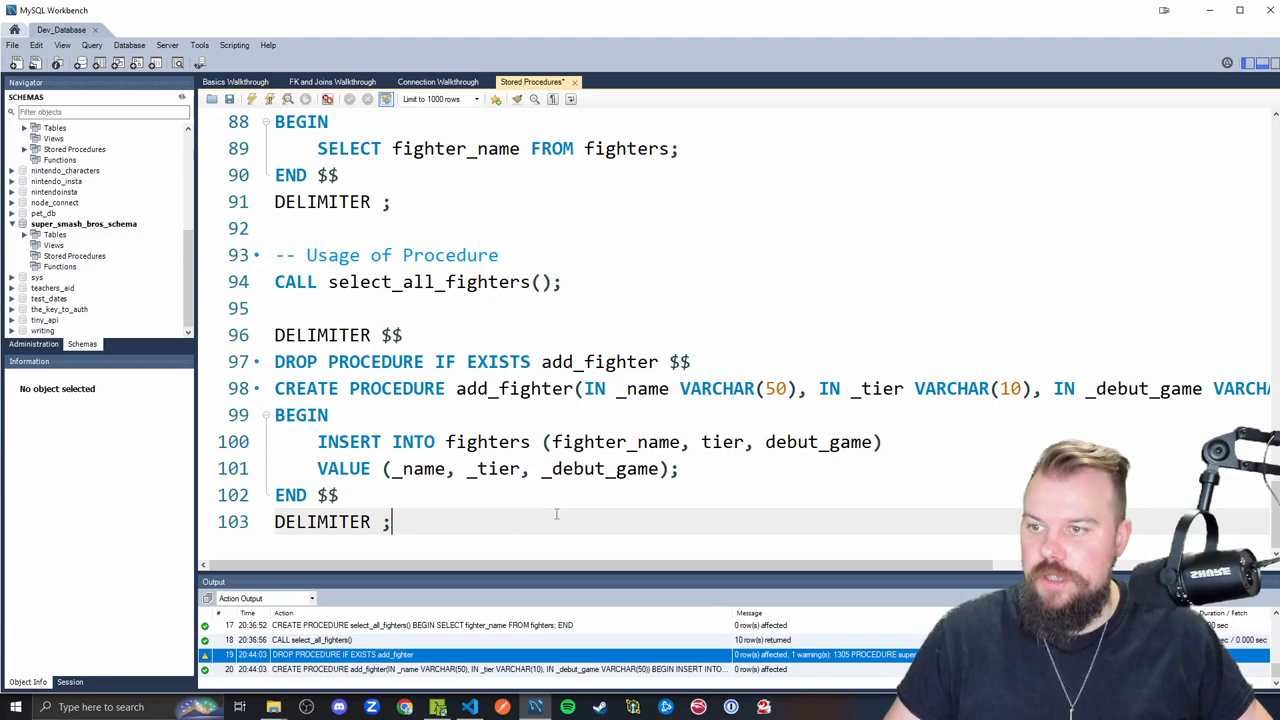
{"action": "type", "text": "CALL add_fighter();"}
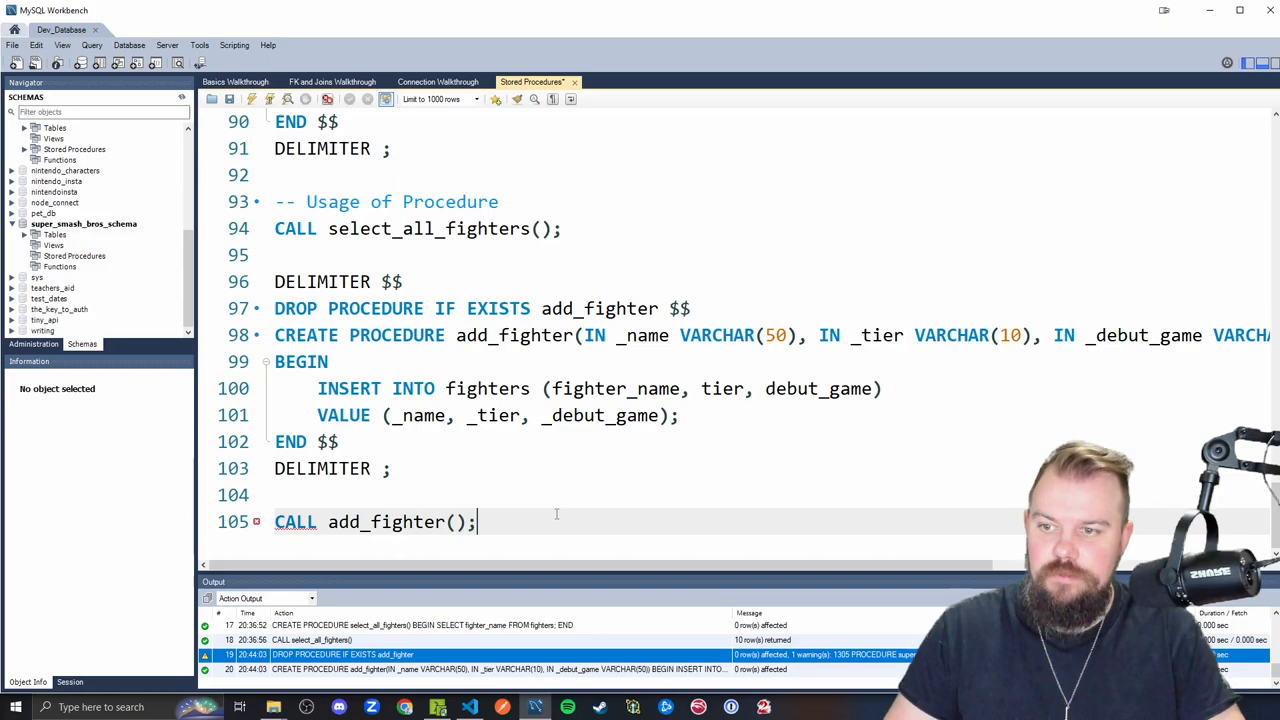
Fill the add_fighter call with 'Luigi', 'B', 'Super Mario Bros.'
{"action": "type", "text": "'Luigi', 'B', '"}
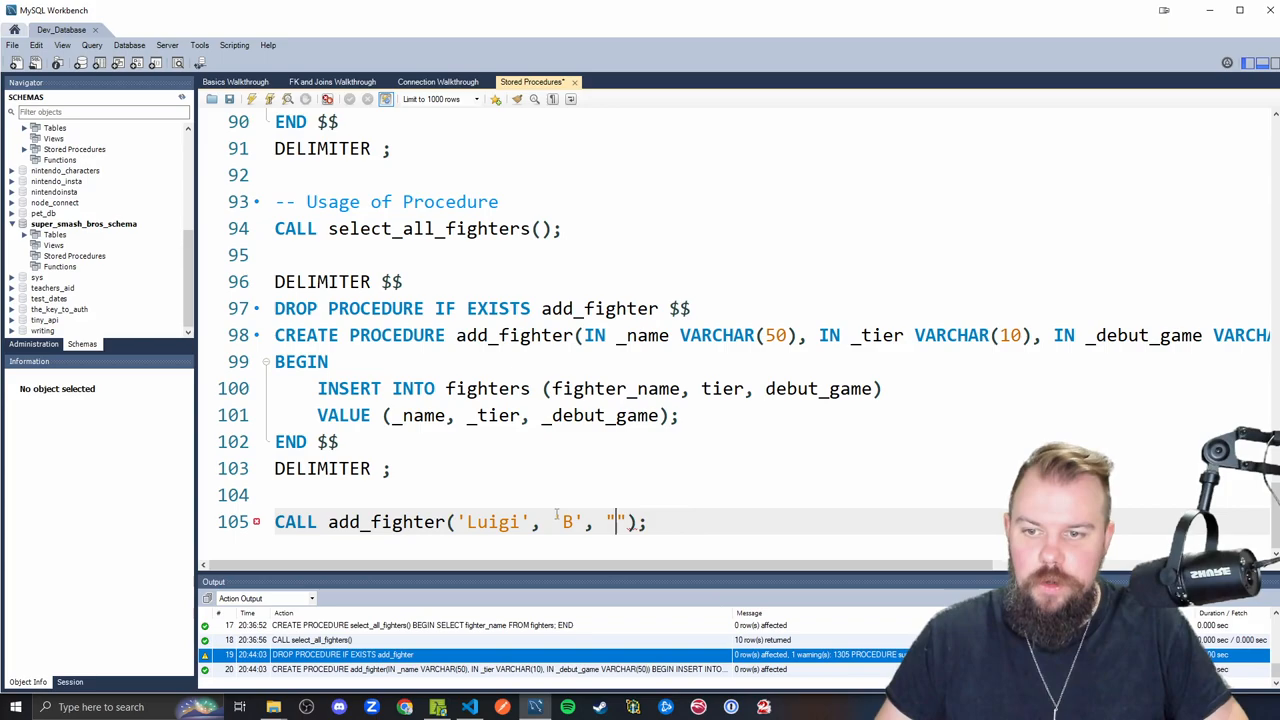
{"action": "type", "text": "L"}
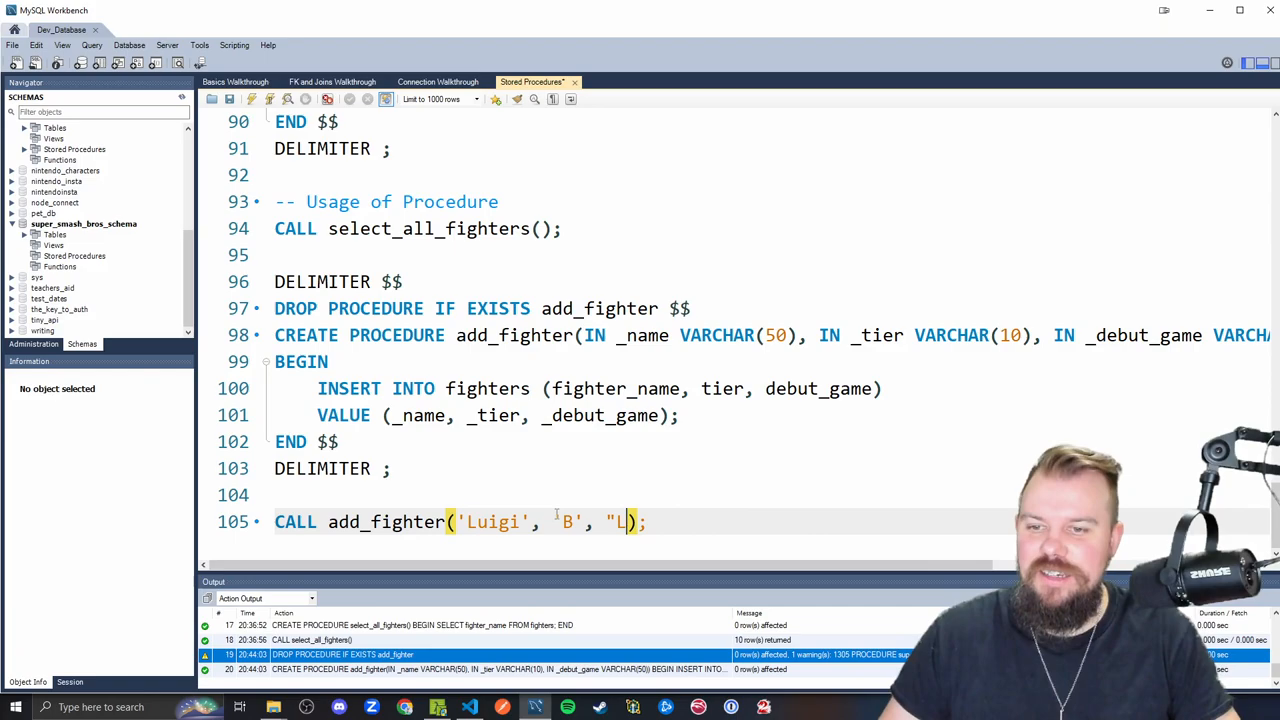
{"action": "type", "text": "uper Mario"}
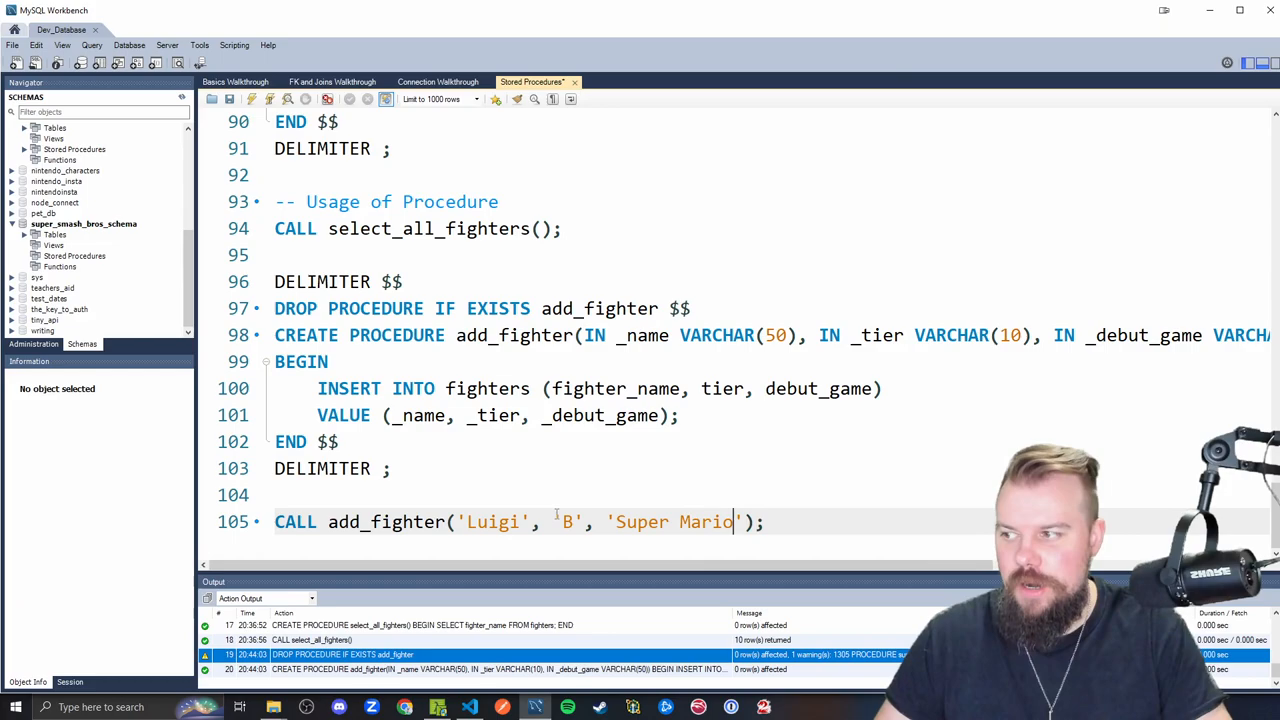
{"action": "type", "text": "Bros."}
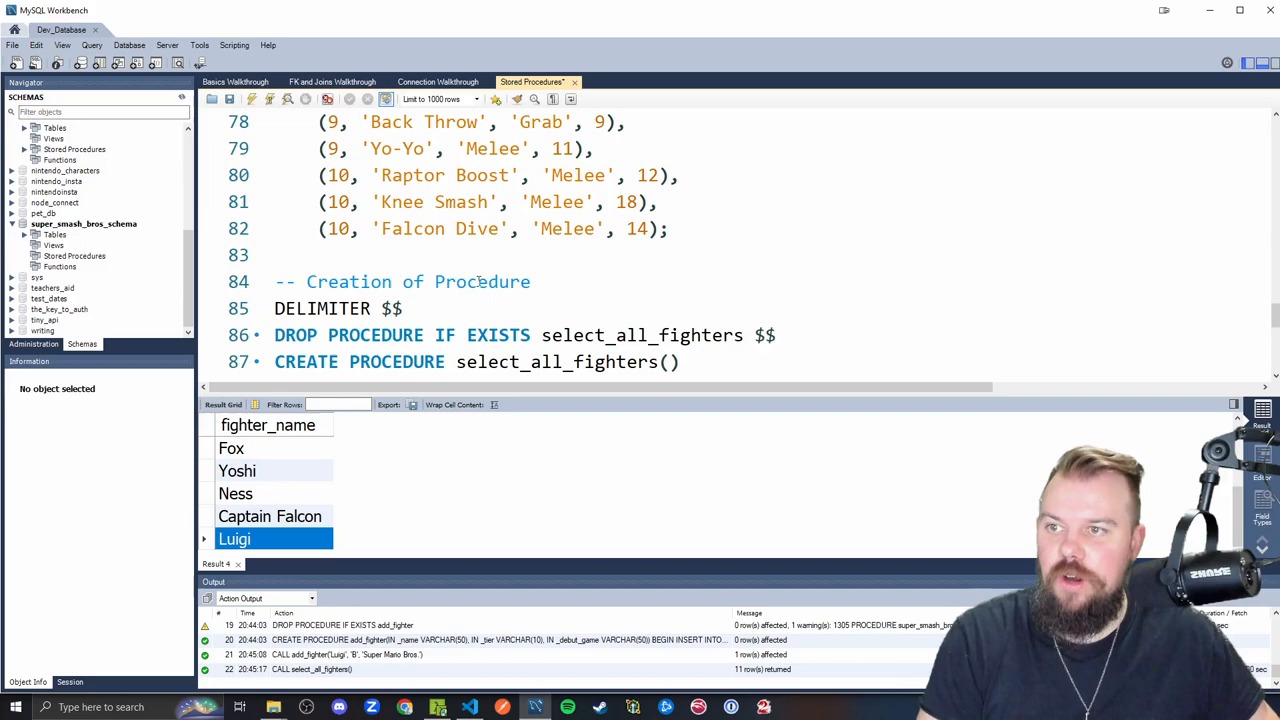
{"action": "scroll", "scroll_direction": "down", "scroll_amount": 3}
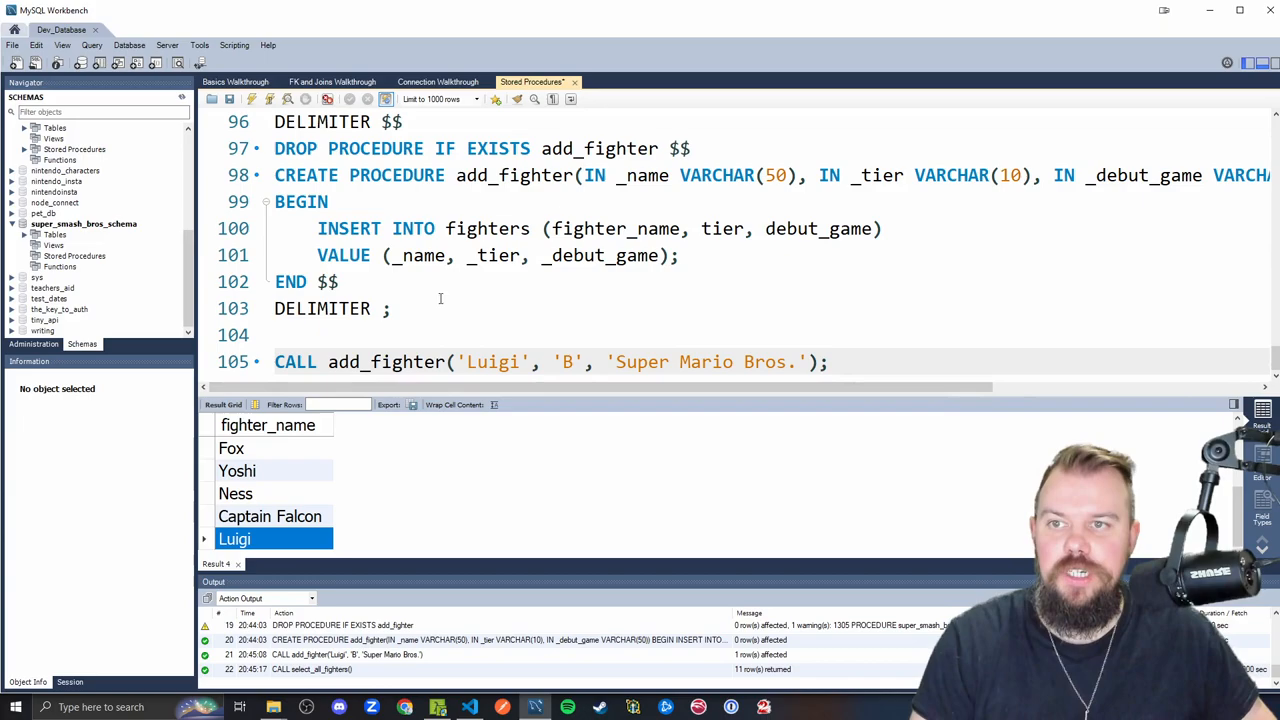
{"action": "left_click_drag", "start_coordinate": [450, 361], "coordinate": [828, 361]}
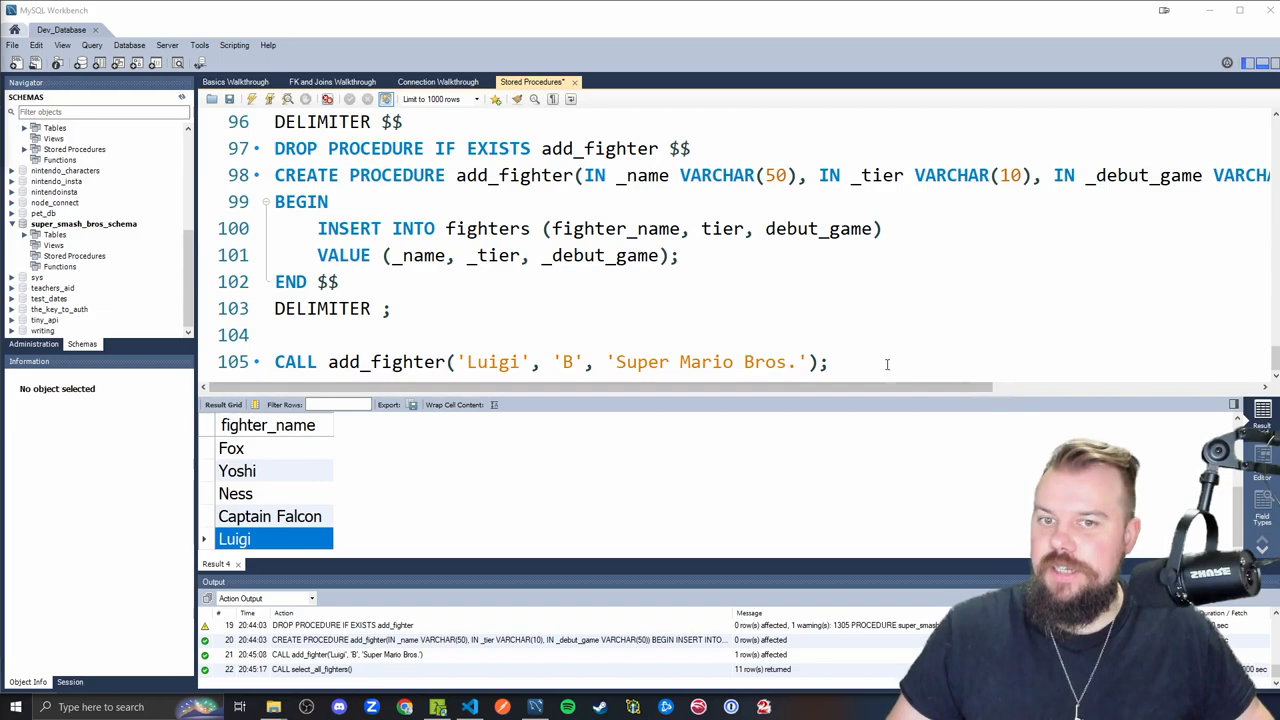
{"action": "double_click", "coordinate": [565, 362]}
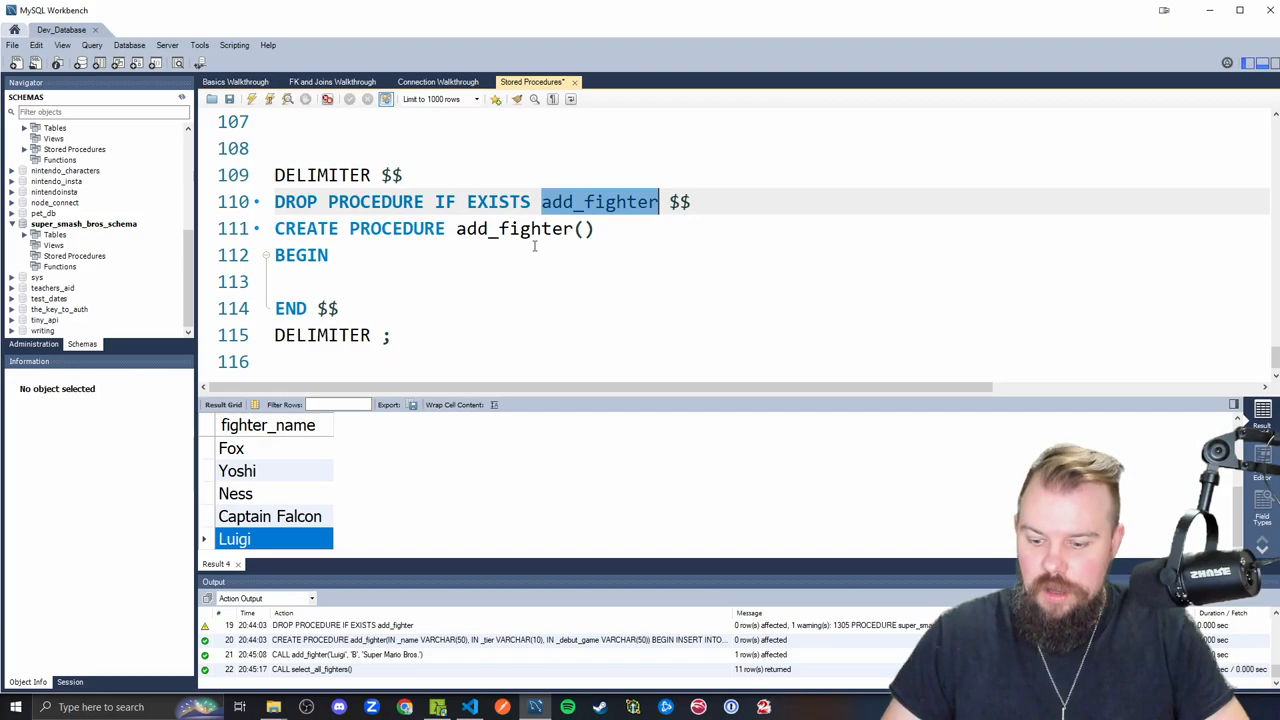
Rename the copied procedure block to update_fighter_tier
{"action": "type", "text": "update_fighter_tier"}
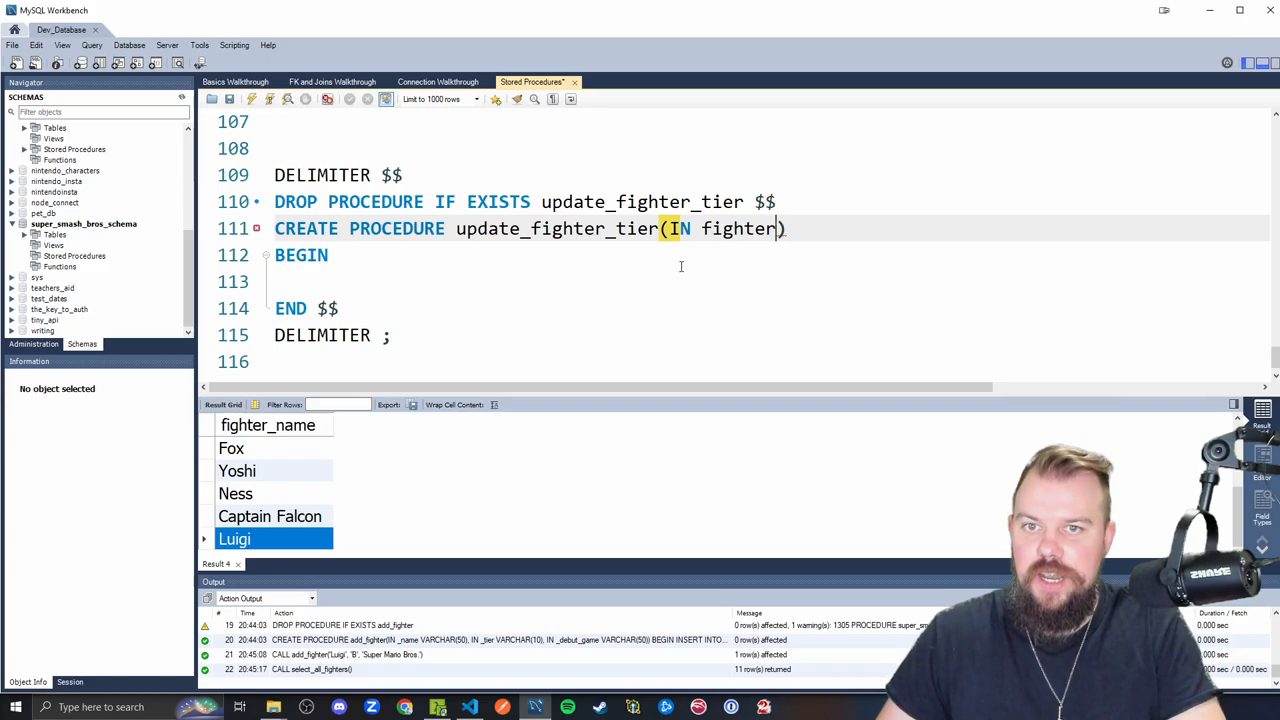
Declare _fighter_id INT and _new_tier VARCHAR(10) parameters and start an UPDATE in the body
{"action": "type", "text": "_fighter_id INT, IN"}
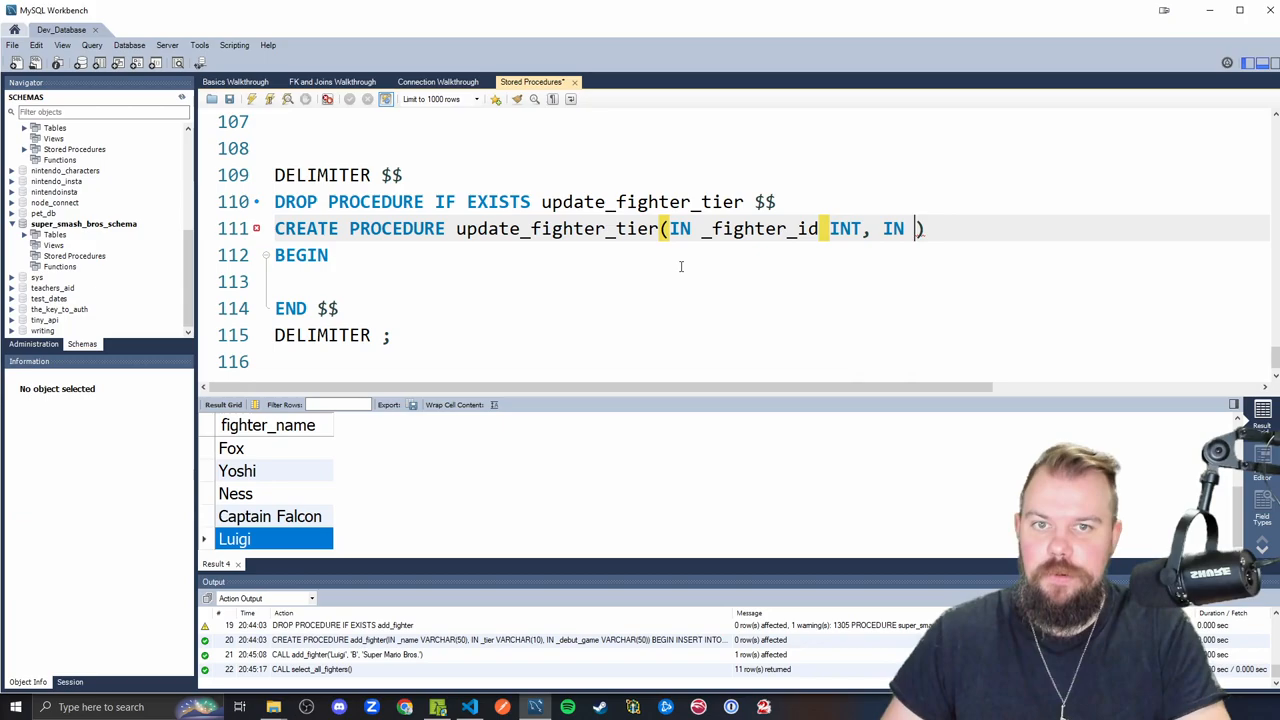
{"action": "type", "text": "new_tier"}
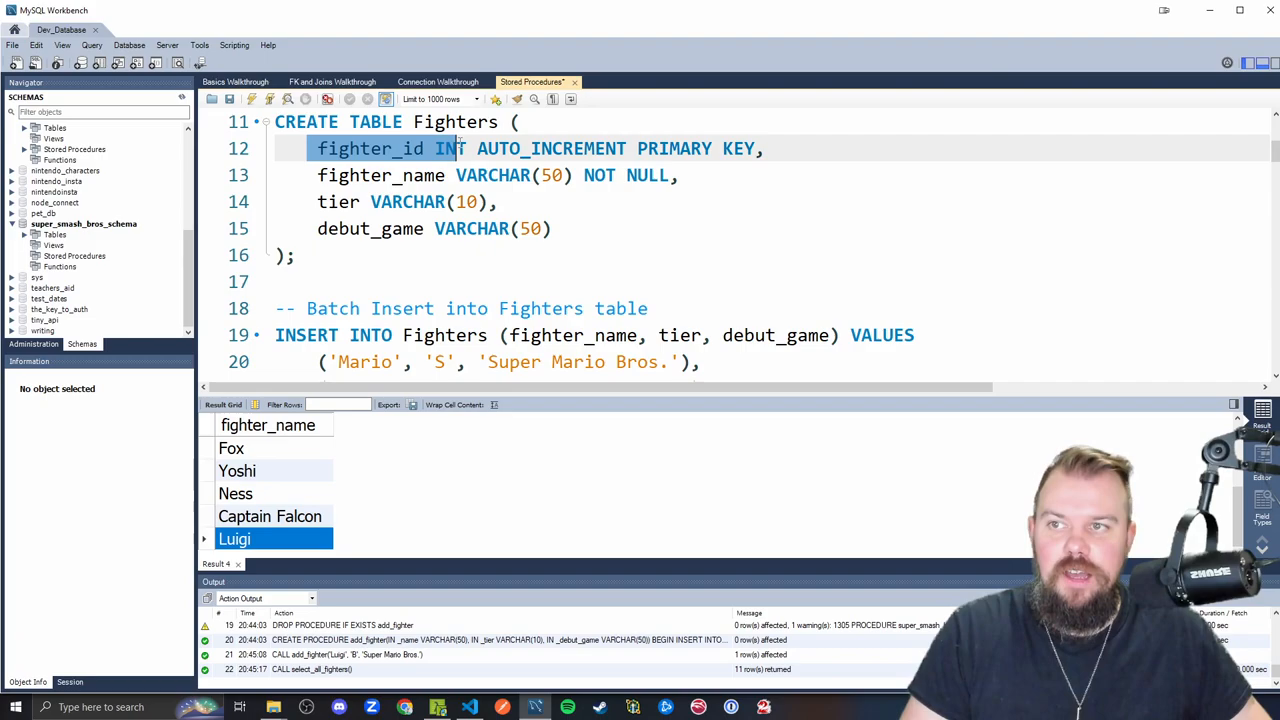
{"action": "scroll", "scroll_direction": "down", "scroll_amount": 3}
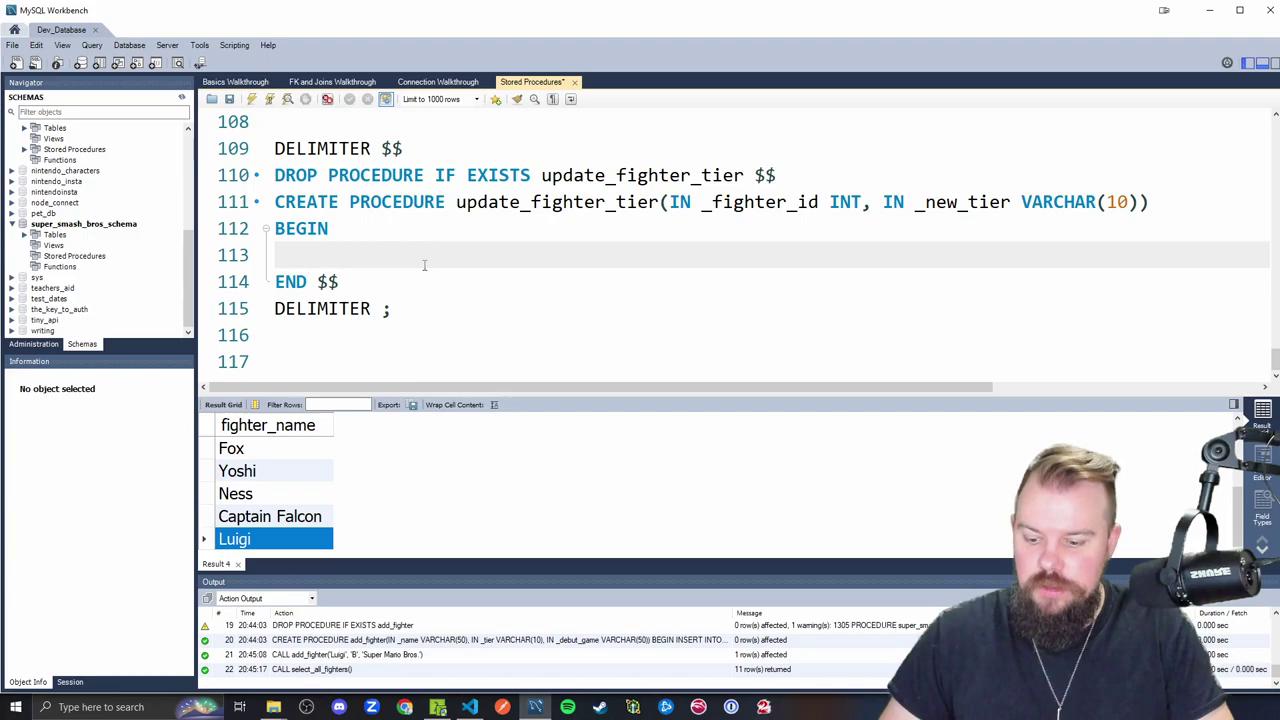
{"action": "type", "text": "UPDATE fighters"}
{"action": "type", "text": "SET tier"}
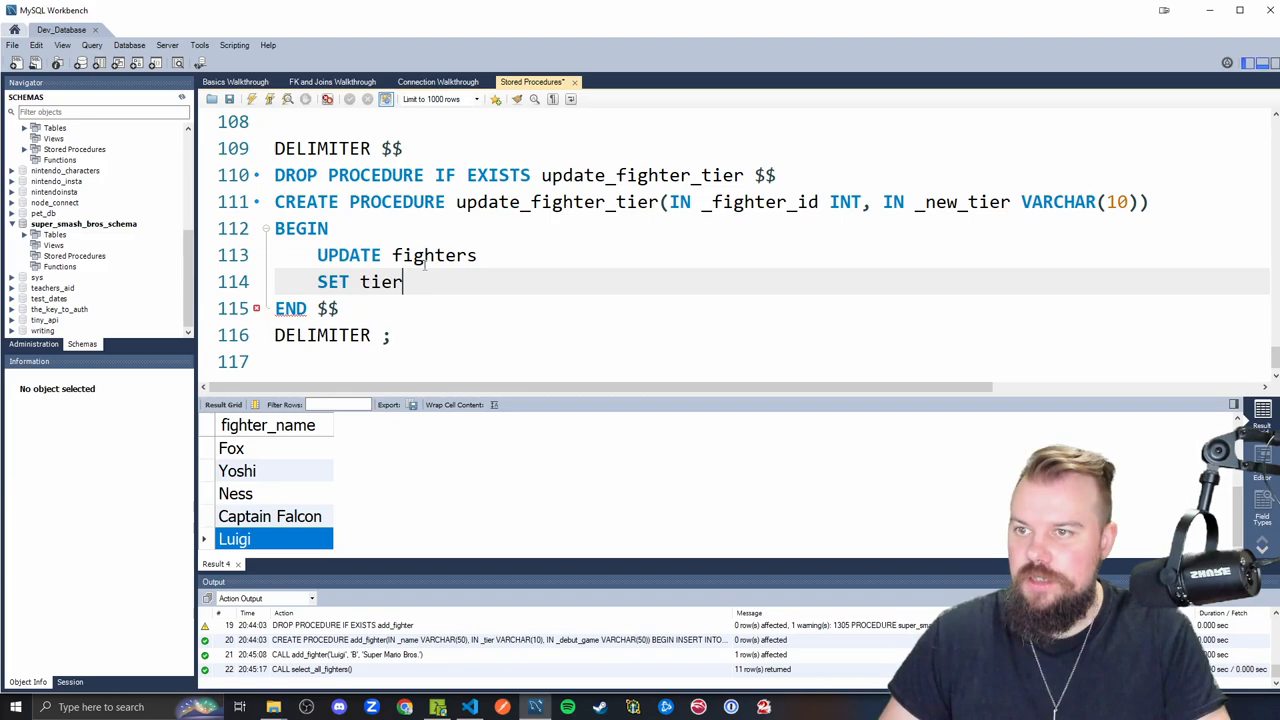
Complete SET tier = _new_tier WHERE fighter_id = _fighter_id; and start calling update_fighter_tier
{"action": "type", "text": "= _new_tier"}
{"action": "type", "text": "WHERE"}
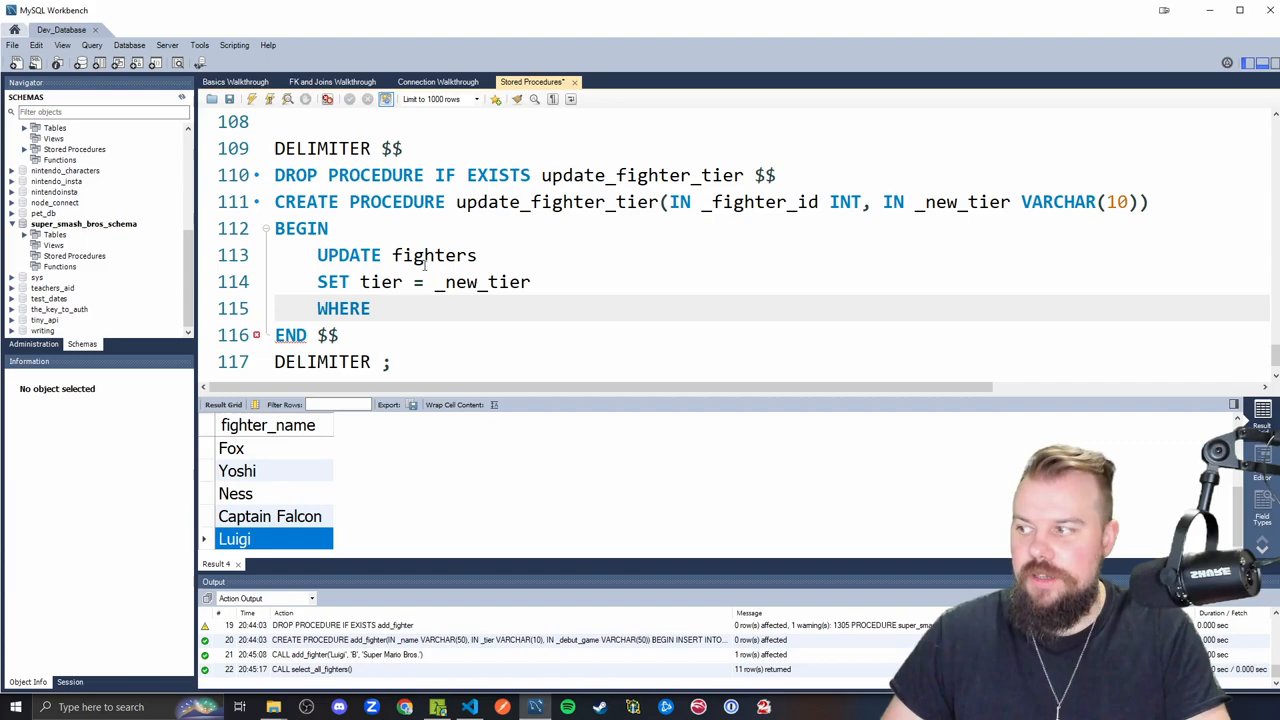
{"action": "type", "text": "fighter_id ="}
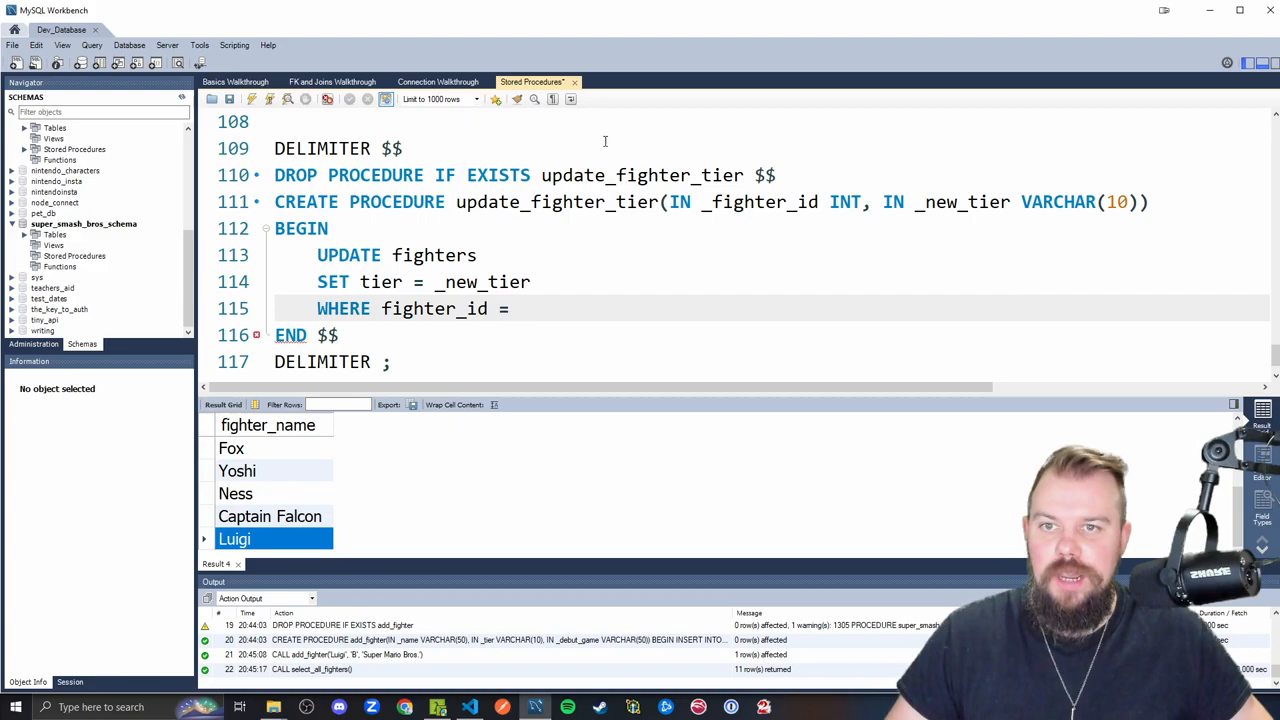
{"action": "type", "text": "_fighter_id;"}
{"action": "type", "text": "CALL"}
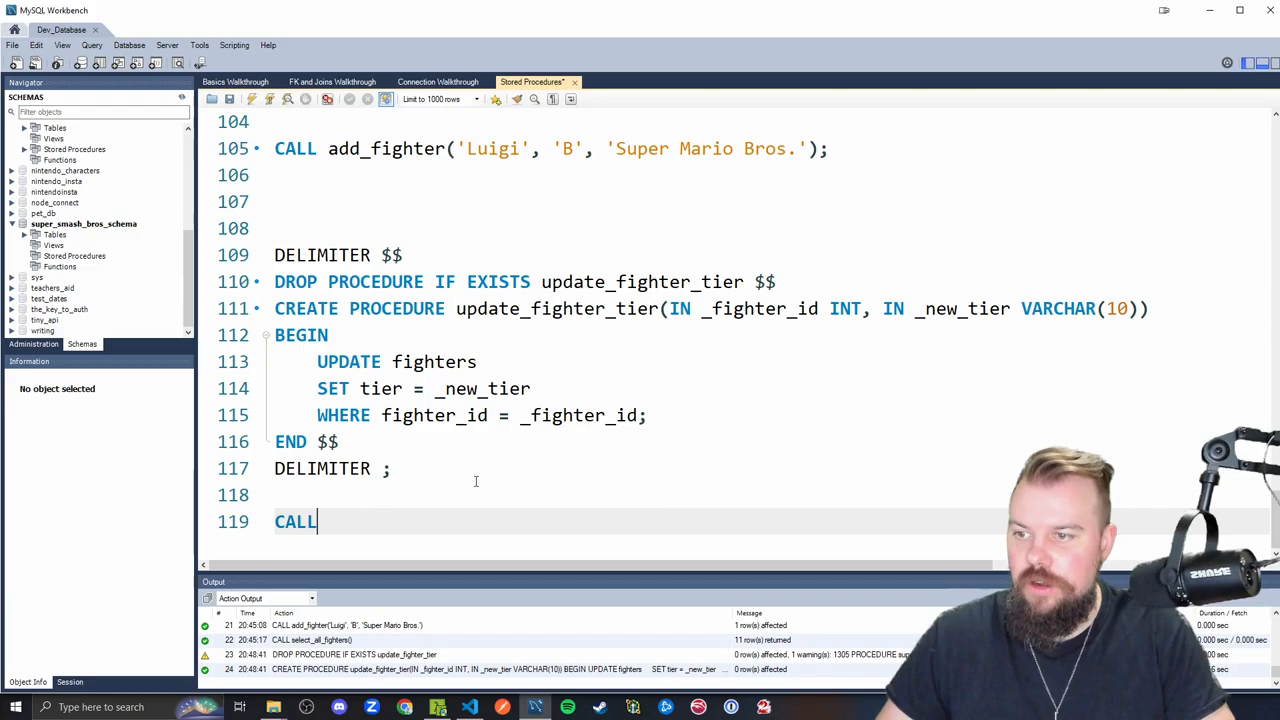
{"action": "type", "text": "update_fighter_t"}
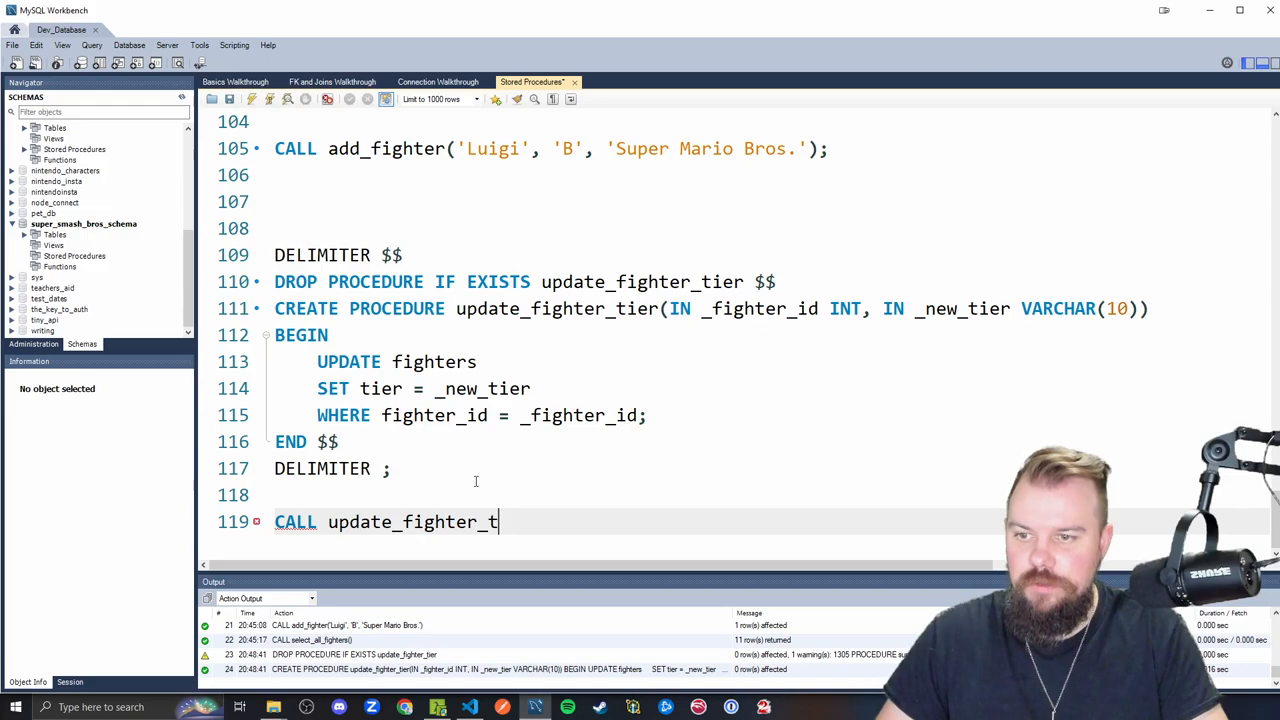
Call update_fighter_tier(11, 'A') and re-query SELECT * FROM fighters
{"action": "type", "text": "ier"}
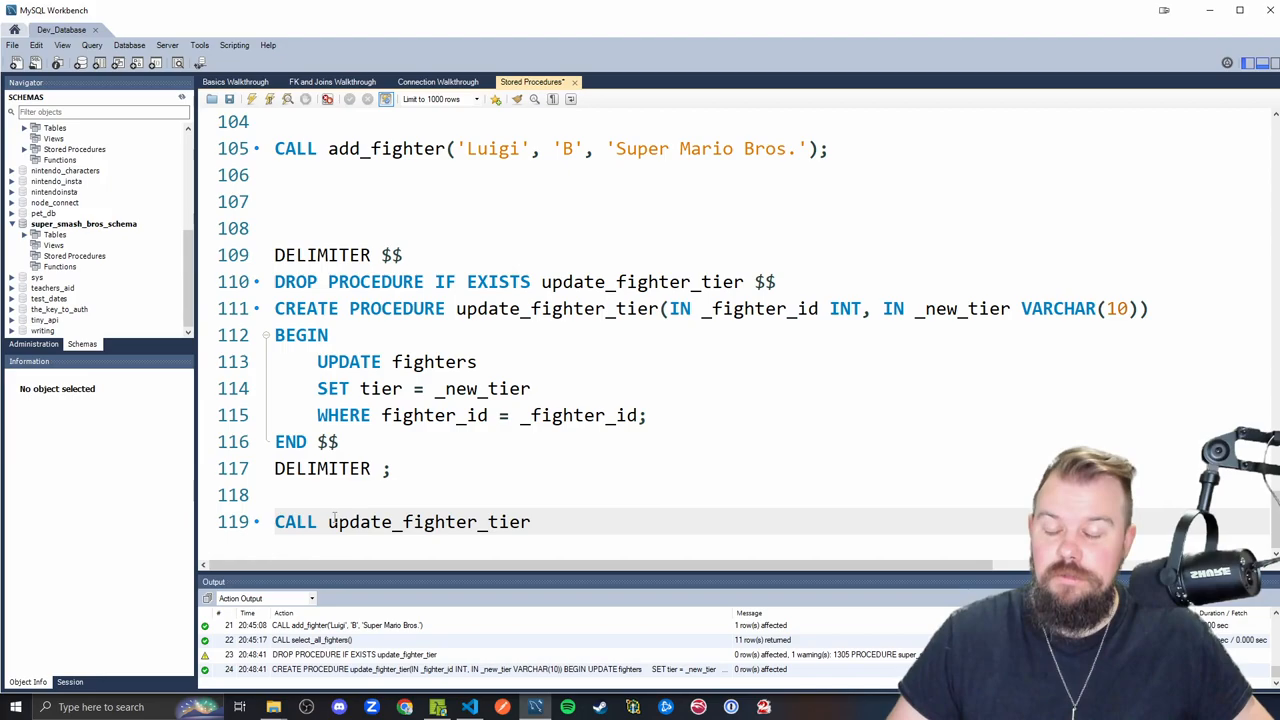
{"action": "type", "text": "SELECT * from"}
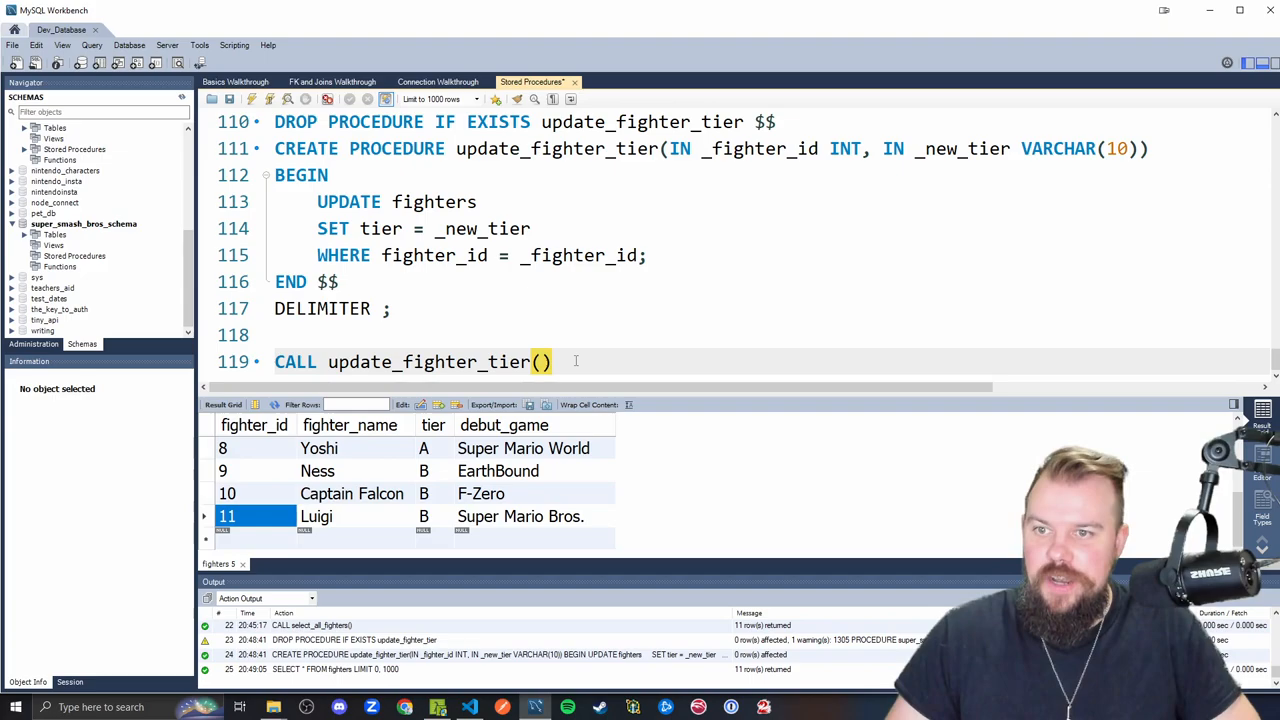
{"action": "type", "text": "11, 'A'"}
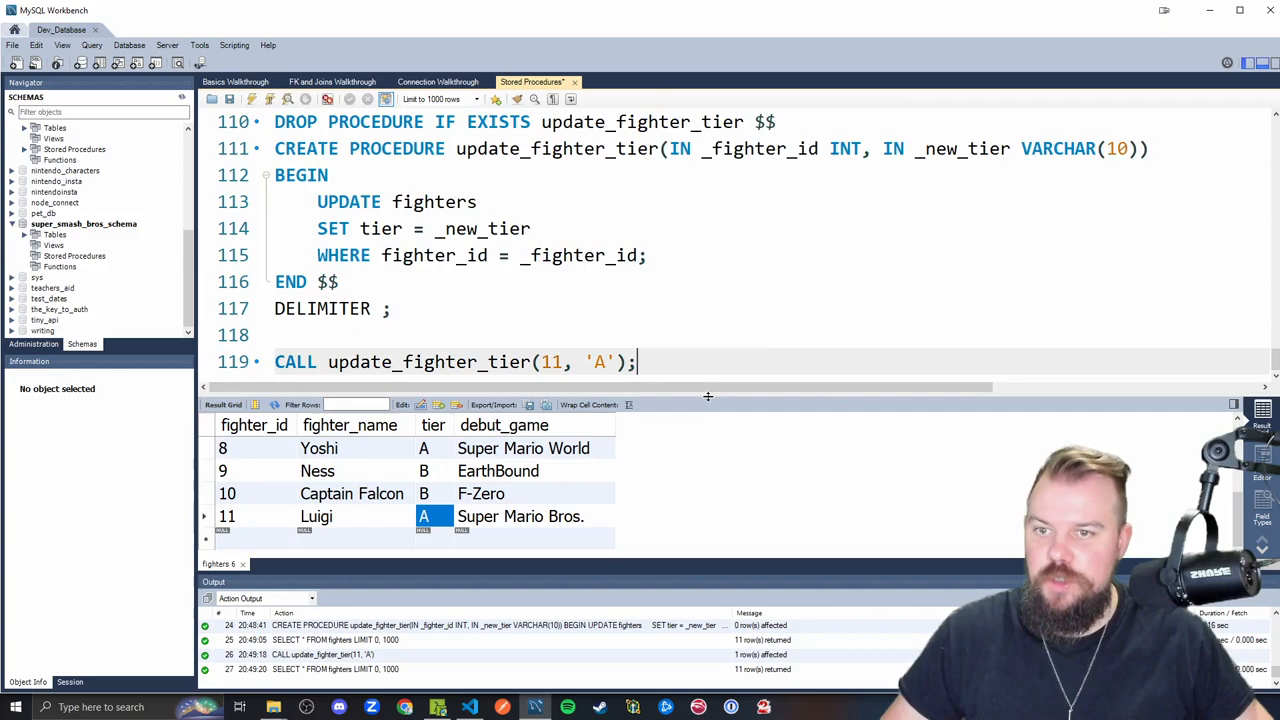
Define get_fighter_moves(IN _fighter_id INT) selecting move_name, move_type and damage from moves
{"action": "scroll", "scroll_direction": "down", "scroll_amount": 3}
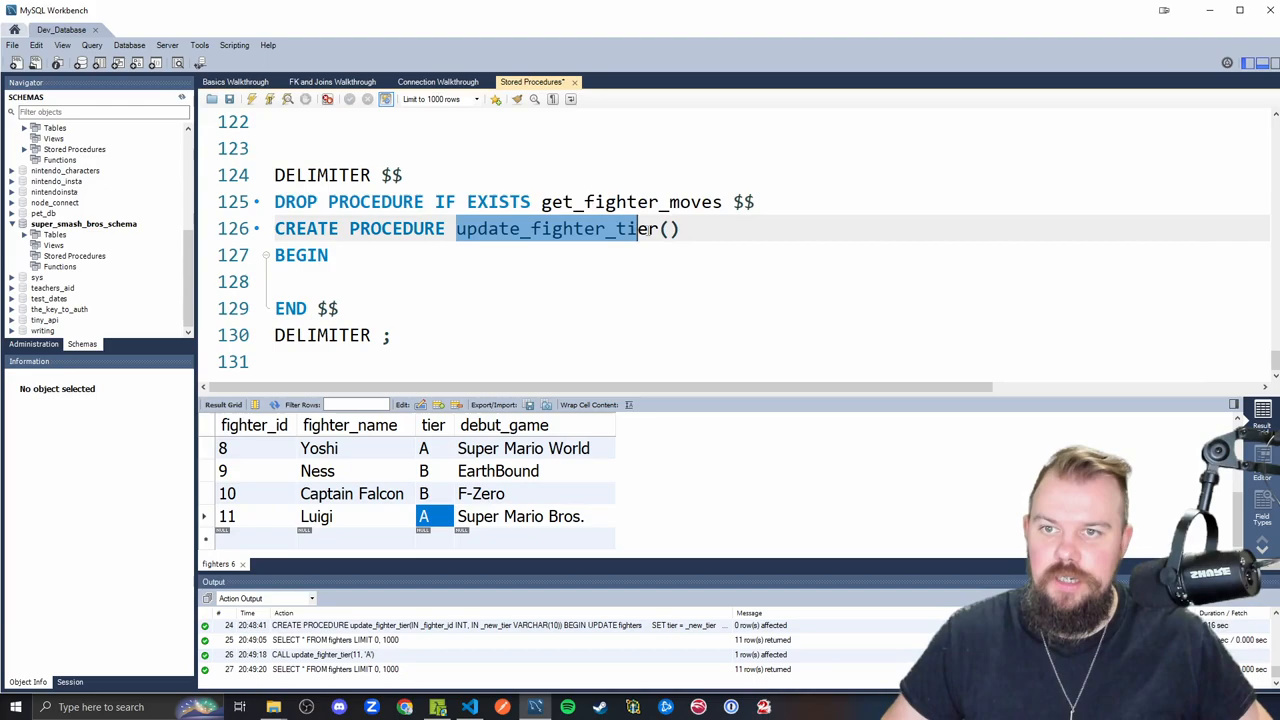
{"action": "type", "text": "get_fighter_moves(IN _fu"}
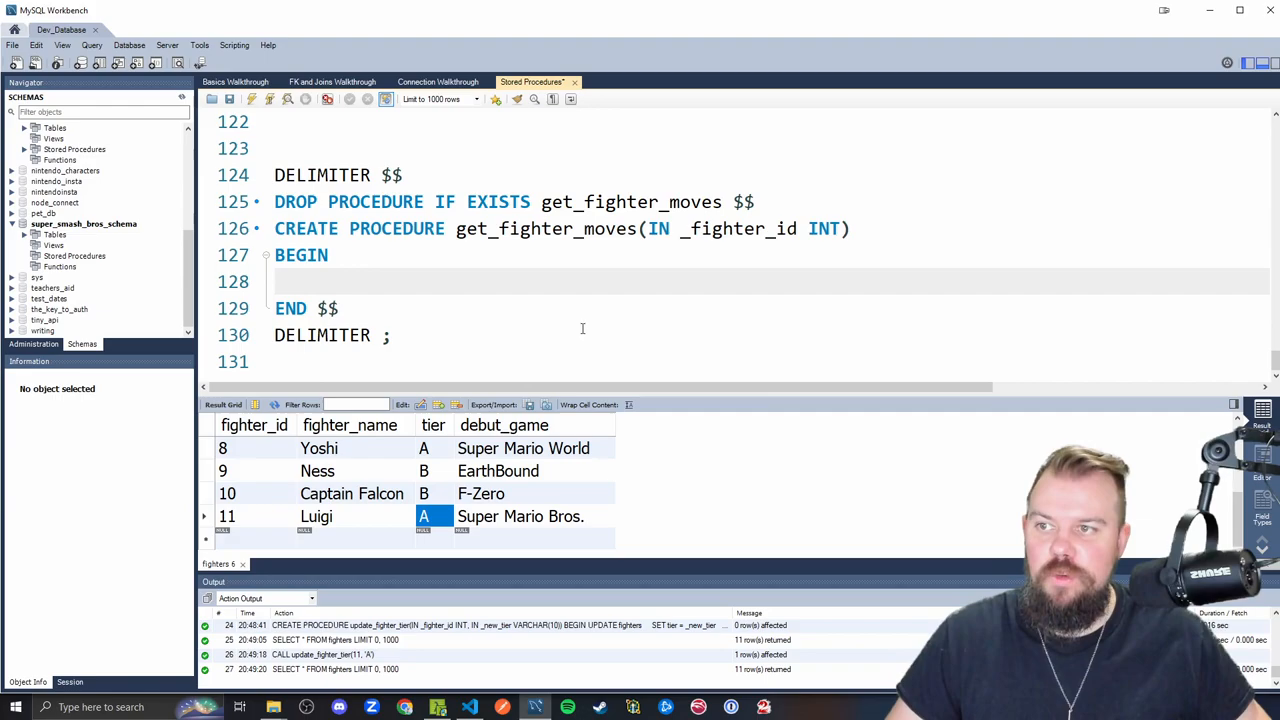
{"action": "type", "text": "SELECT m.move_"}
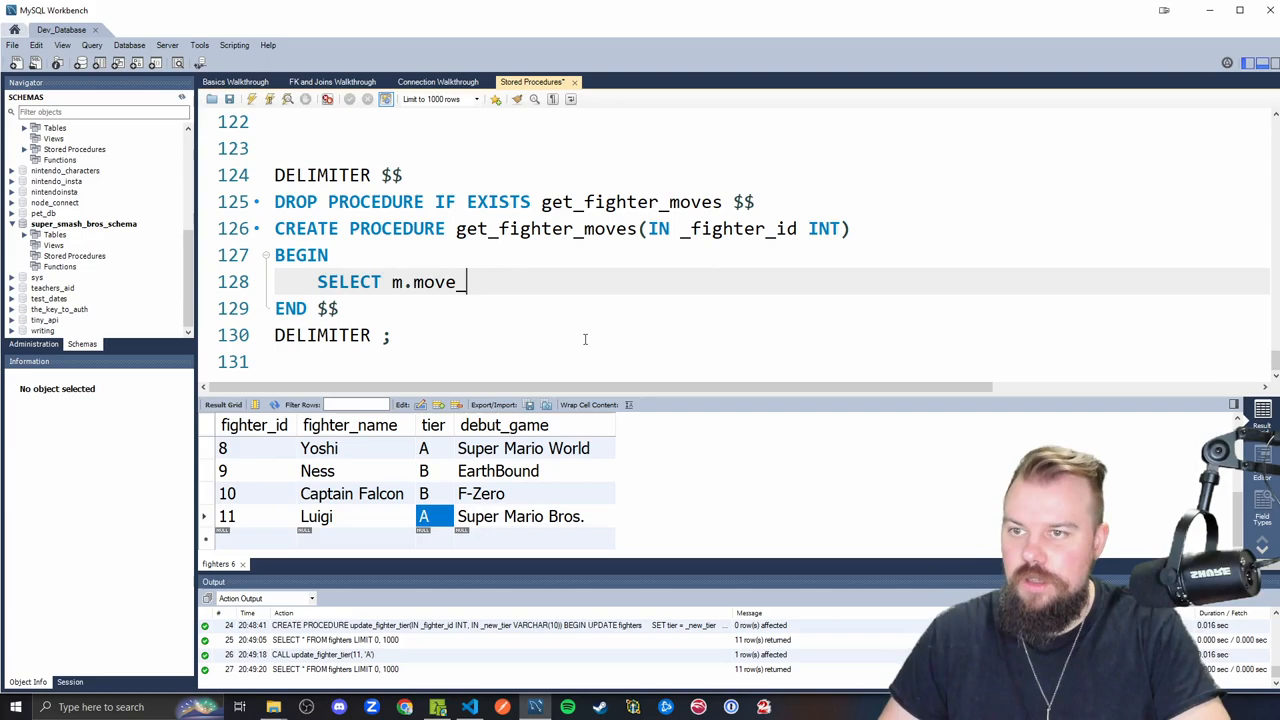
{"action": "type", "text": "name, m.move_type, m.daa"}
{"action": "type", "text": "FROM mov"}
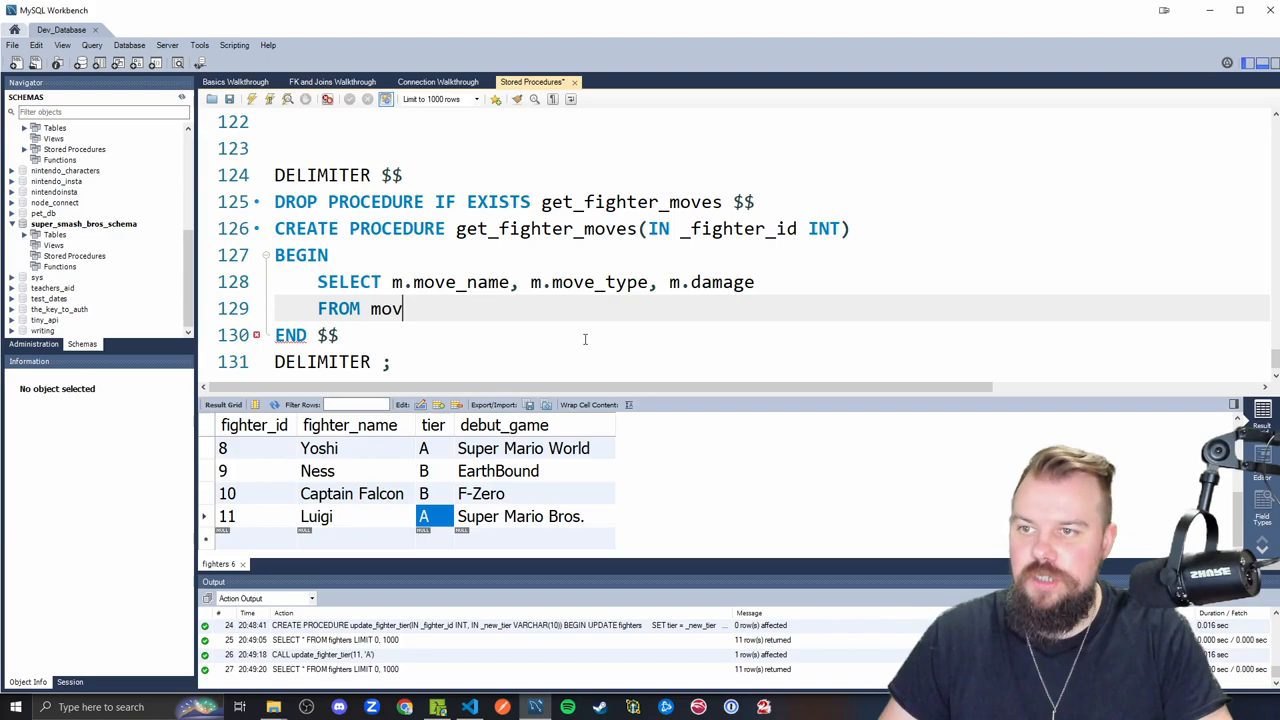
{"action": "type", "text": "es m"}
{"action": "type", "text": "WHERE m.fighter_id = _fighter_id;"}
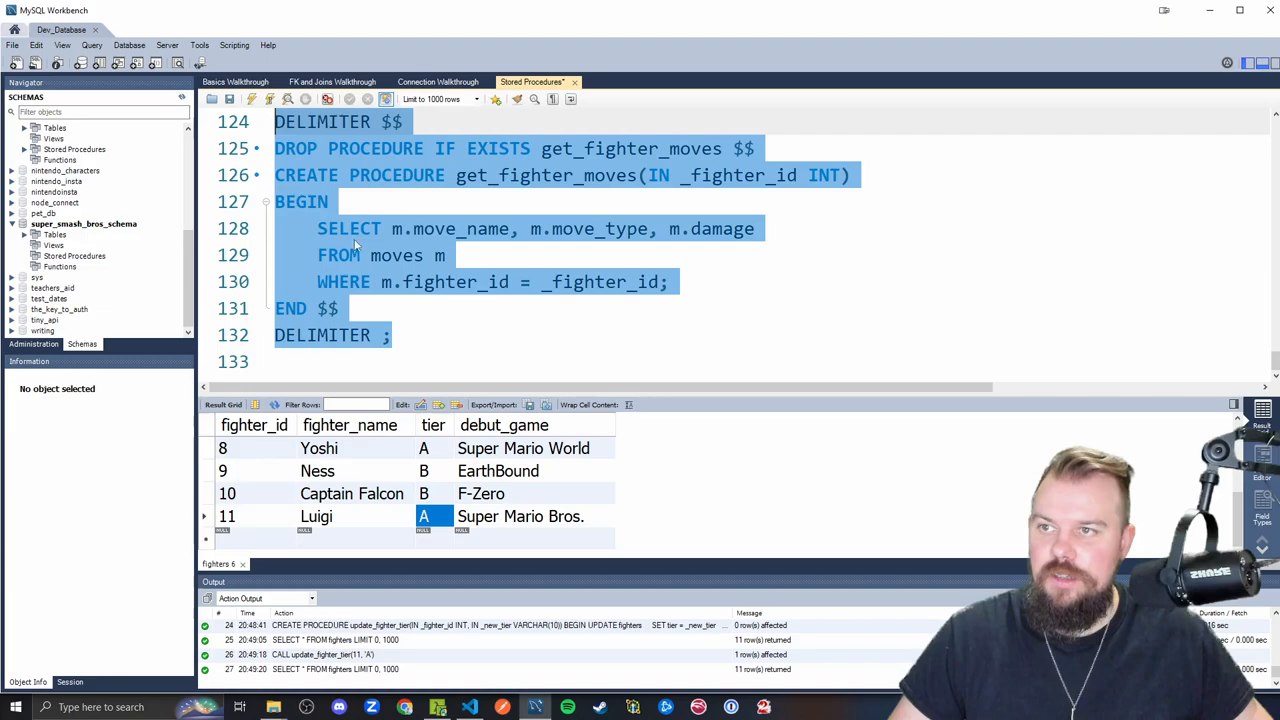
{"action": "type", "text": "CALL"}
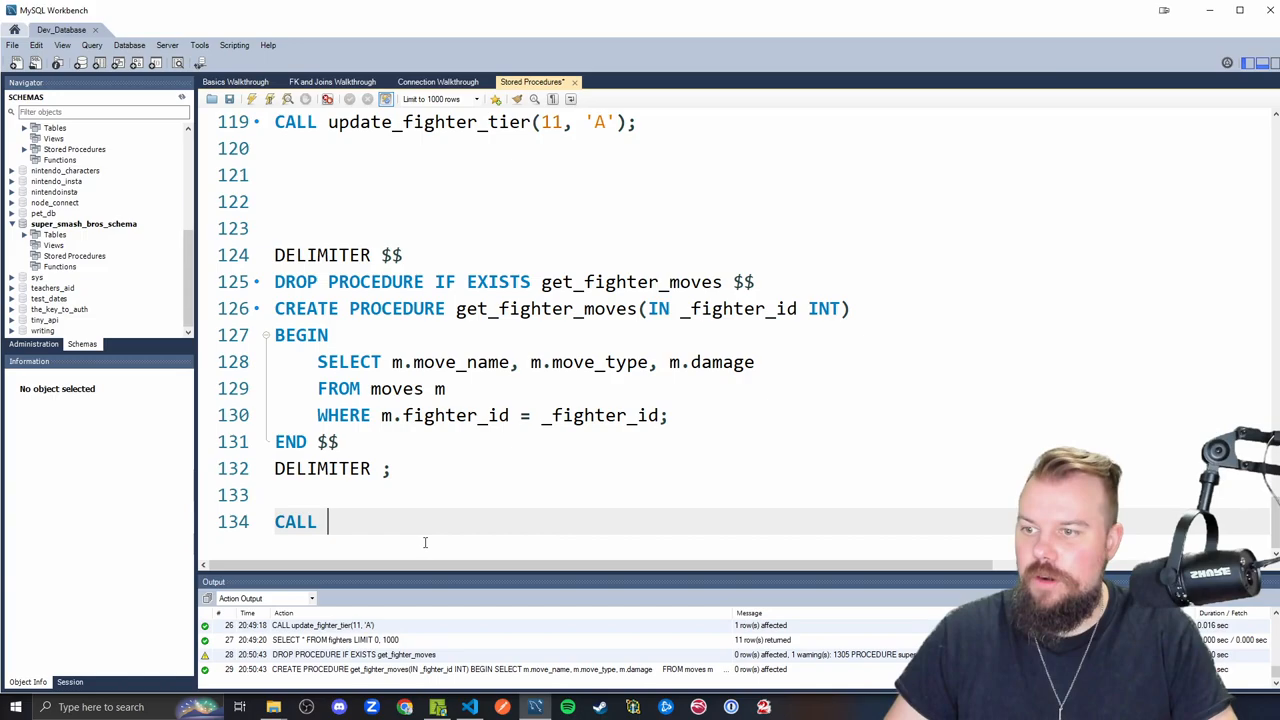
Call get_fighter_moves(1) to list Fireball, Super Jump Punch, Cape and F.L.U.D.D. with damage
{"action": "type", "text": "get_fighter_moves()"}
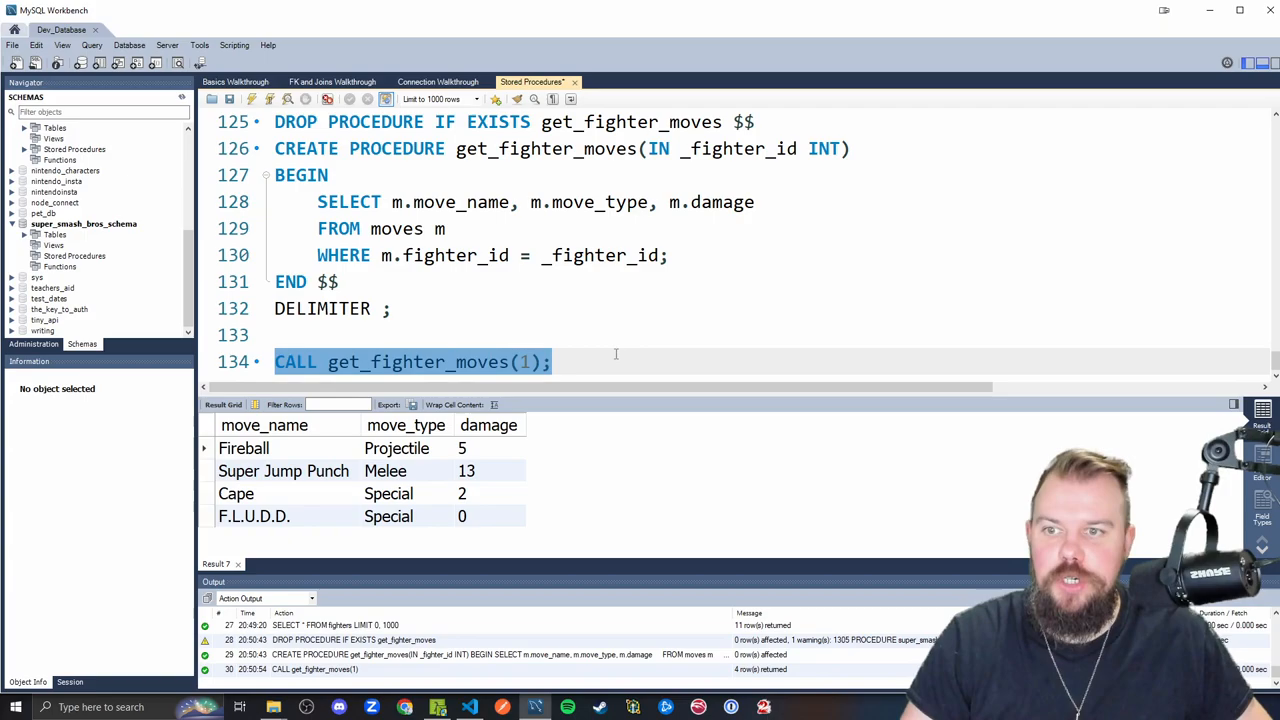
{"action": "left_click", "coordinate": [591, 361]}
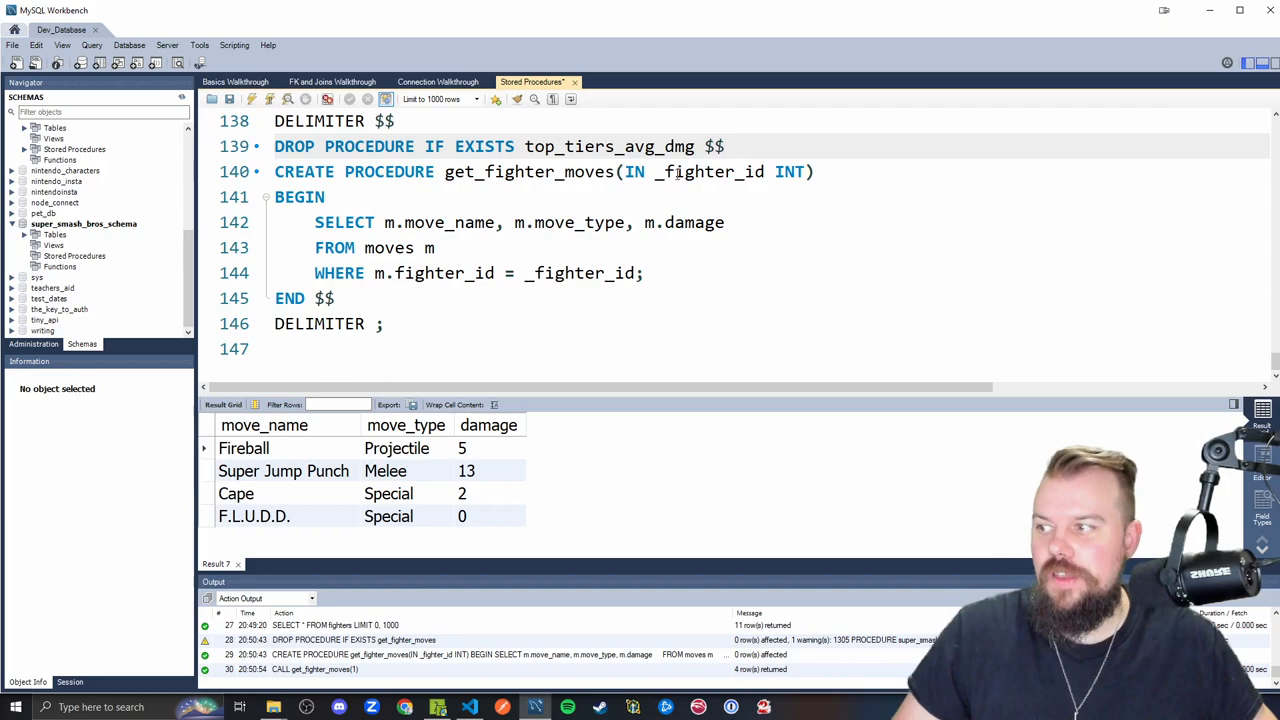
Rename the copied procedure to top_tiers_avg_dmg() and select f.fighter_name, f.tier, AVG(m.damage)
{"action": "double_click", "coordinate": [529, 171]}
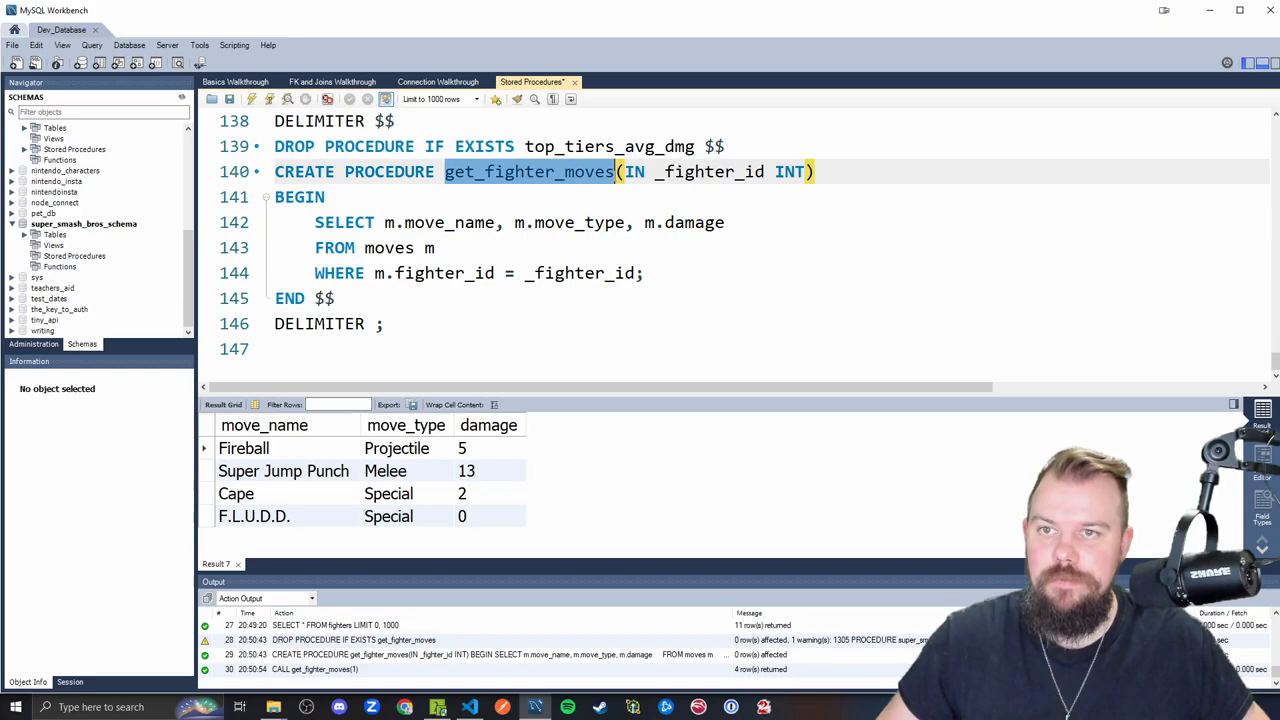
{"action": "type", "text": "top_tiers_avg_dmg()"}
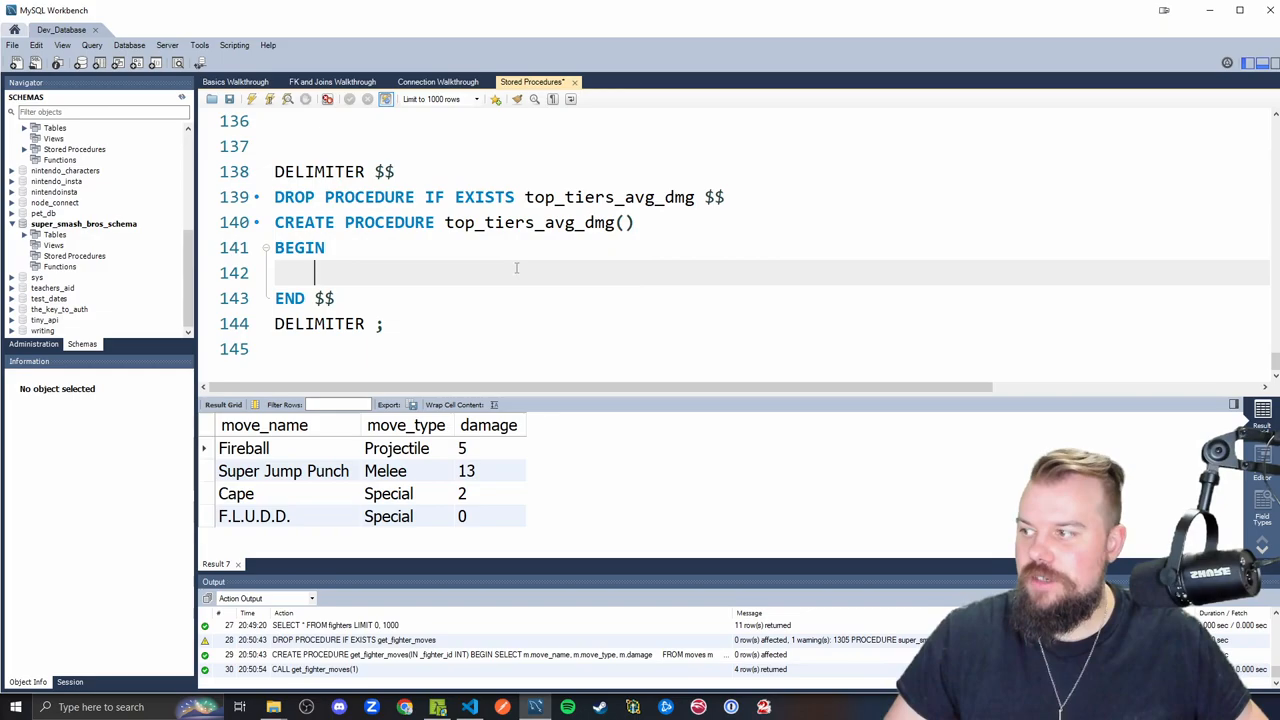
{"action": "type", "text": "SELECT"}
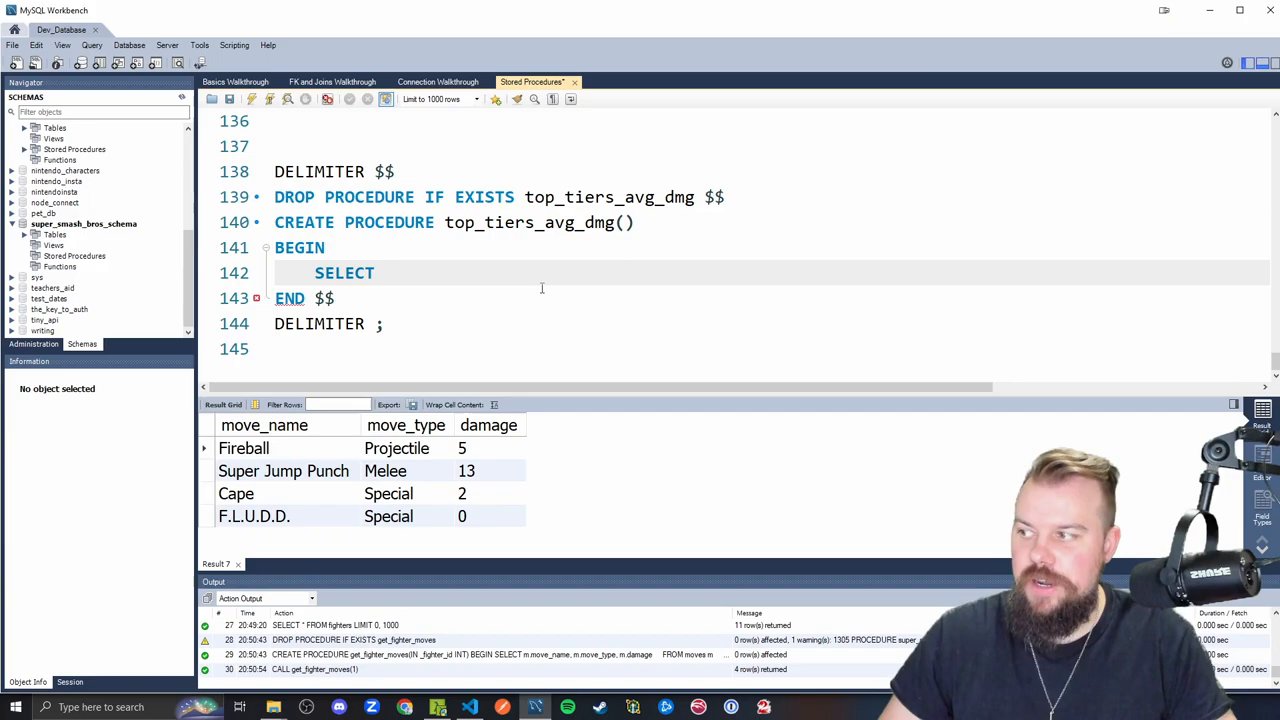
{"action": "type", "text": "f.fighter_name, f."}
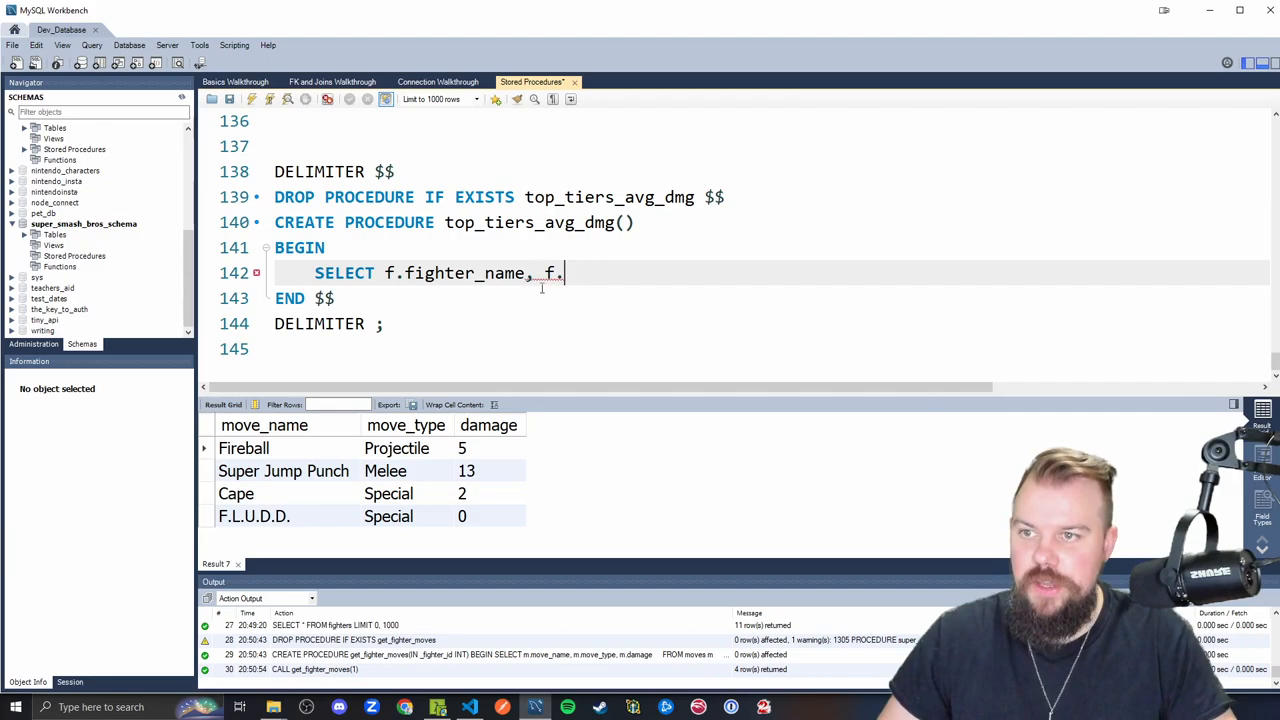
{"action": "type", "text": "tier, AVG()"}
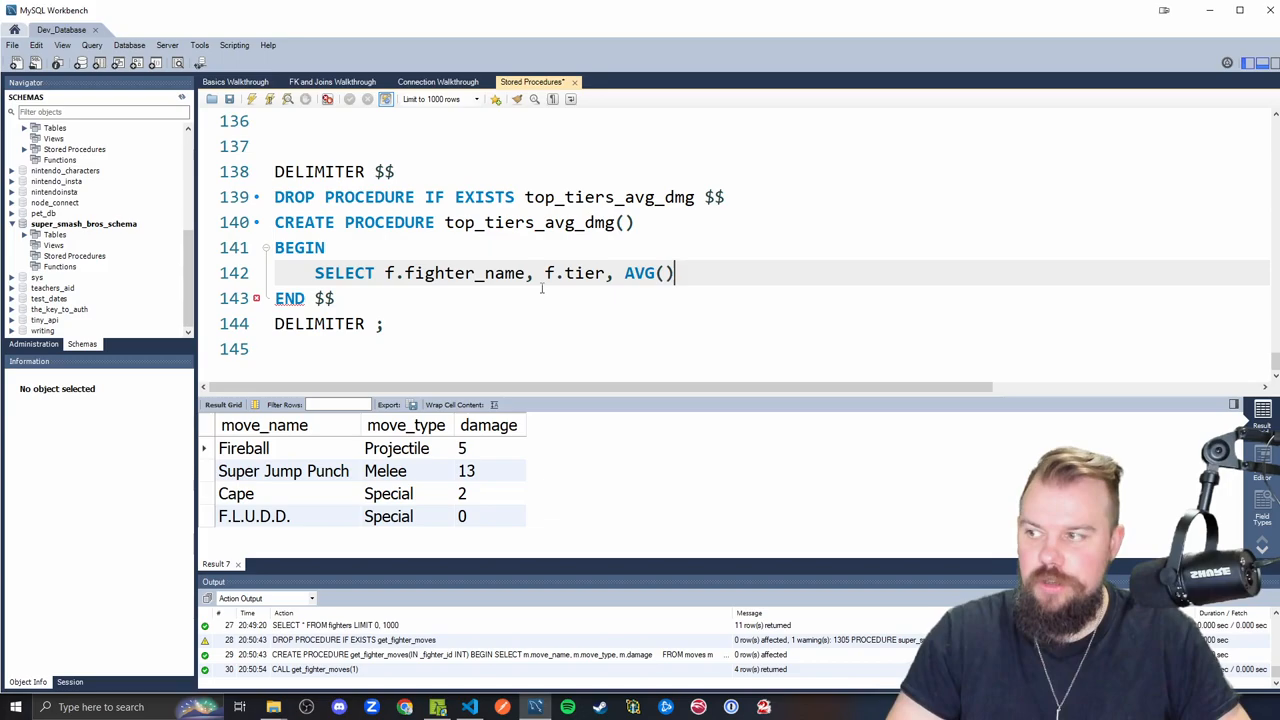
{"action": "type", "text": "m.damage"}
{"action": "type", "text": "FROM fighters f"}
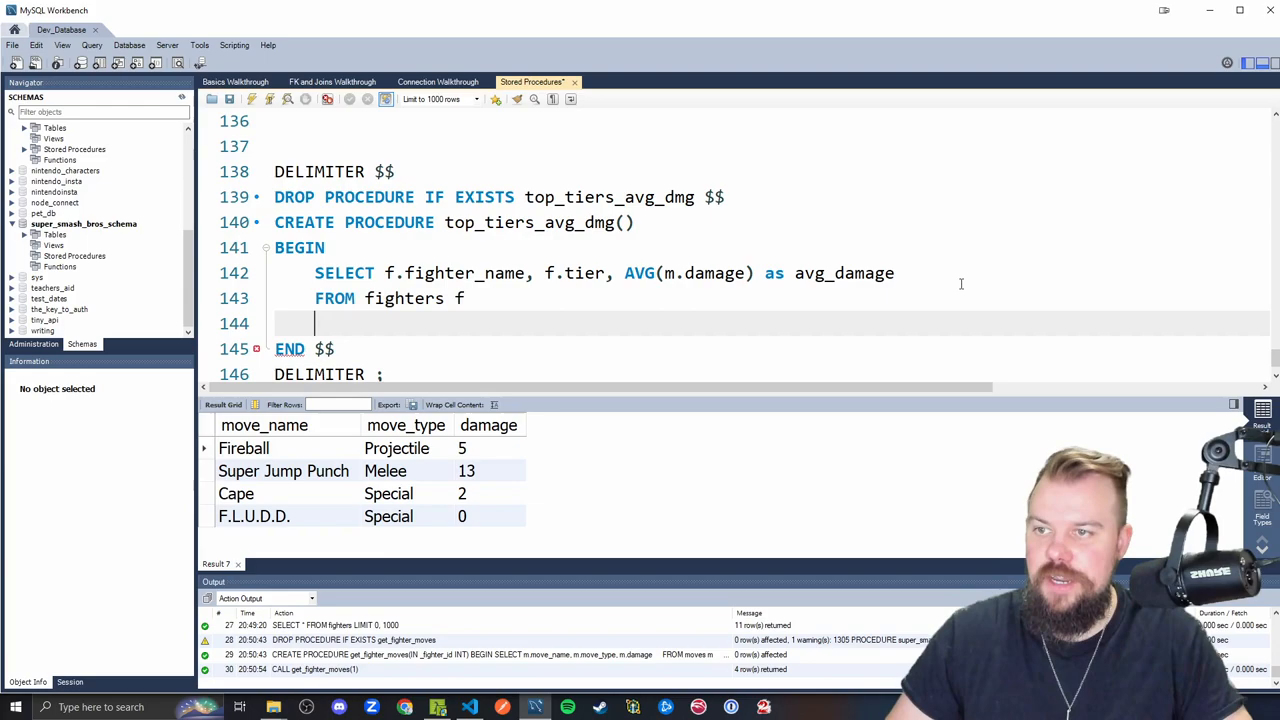
Join moves m ON f.fighter_id = m.fighter_id and order by avg_damage DESC
{"action": "type", "text": "JOIN moves m ON"}
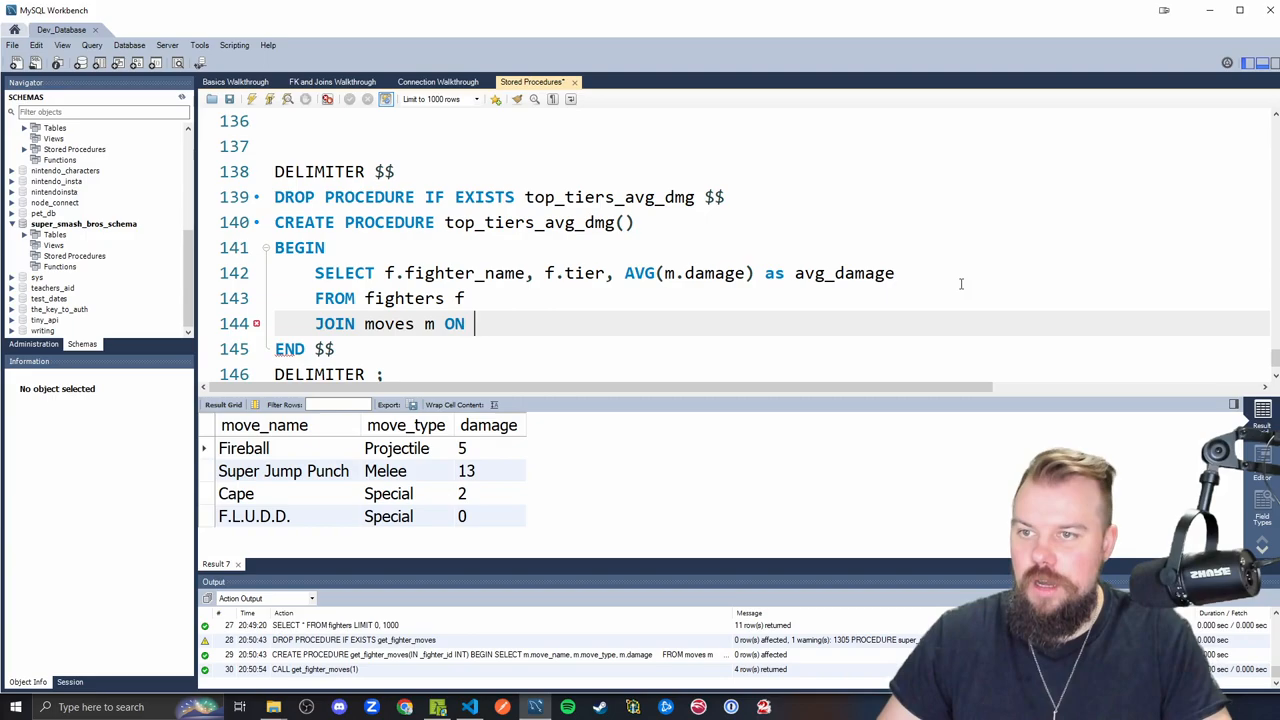
{"action": "type", "text": "f.fighter_id"}
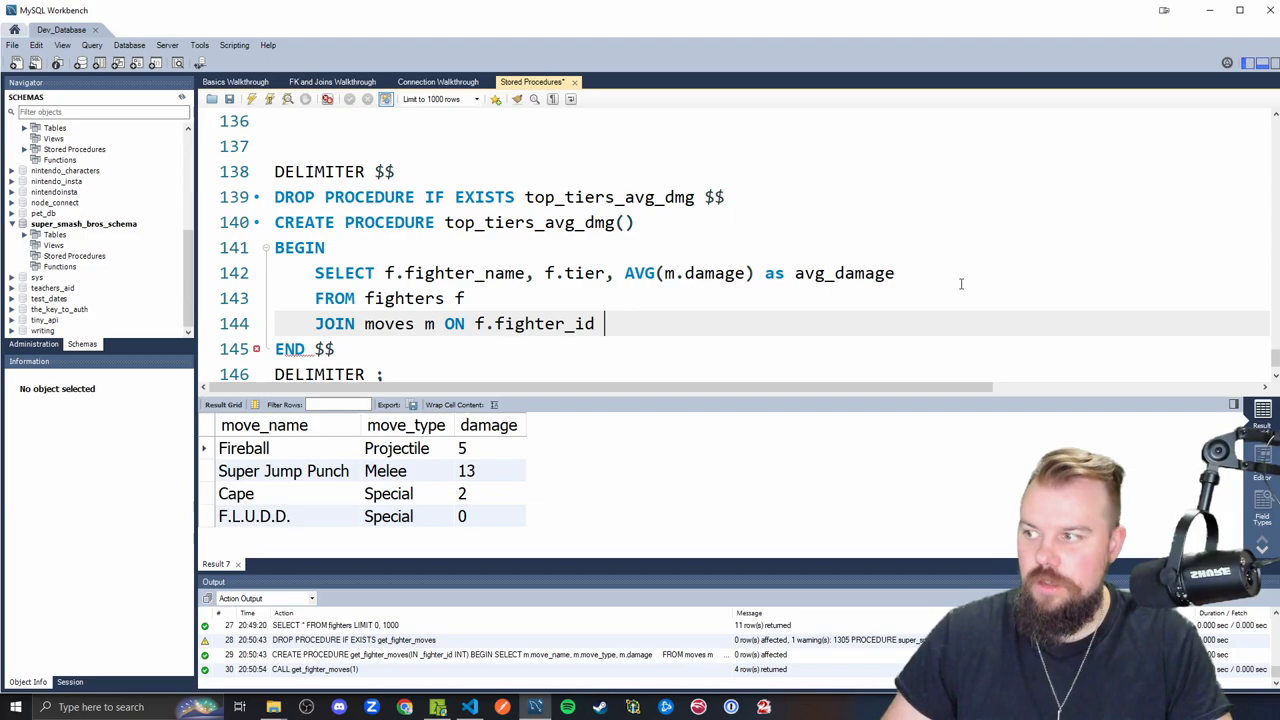
{"action": "type", "text": "= m.fighter_id"}
{"action": "type", "text": "ORDERB"}
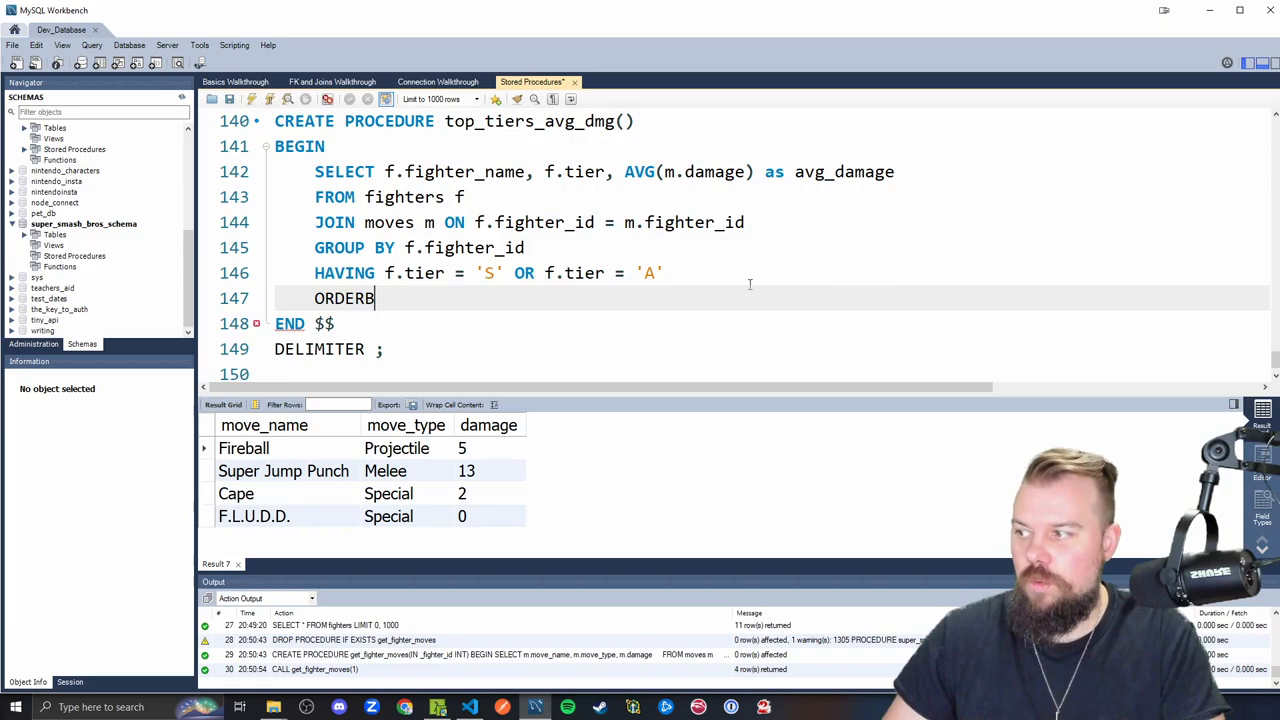
{"action": "type", "text": "avg_damage DESC;"}
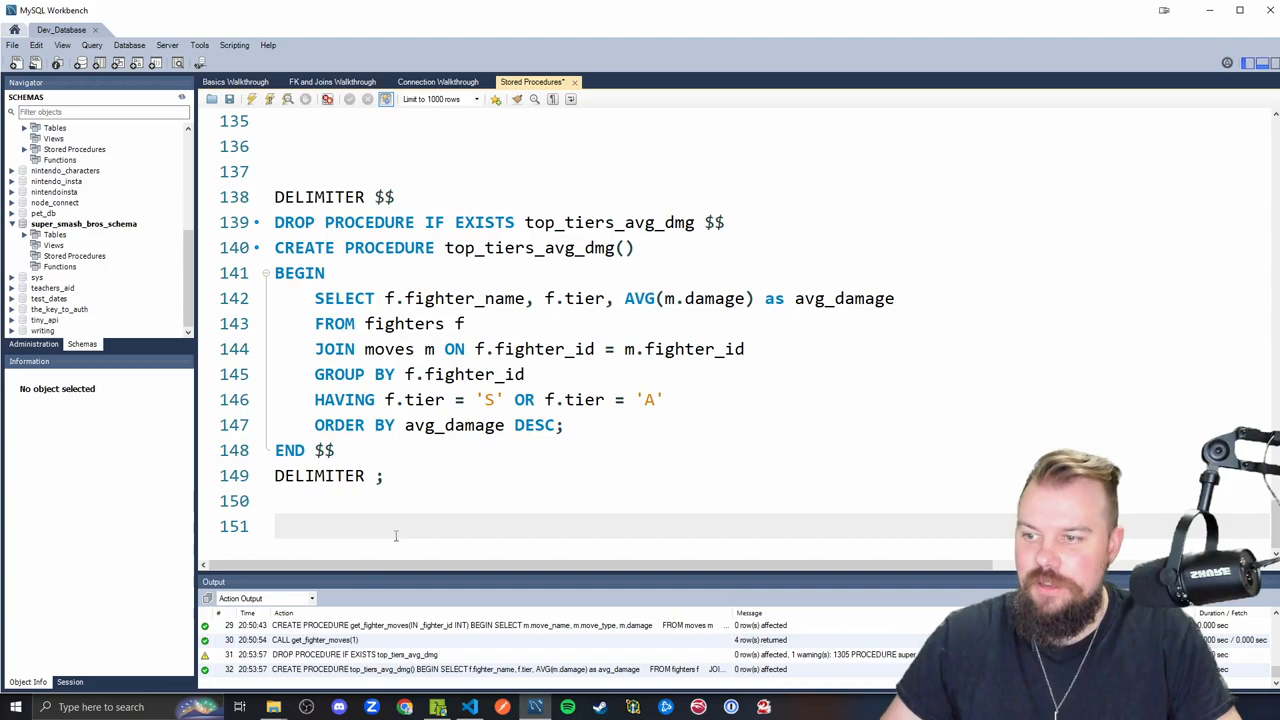
Call top_tiers_avg_dmg() and inspect Link's S tier and Kirby's 10.5000 average damage
{"action": "type", "text": "CALL top_tiers_avg_dmg();"}
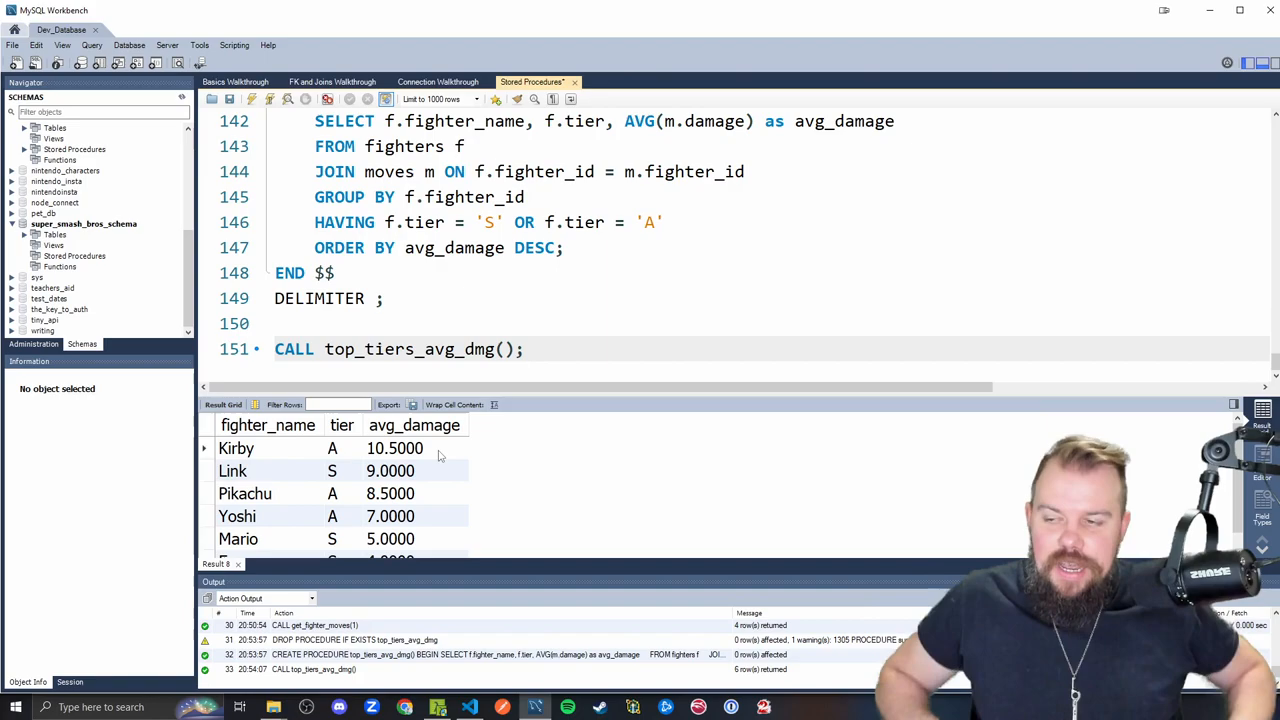
{"action": "left_click", "coordinate": [342, 470]}
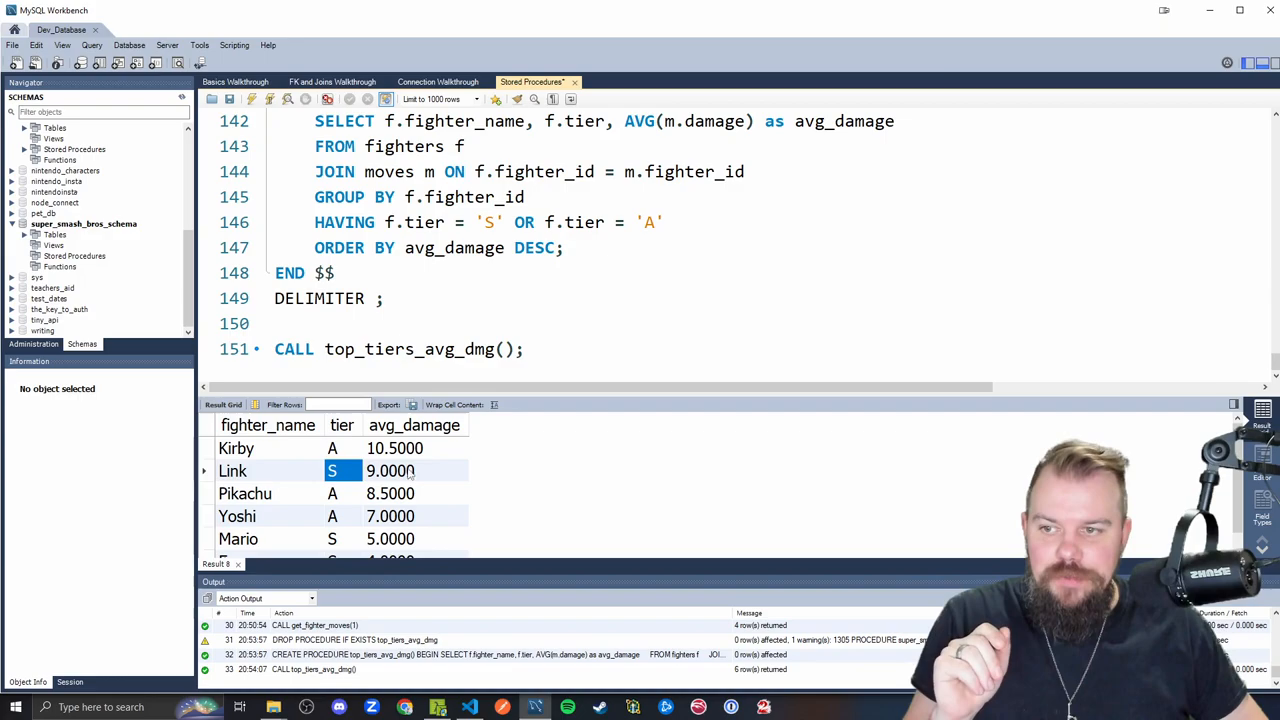
{"action": "left_click", "coordinate": [414, 448]}
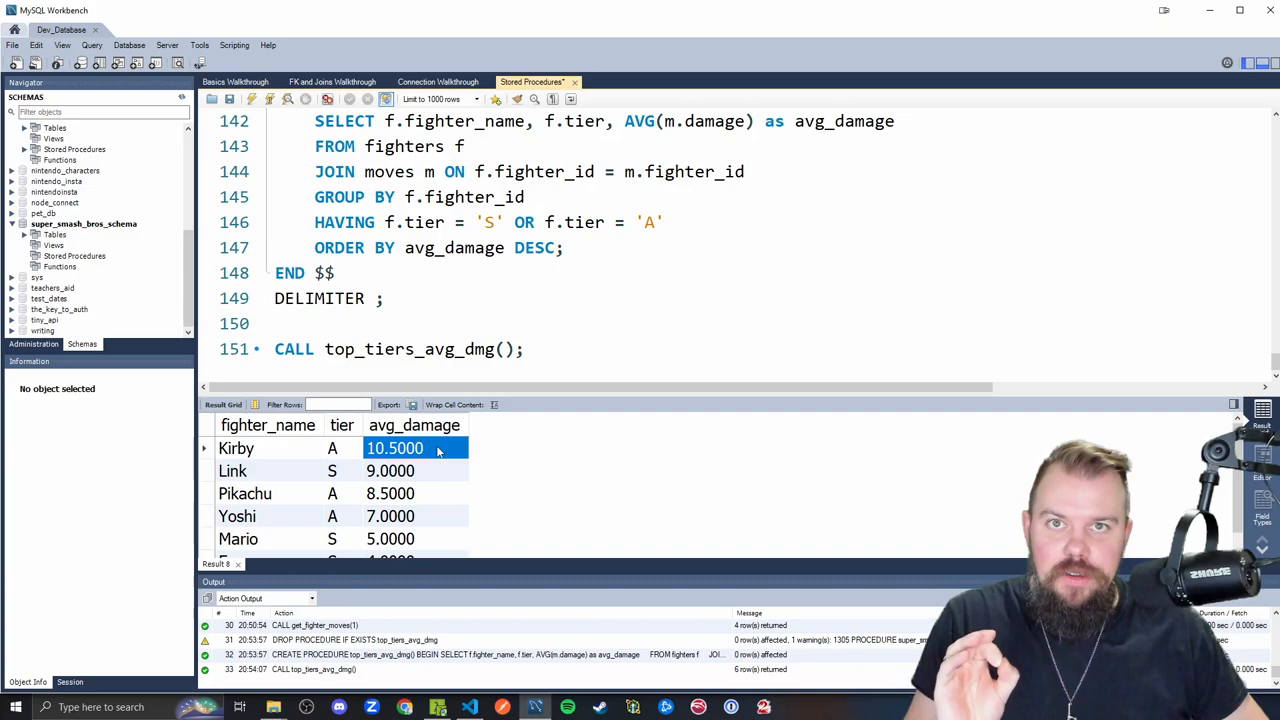
{"action": "mouse_move", "coordinate": [430, 474]}
{"action": "type", "text": "SELECT * FROM moves WHERE fighter_;"}
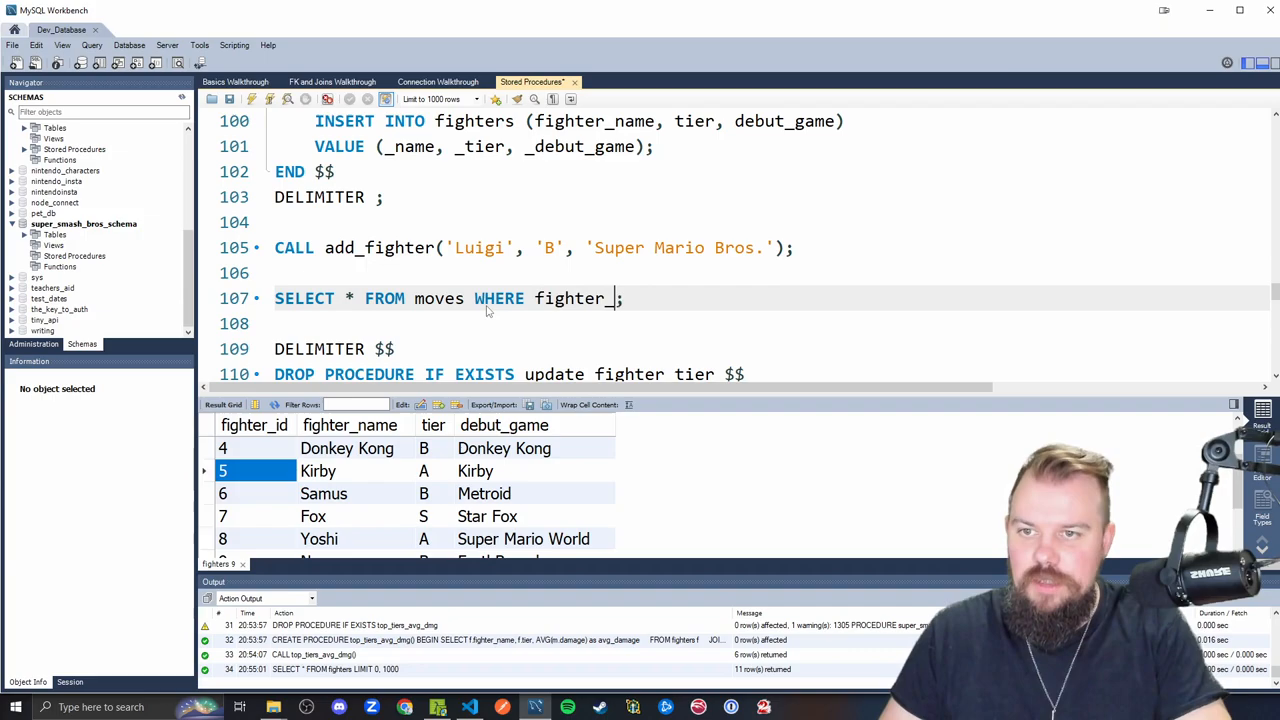
Query moves WHERE fighter_id = 5 to cross-check Kirby's four moves
{"action": "type", "text": "id = 5"}
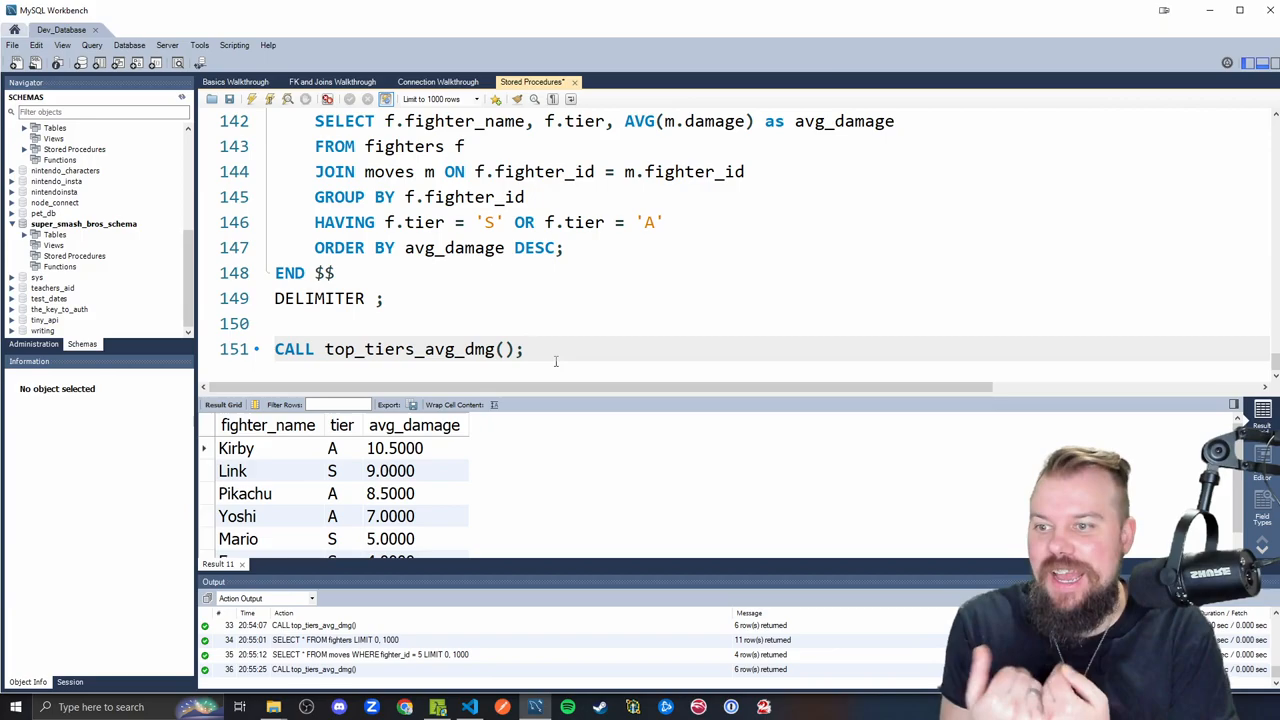
{"action": "left_click", "coordinate": [394, 448]}
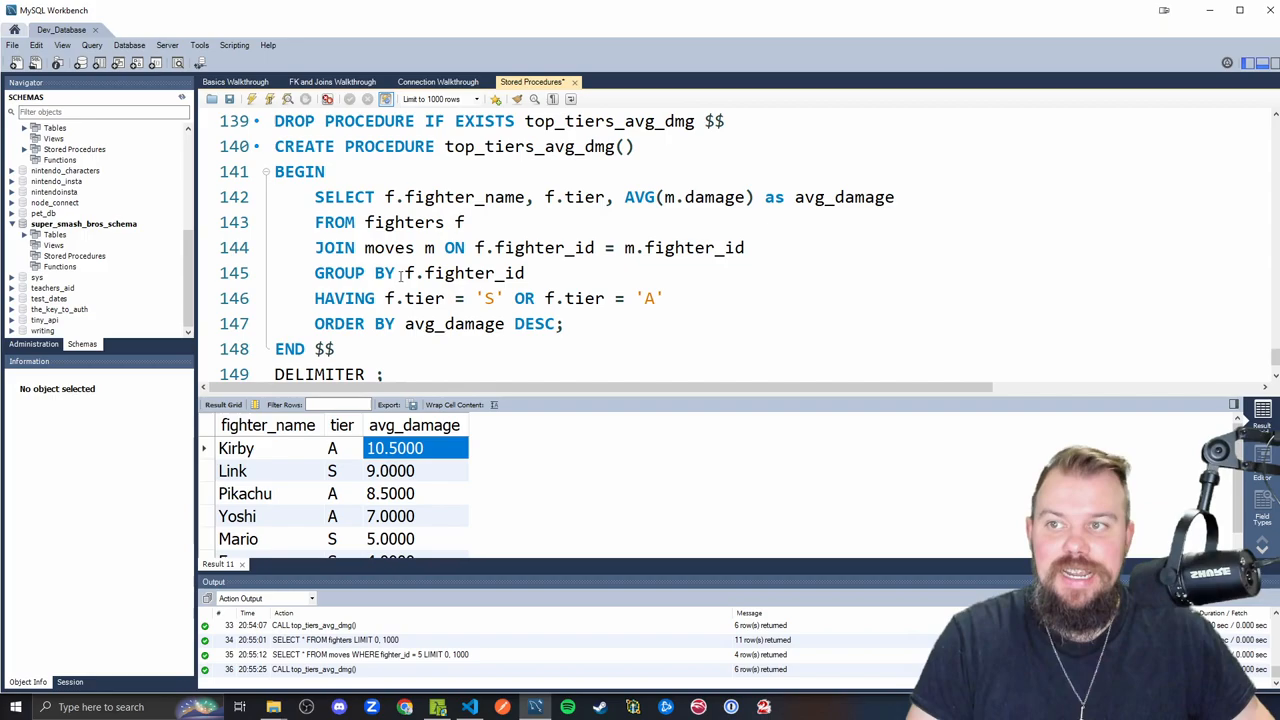
{"action": "left_click_drag", "start_coordinate": [314, 197], "coordinate": [564, 323]}
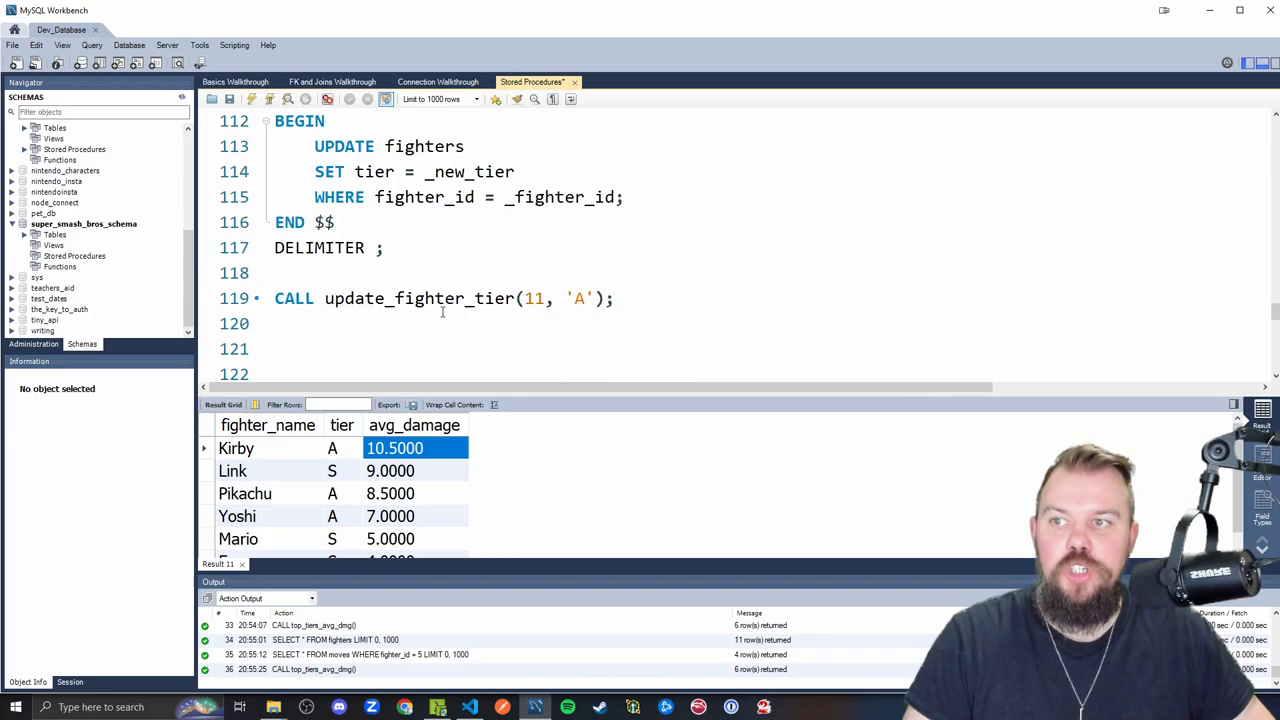
{"action": "scroll", "scroll_direction": "down", "scroll_amount": 3}
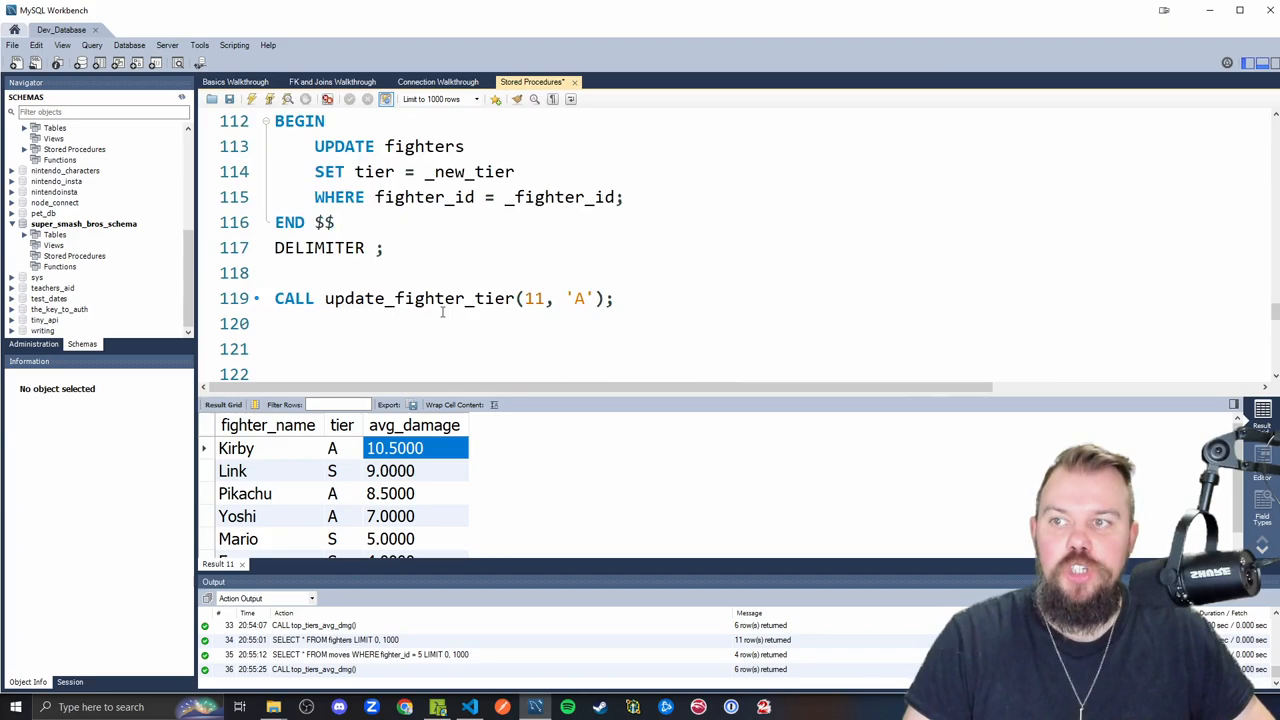